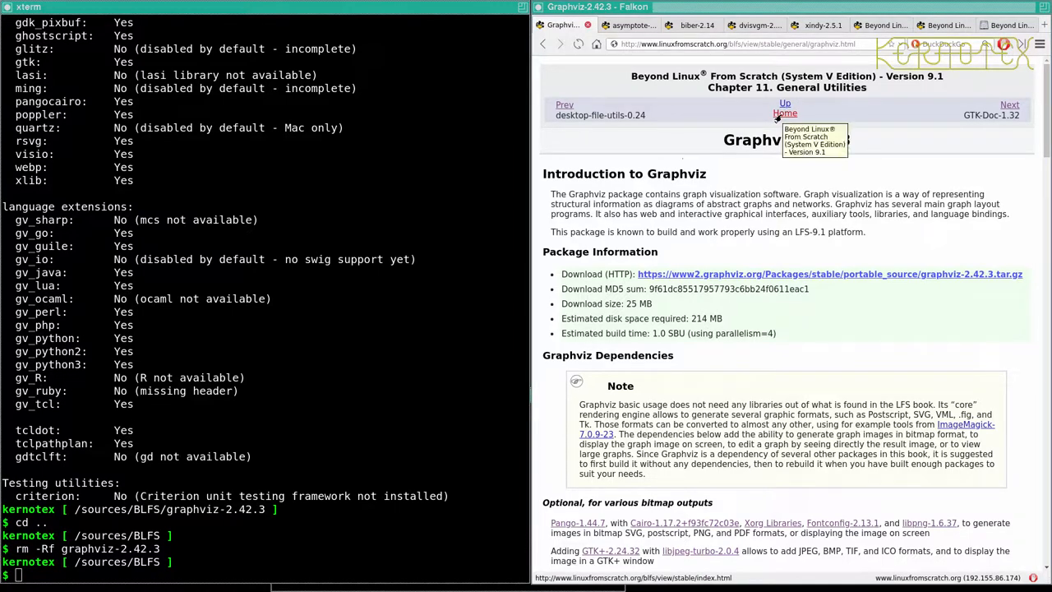
Return to the book index and open the fop-2.4 page, scrolling to its Apache Ant dependency.
left_click(784, 112)
type("fop")
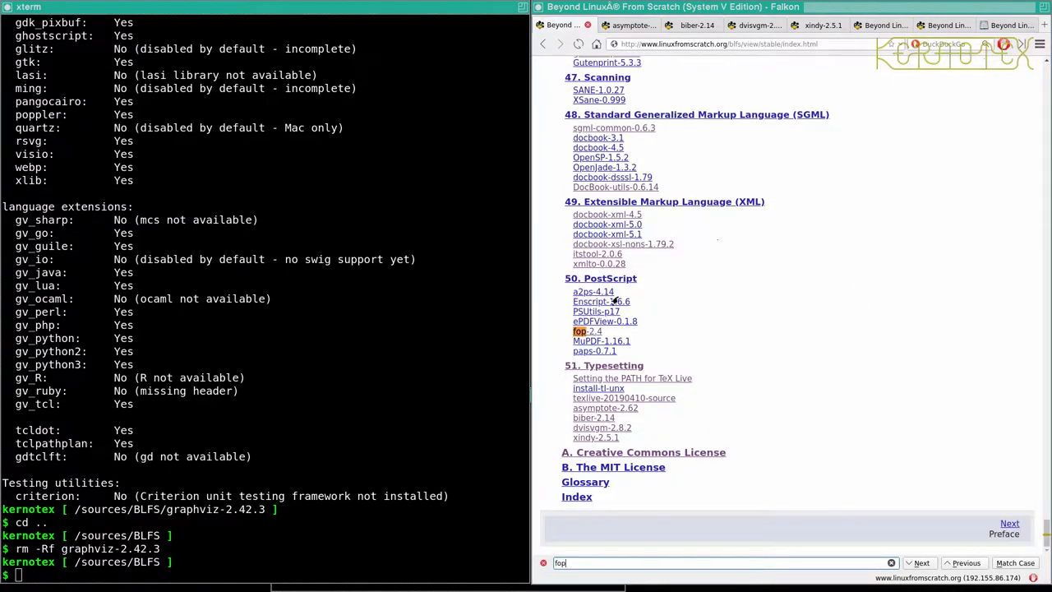
left_click(580, 330)
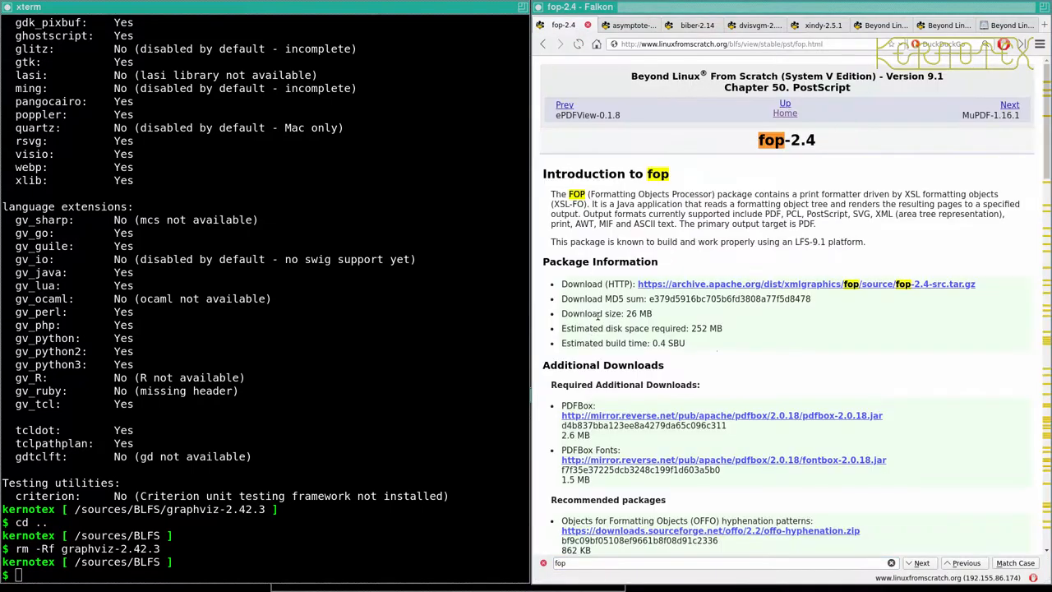
scroll("down", 3)
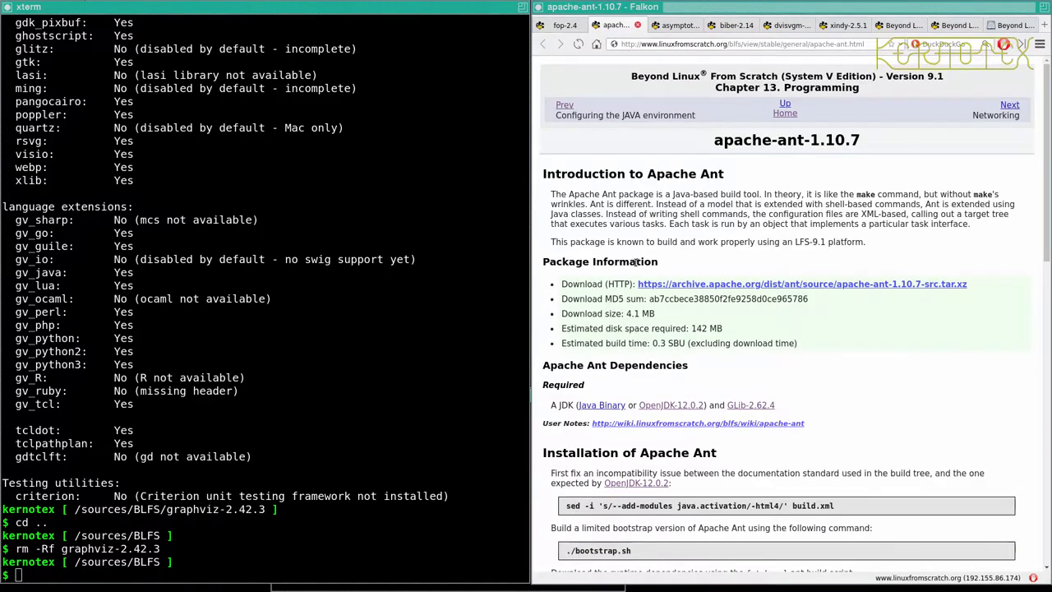
scroll("down", 3)
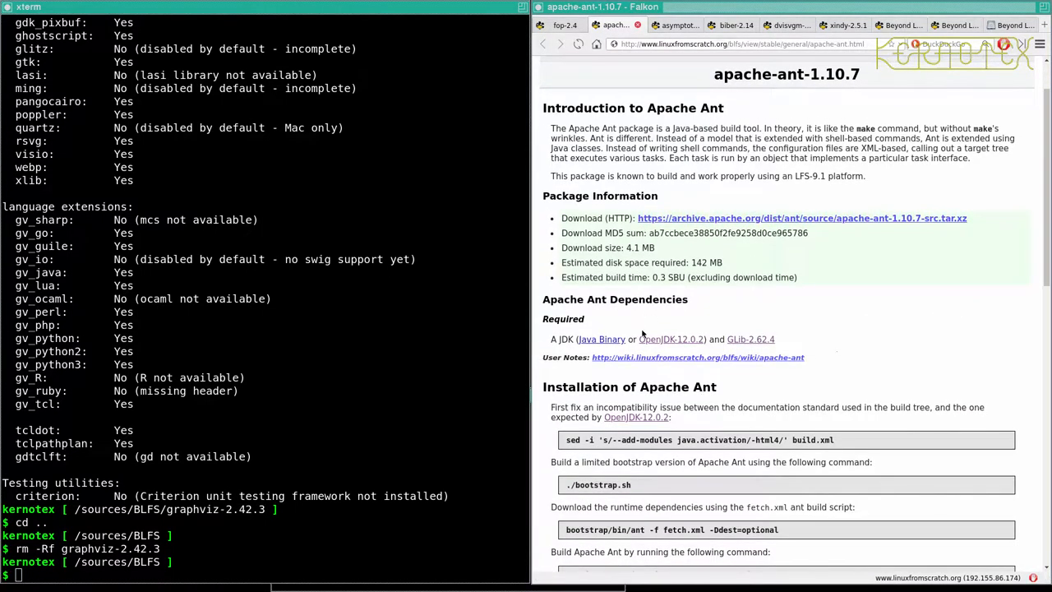
mouse_move(749, 339)
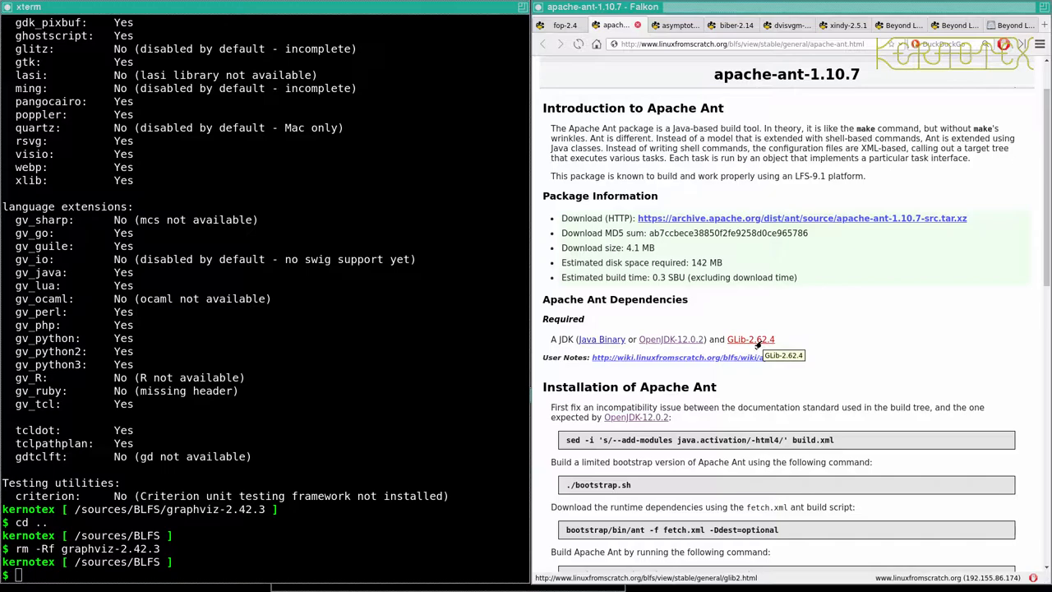
mouse_move(720, 304)
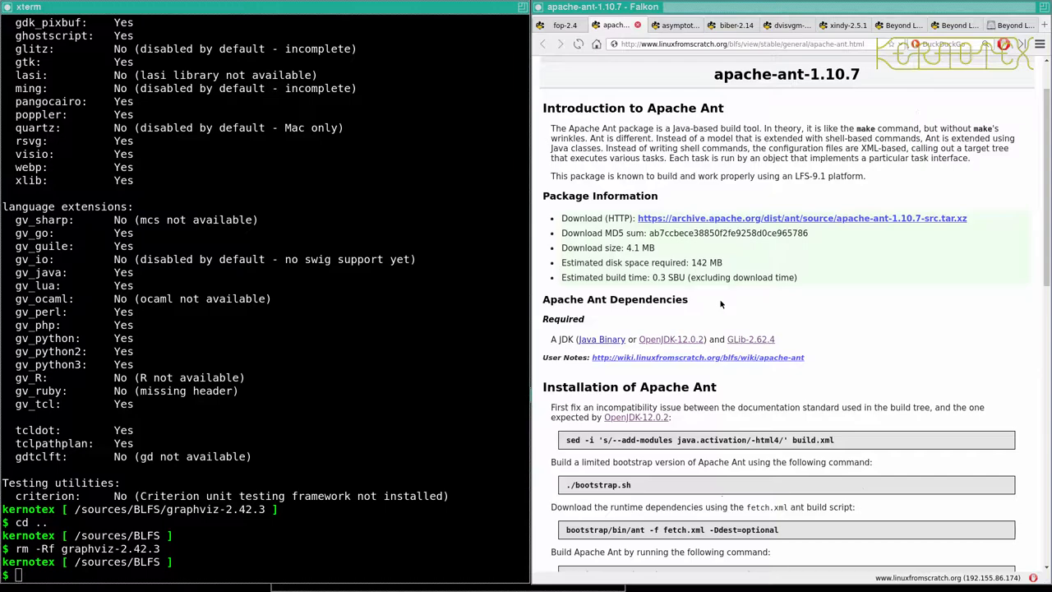
mouse_move(725, 254)
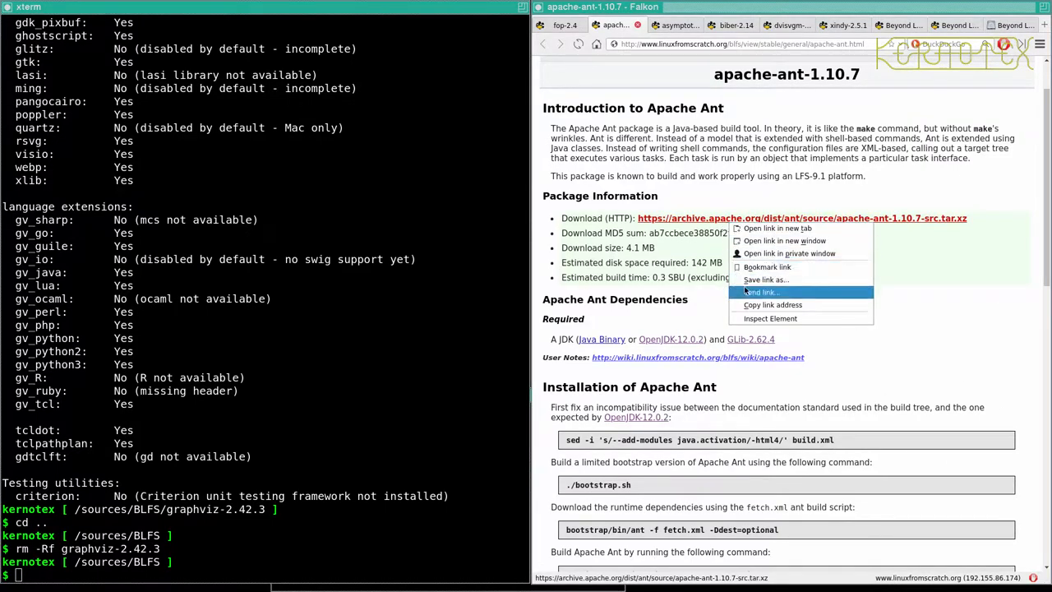
Save apache-ant-1.10.7-src.tar.xz into /sources/BLFS and scroll to the install commands.
left_click(761, 280)
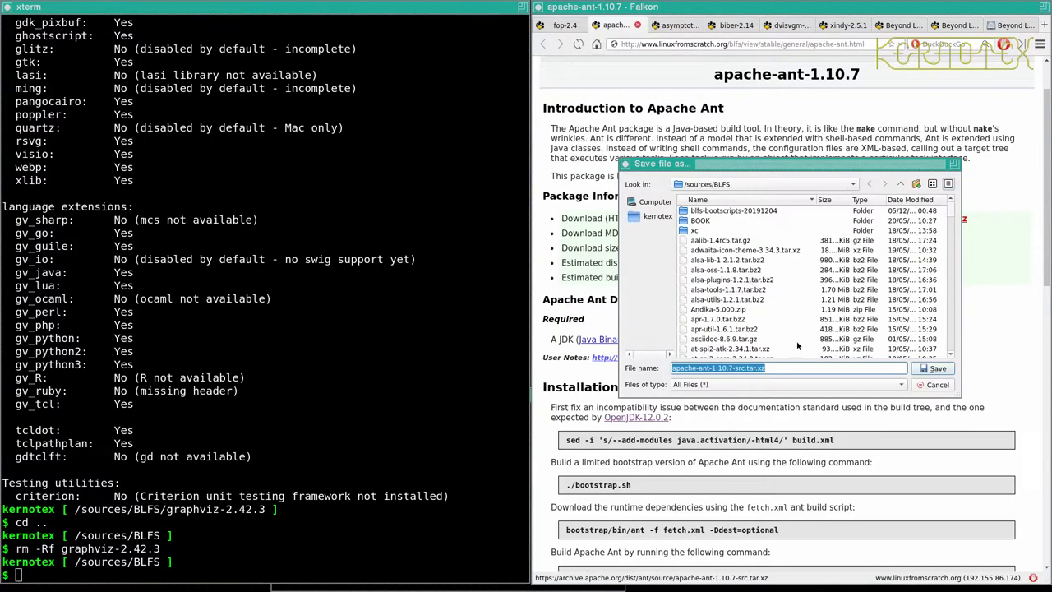
left_click(933, 368)
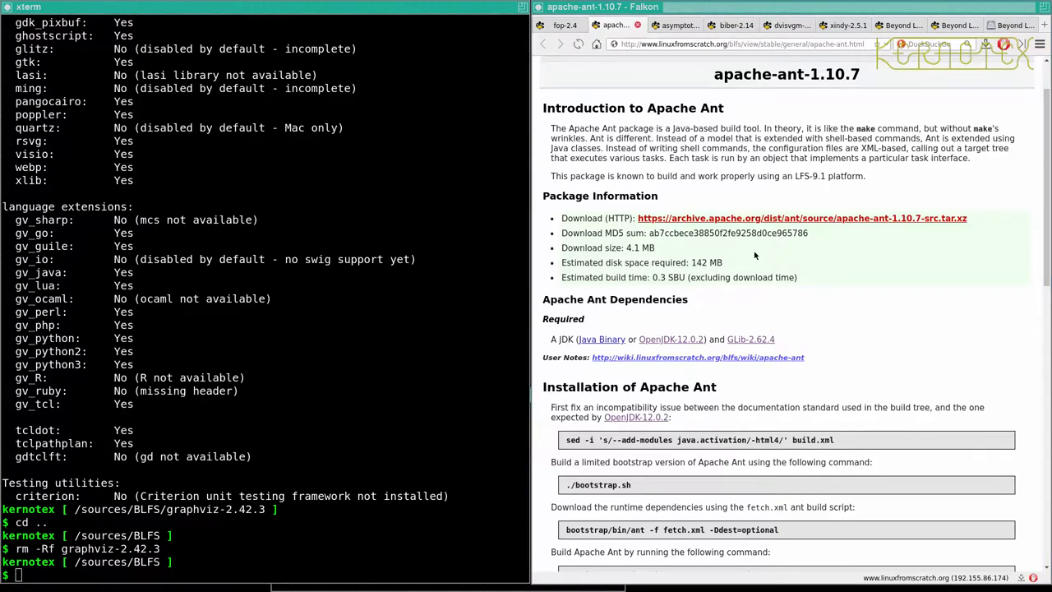
scroll("down", 3)
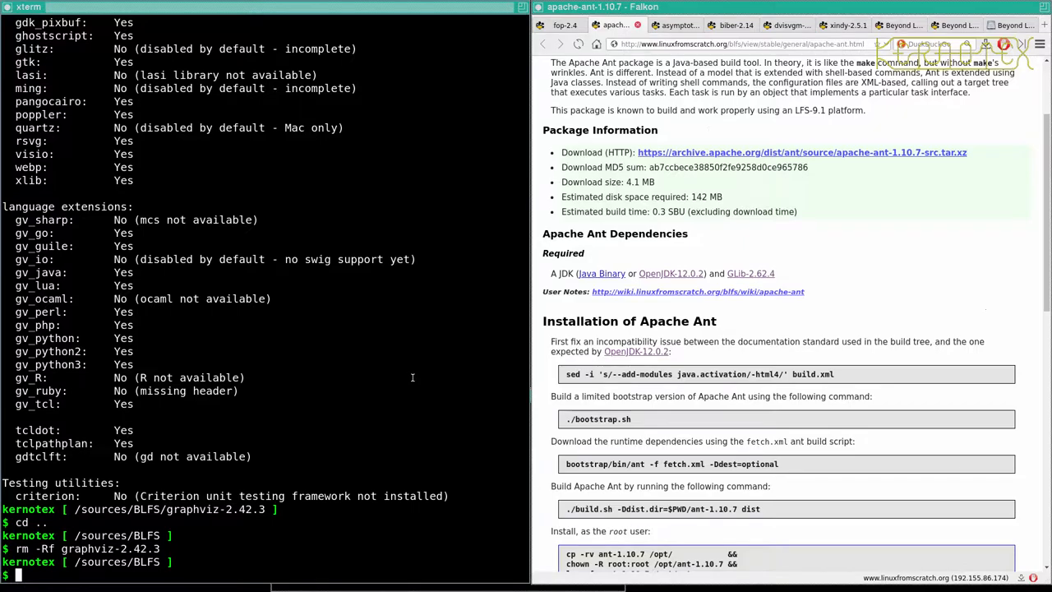
Extract apache-ant-1.10.7-src.tar.xz with tar -xvf in the sources folder.
type("tar -x")
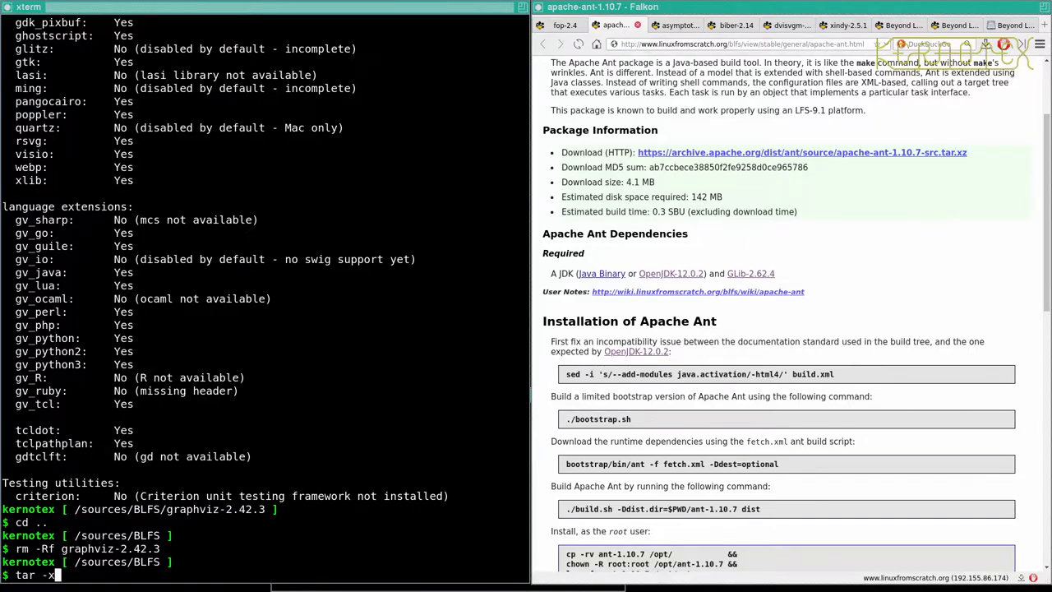
type("vf")
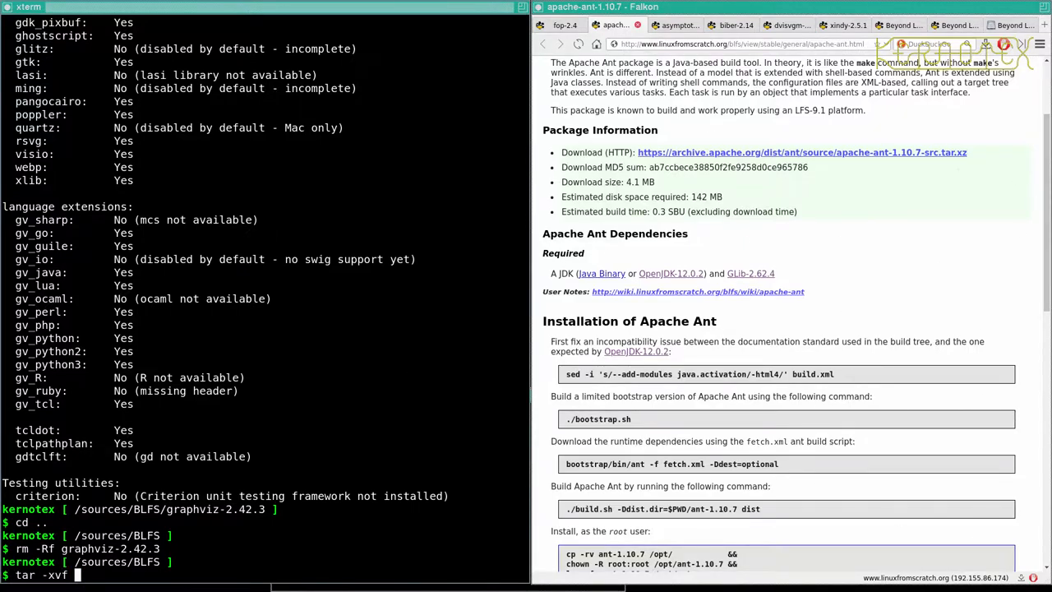
type("a")
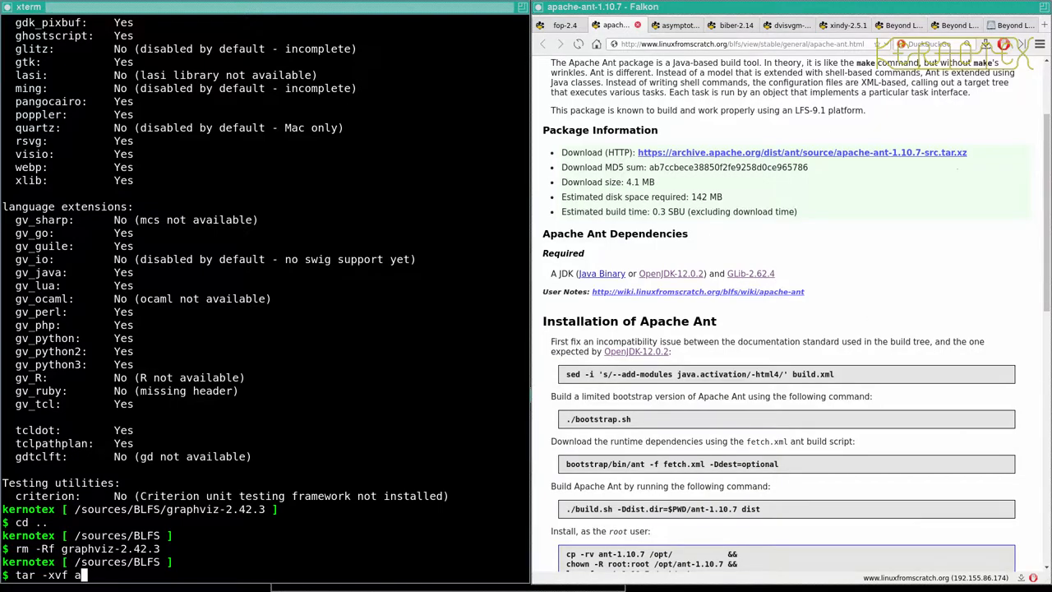
type("pache-ant-1.10.7-src.tar.xz")
type("cd apache-ant-1.10.7")
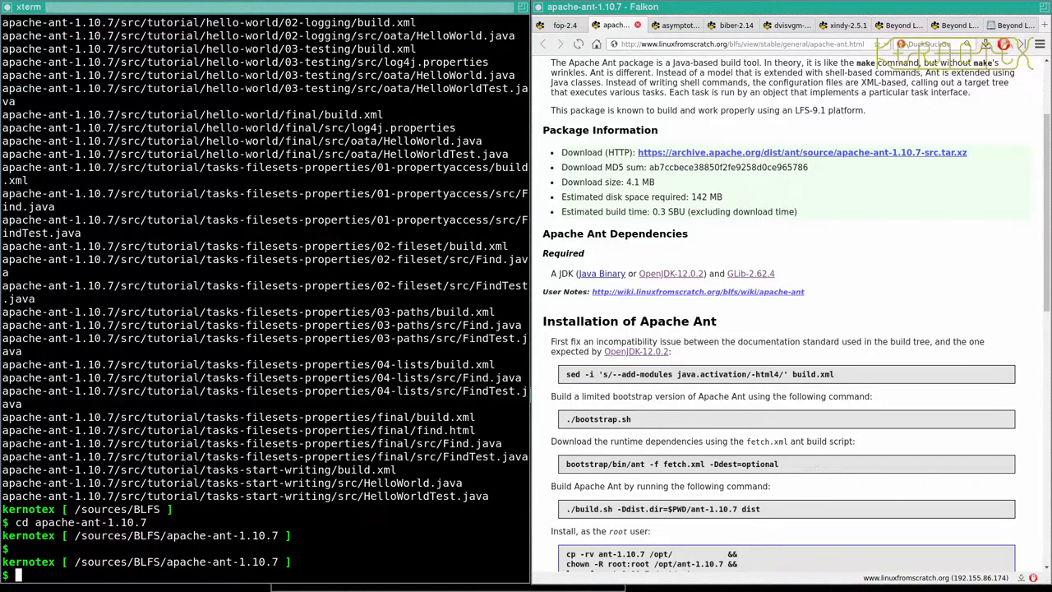
scroll("down", 3)
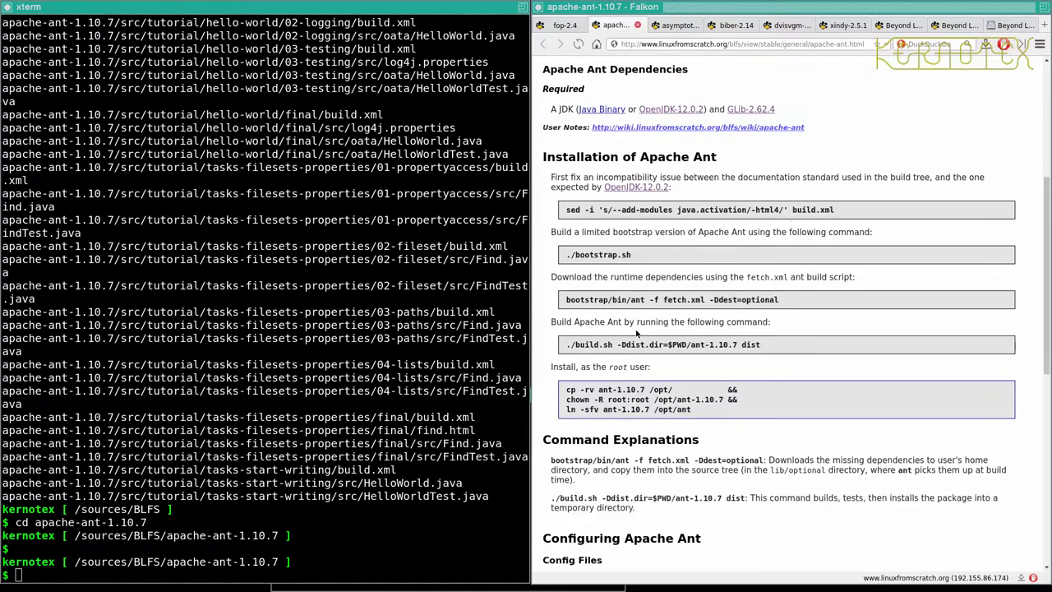
mouse_move(562, 210)
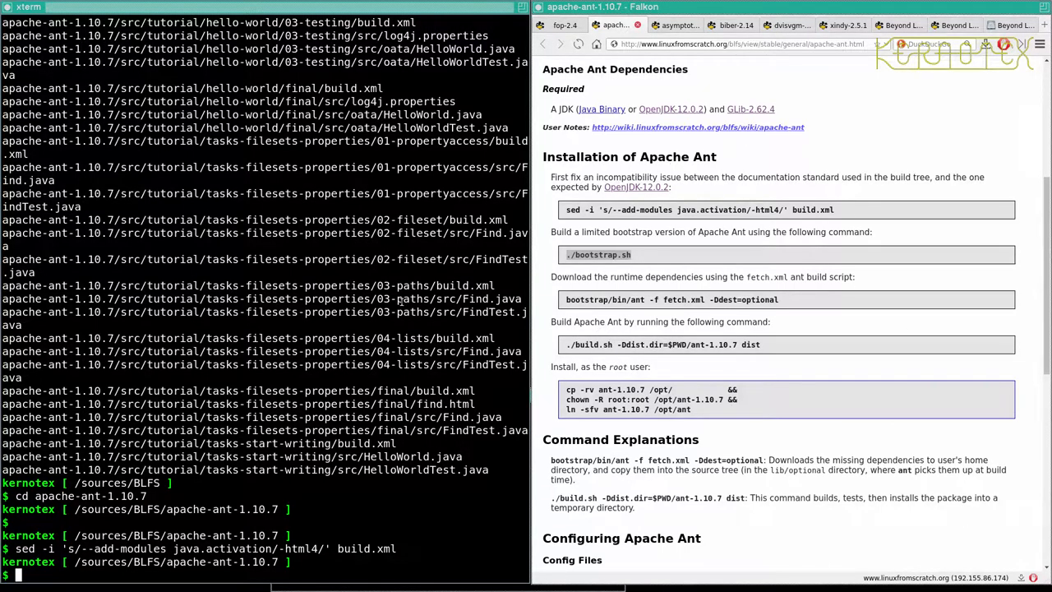
Run ./bootstrap.sh to bootstrap Ant before fetching its dependencies.
type("./bootstrap.sh")
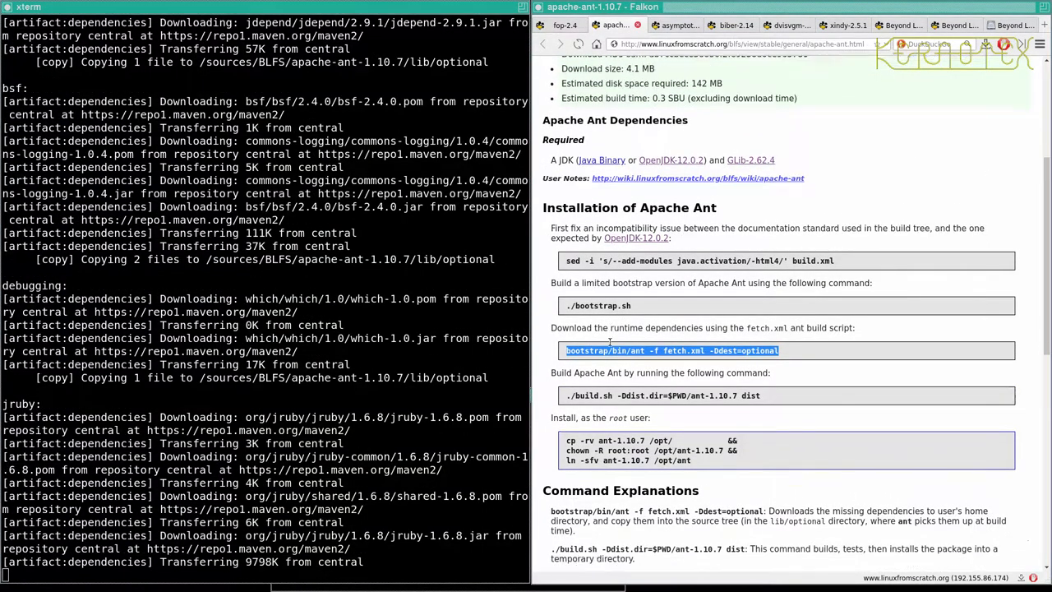
Scroll the book page while the fetch.xml run downloads jars into lib/optional.
scroll("down", 3)
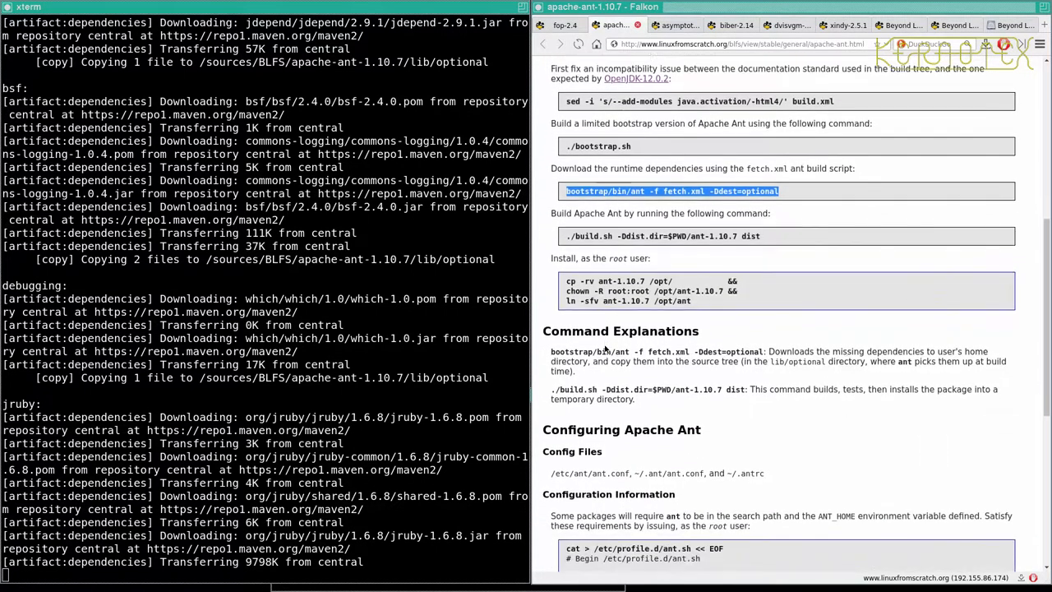
scroll("down", 3)
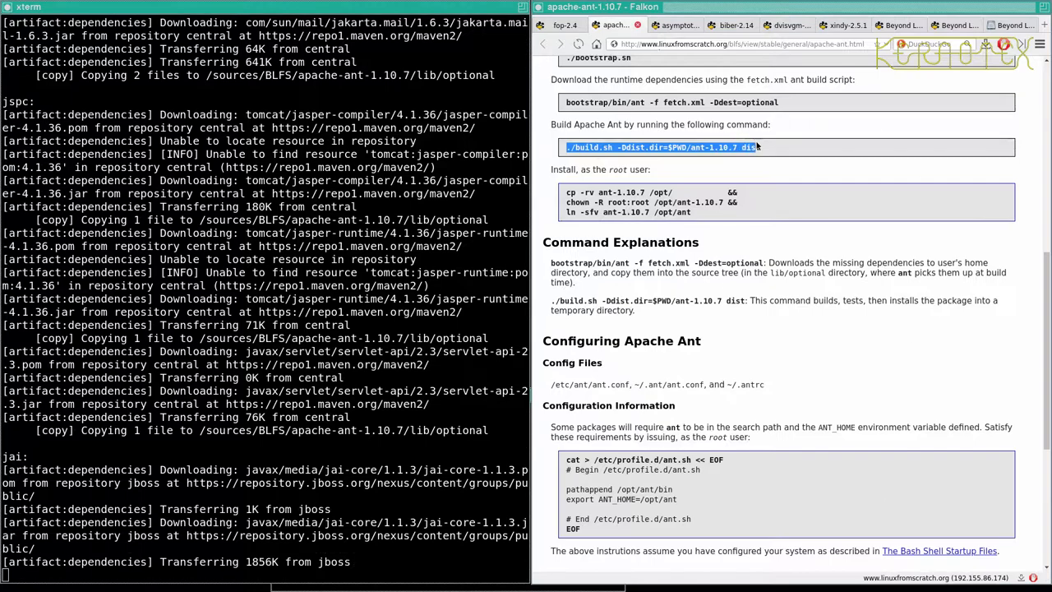
mouse_move(751, 168)
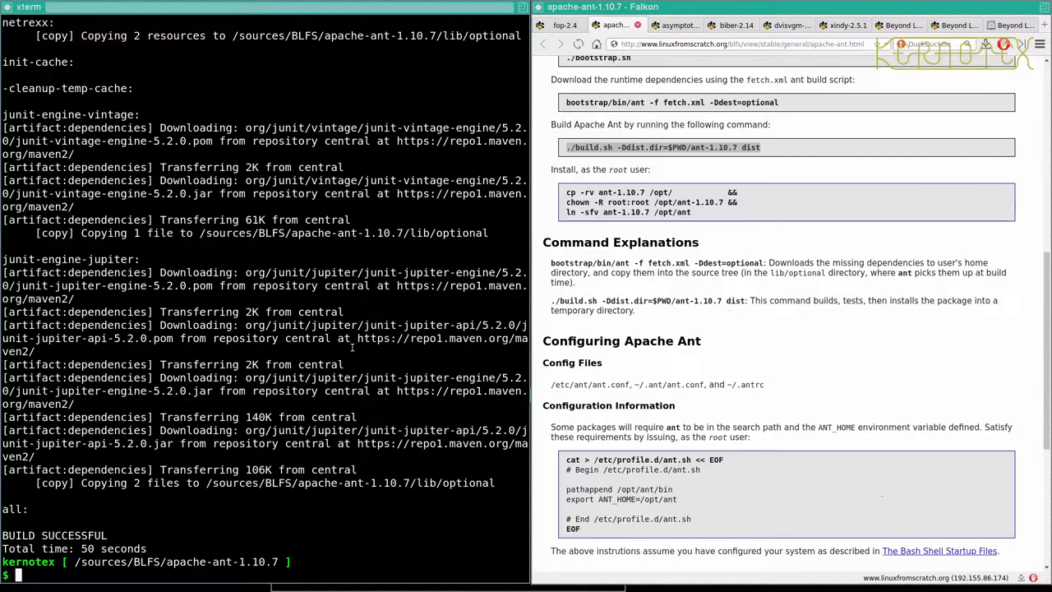
Run ./build.sh -Ddist.dir=$PWD/ant-1.10.7 dist to build the Ant distribution.
type("./build.sh -Ddist.dir=$PWD/ant-1.10.7 dist")
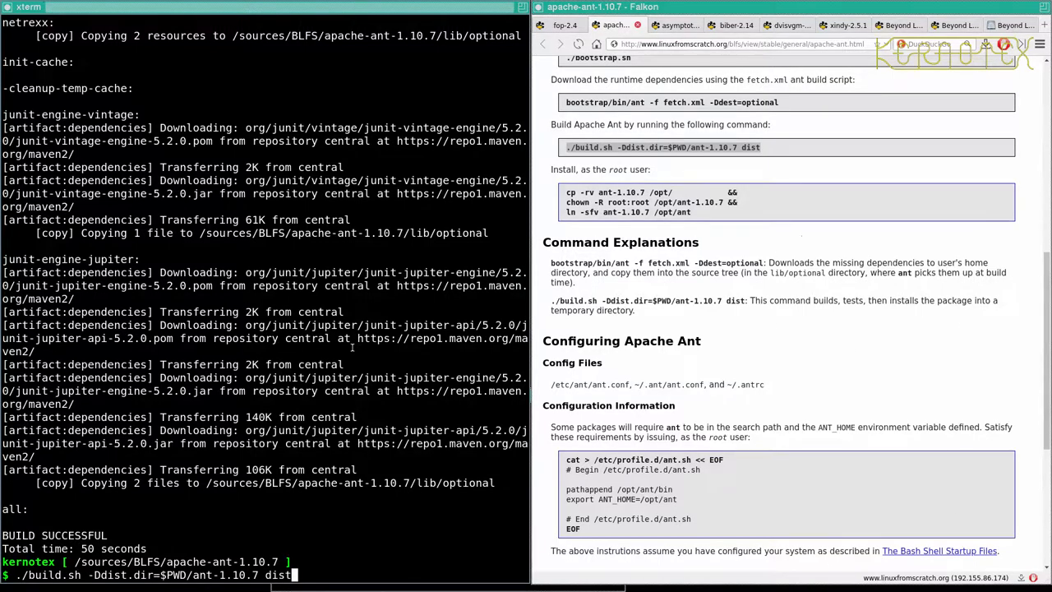
key("Return")
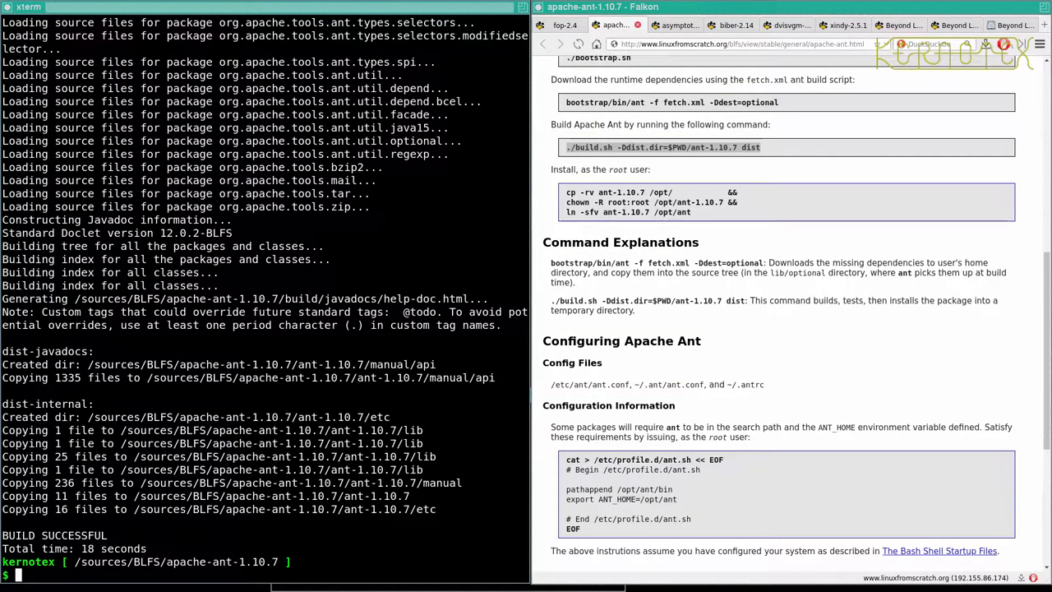
Run the cp/chown/ln install commands with sudo -E, copying ant-1.10.7 into /opt with /opt/ant linking to it.
type("sudo -E")
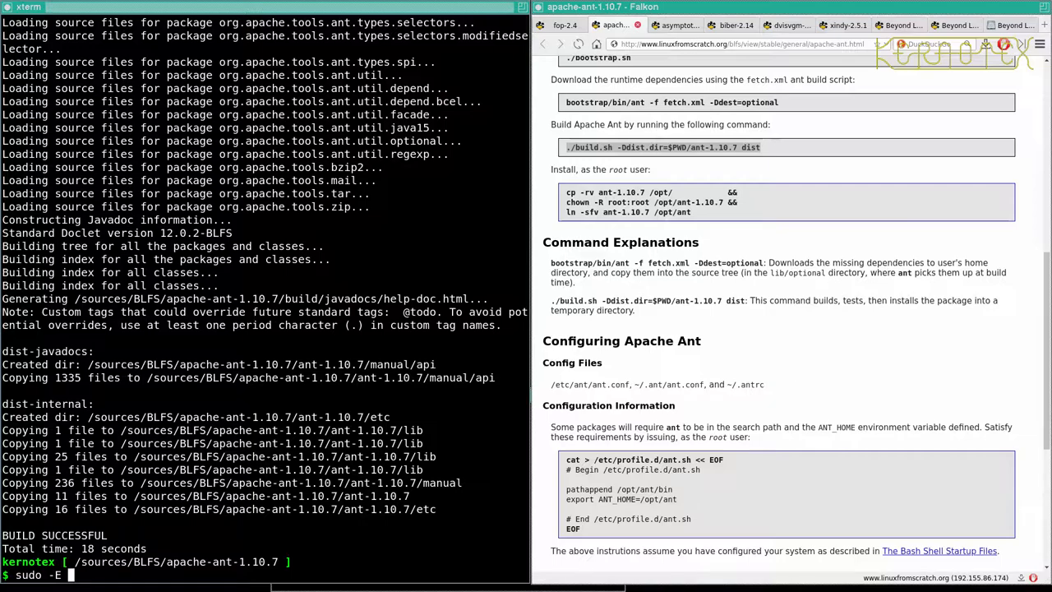
left_click_drag(565, 193, 690, 212)
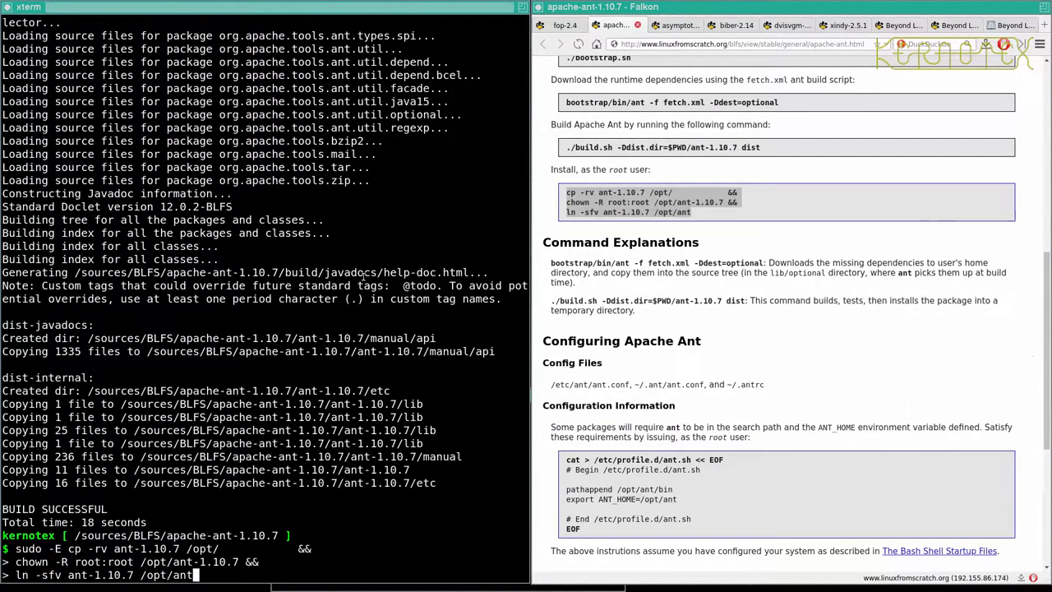
key("Return")
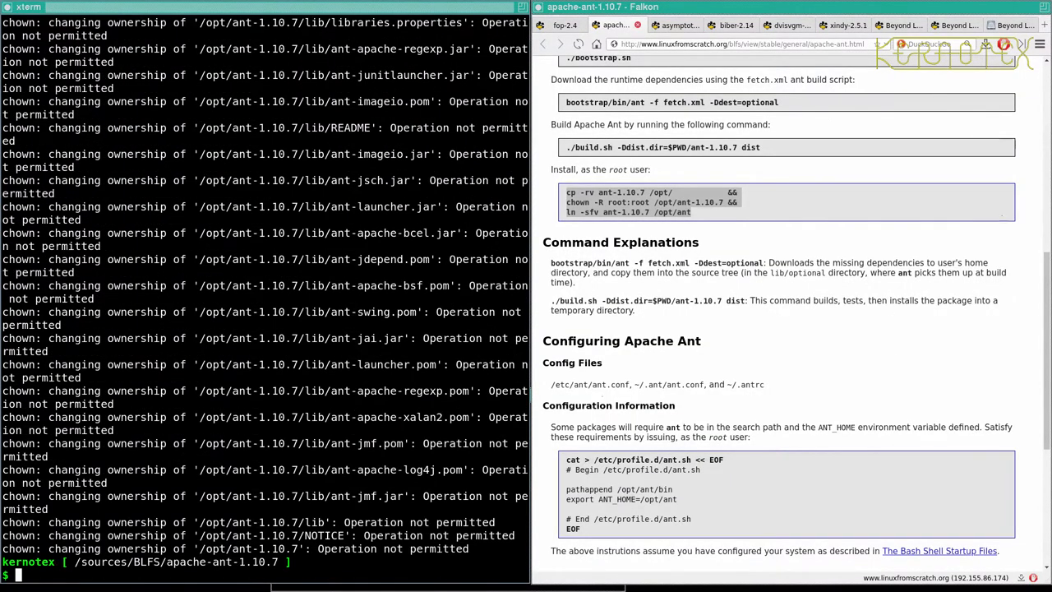
type("ls -l /opt")
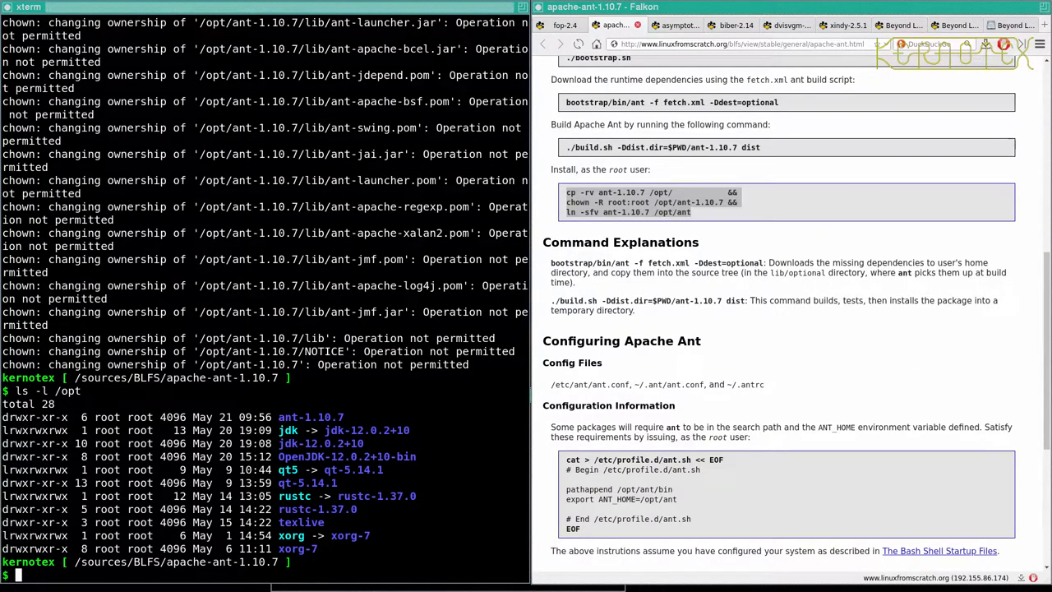
type("sudo -E cp -rv ant-1.10.7 /opt/ && chown -R root:root /opt/ant-1.10.7 && ln -sfv ant-1.10.7 /opt/ant")
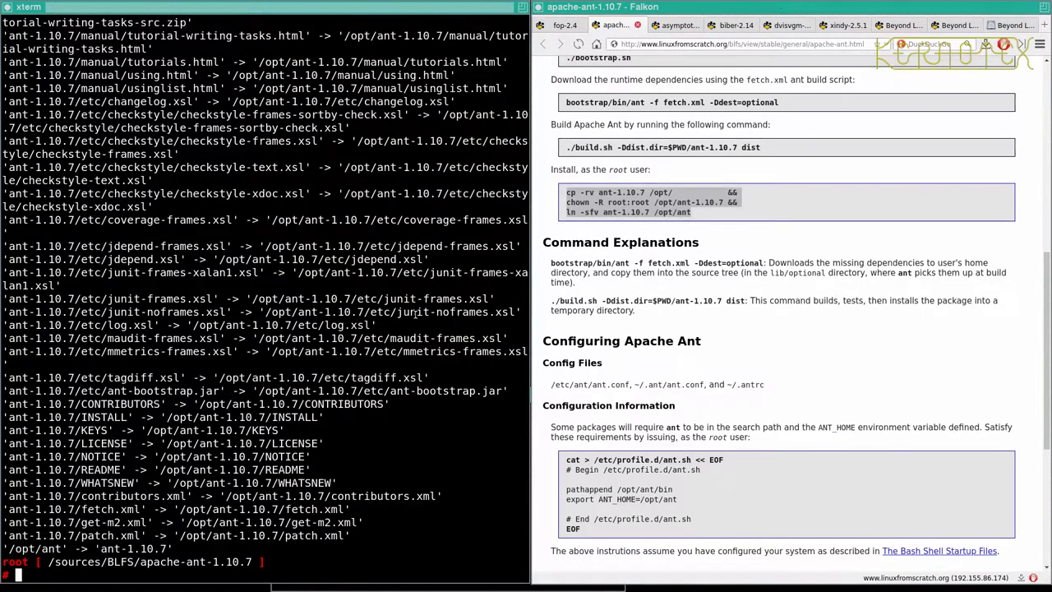
List /opt and check du -sh of /opt/OpenJDK-12.0.2+10-bin/, showing 321M.
type("ls")
type("df -h")
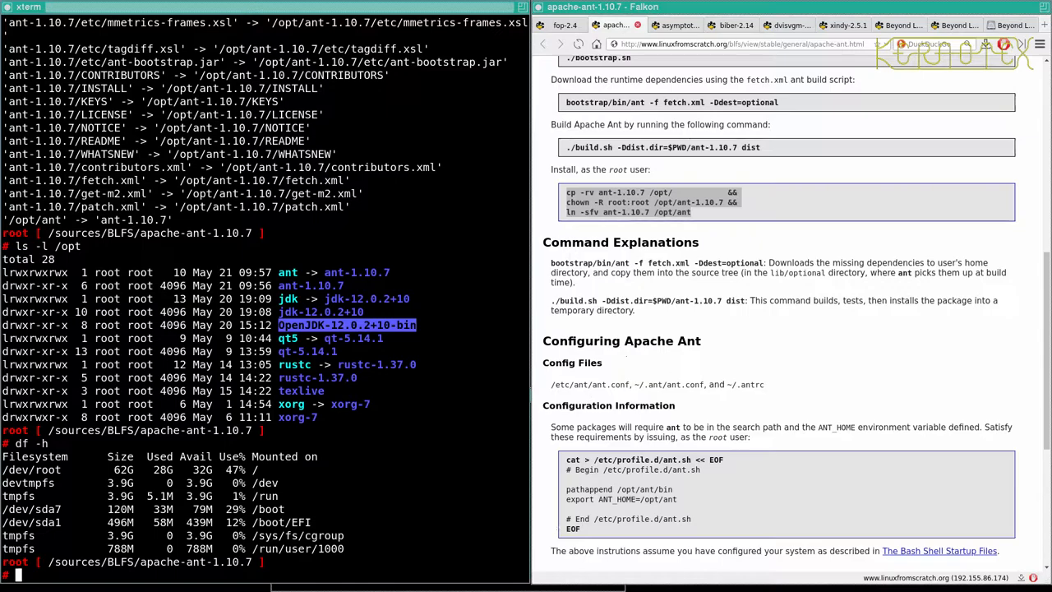
type("du")
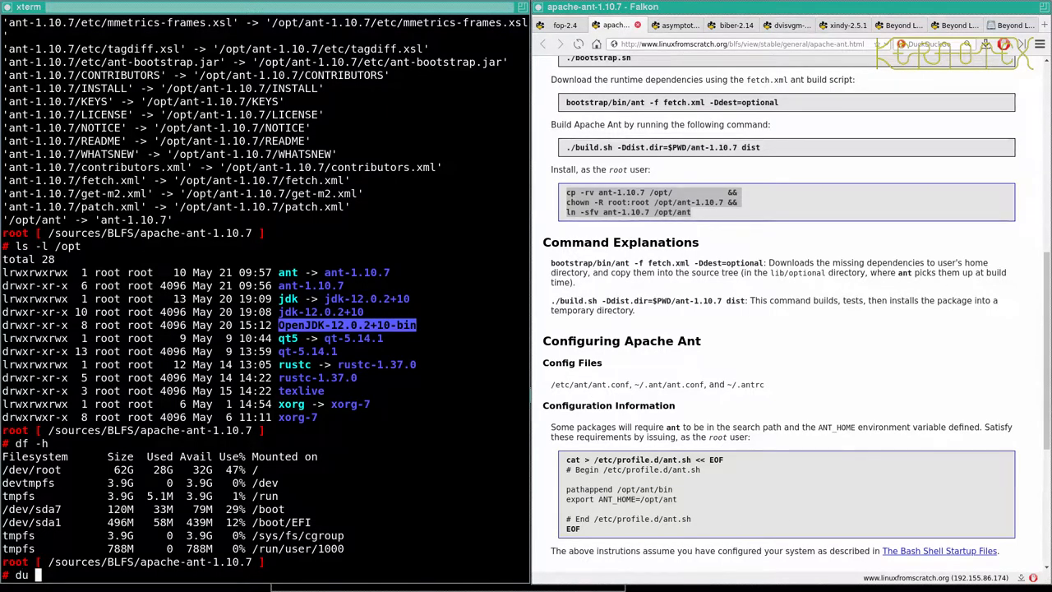
type("-sh")
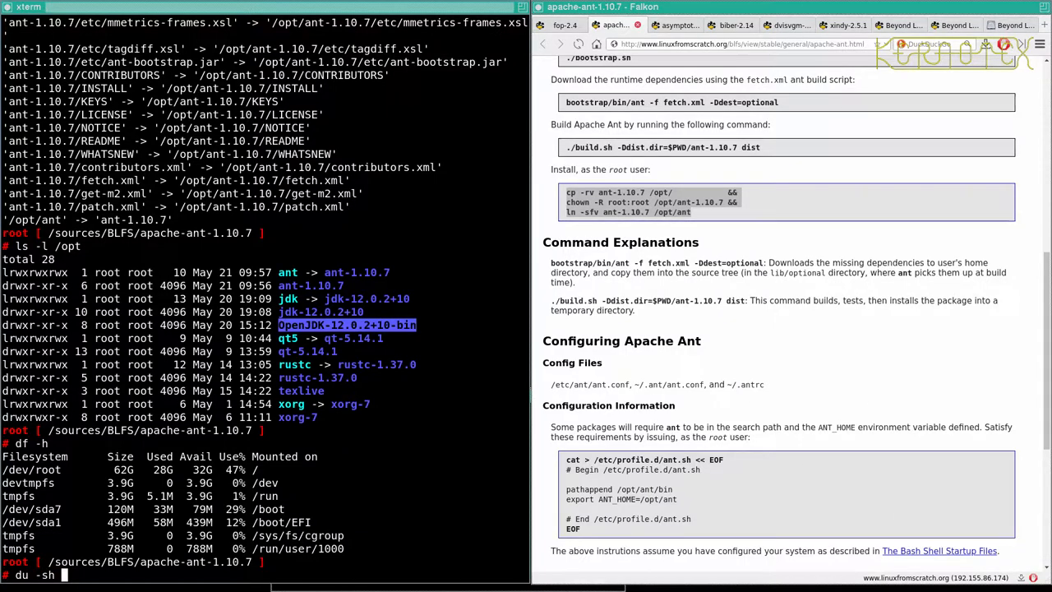
type("Open")
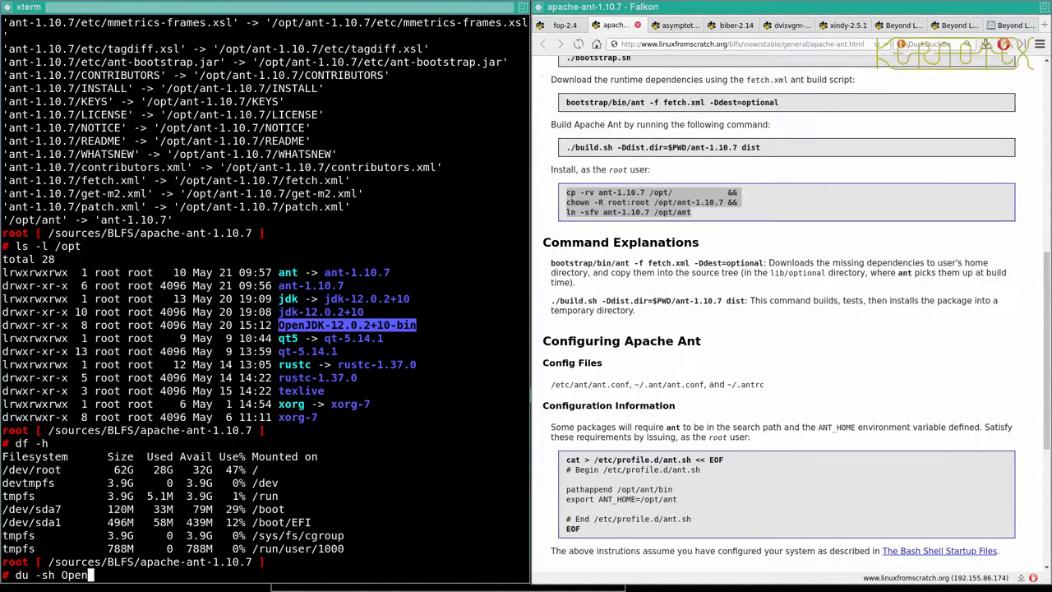
type("/op")
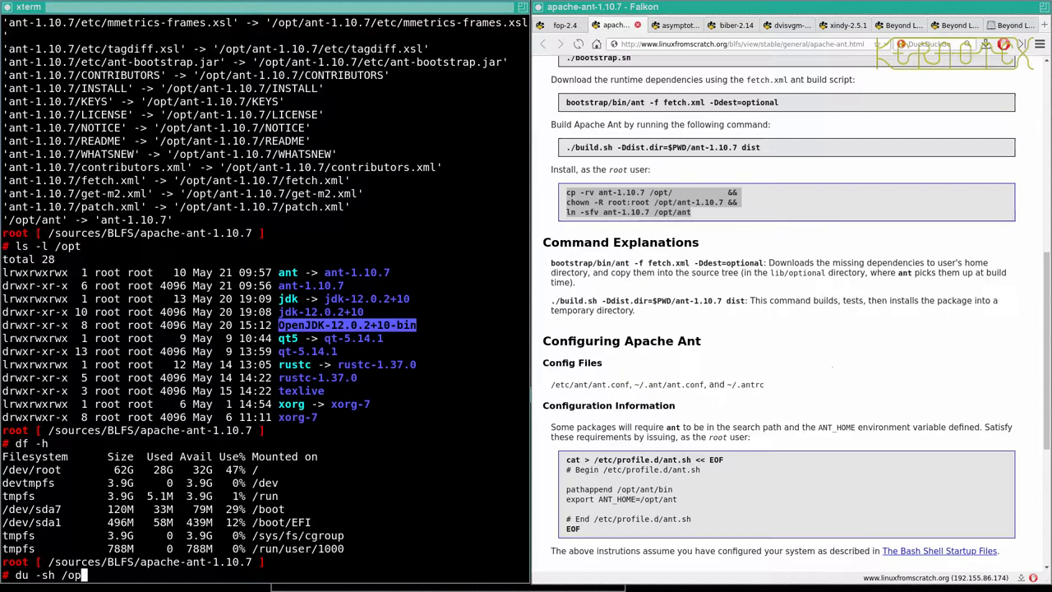
type("/OpenJDK-12.0.2+10-bin/")
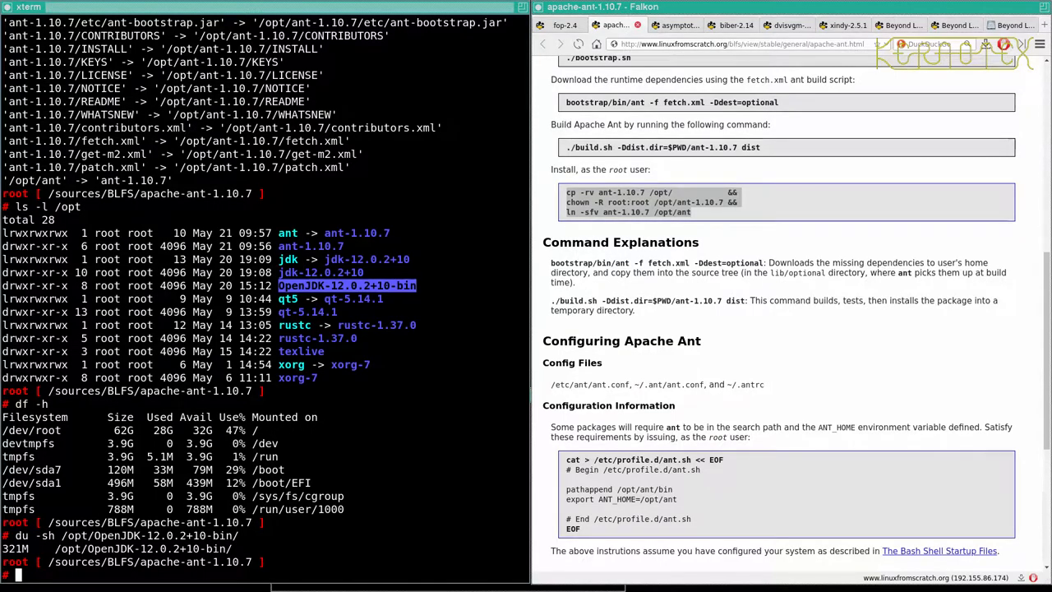
scroll("down", 3)
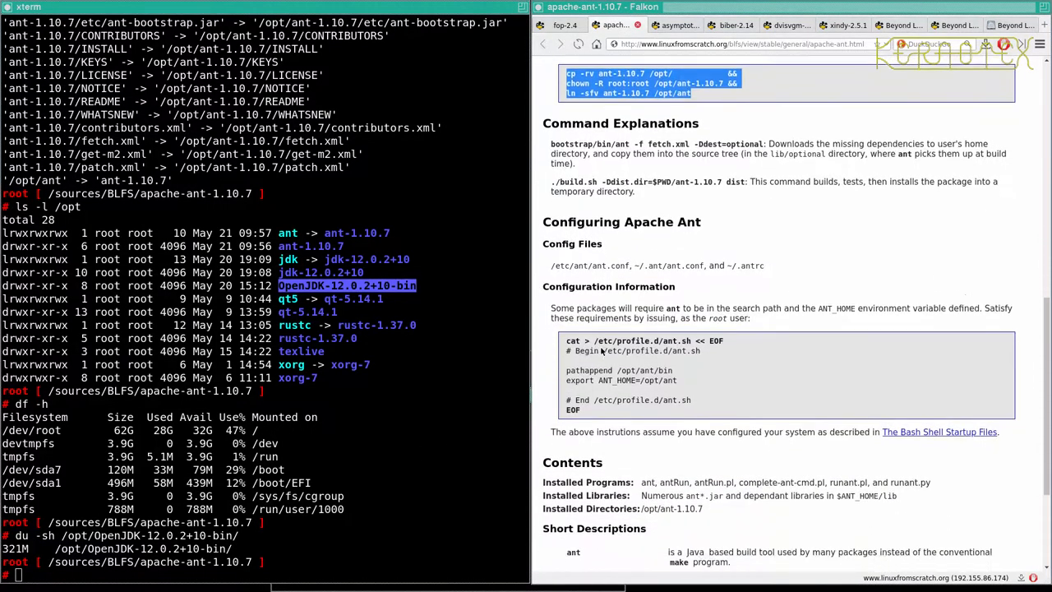
Source /etc/profile to pick up the new ant.sh, then start vi on /etc/.
scroll("down", 3)
type("exit")
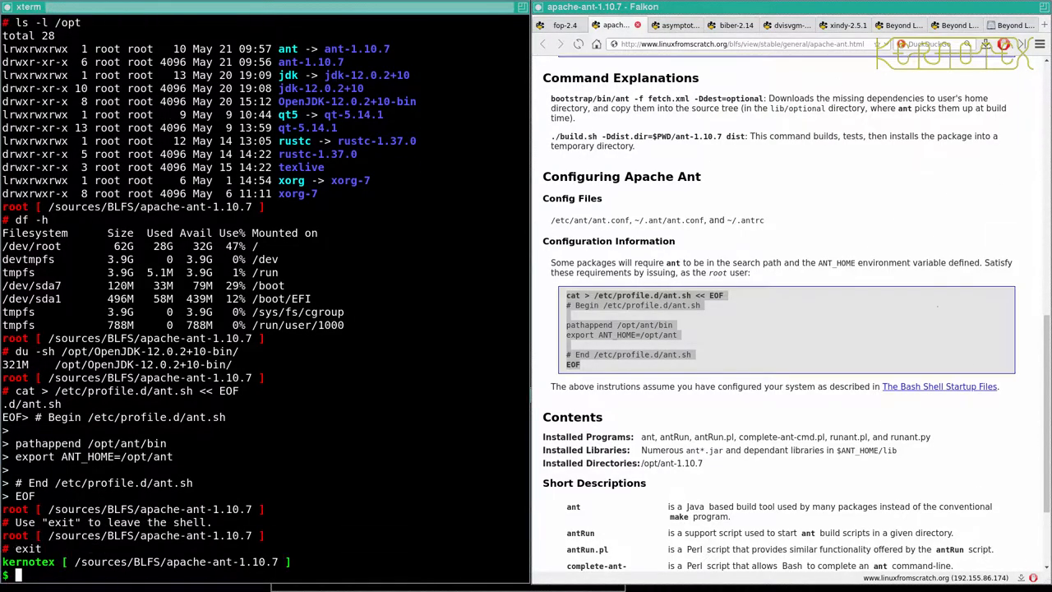
type("source /etc/profile")
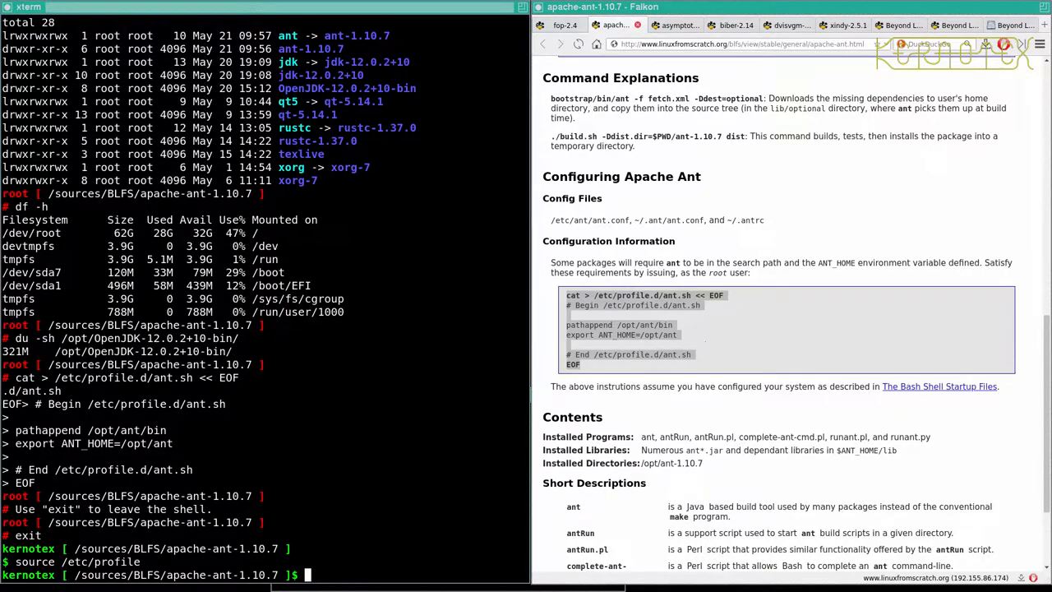
type("vi /etc/")
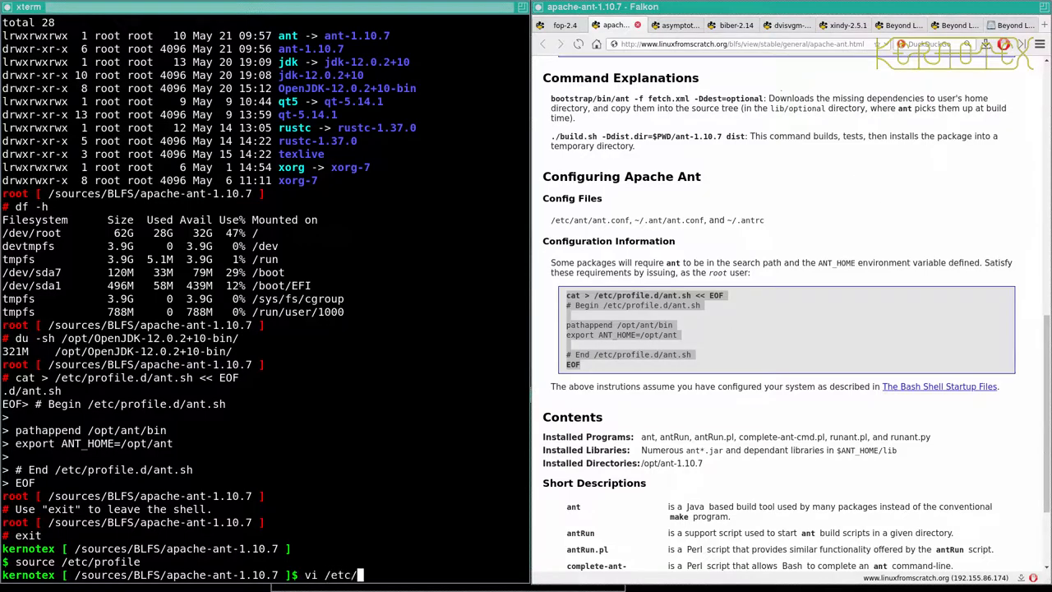
View /etc/profile in vi, then list the home directory with ls -la including hidden files.
type("profile")
type(":q")
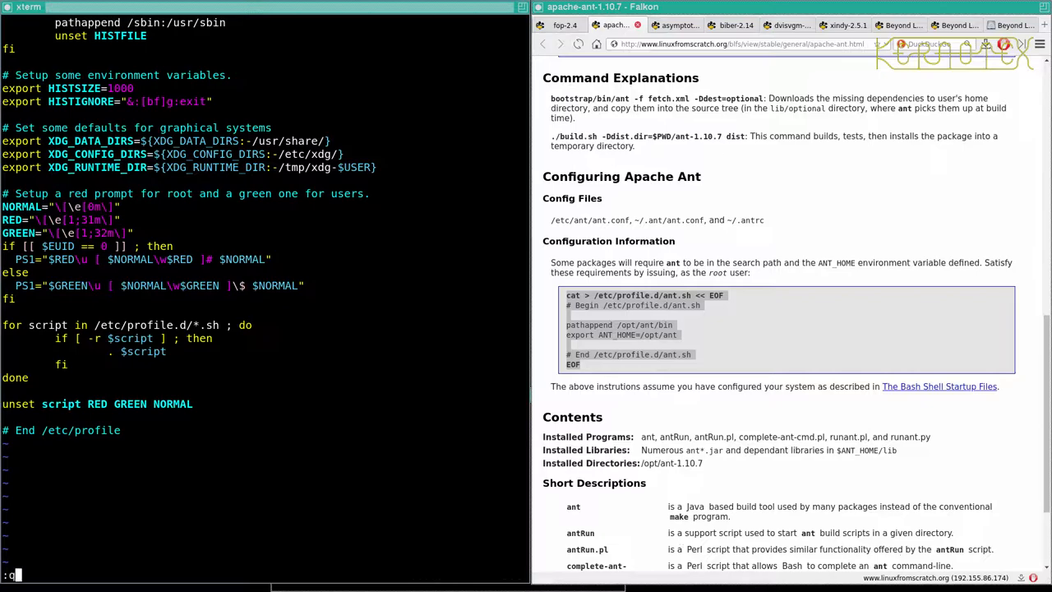
type("ls")
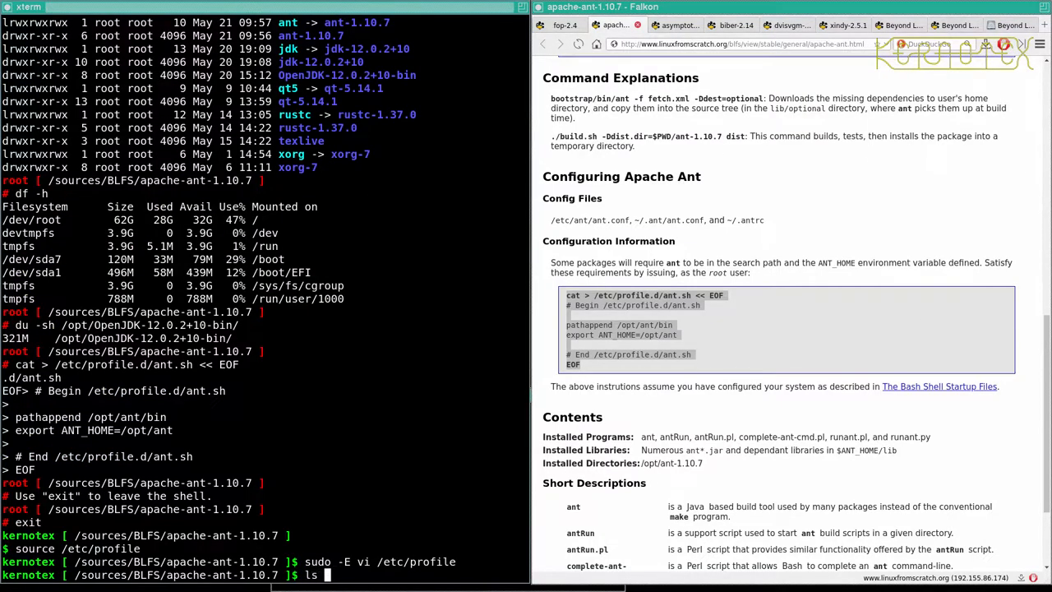
type("-la /")
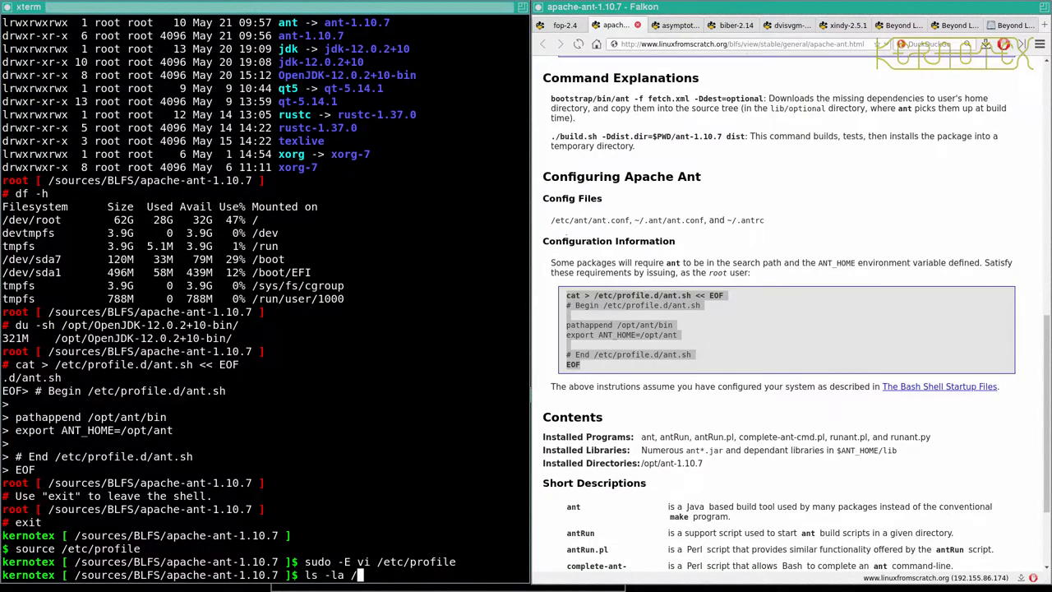
key("Return")
type("vi ")
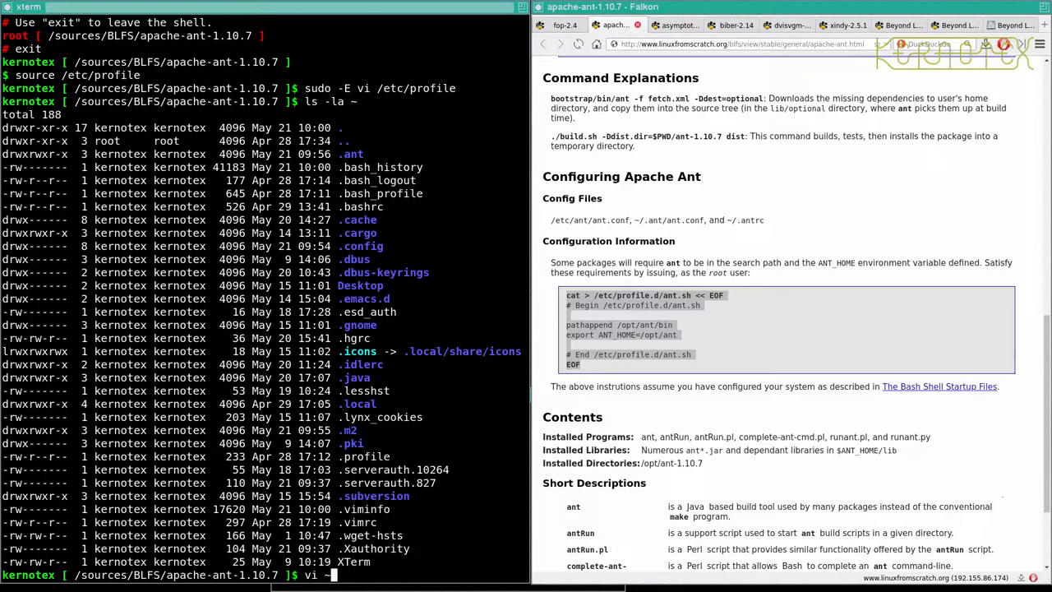
Open ~/.bash_profile in vi, then run a mistyped sudo -E command aimed at /etc/bashrc.
type("~/.bash")
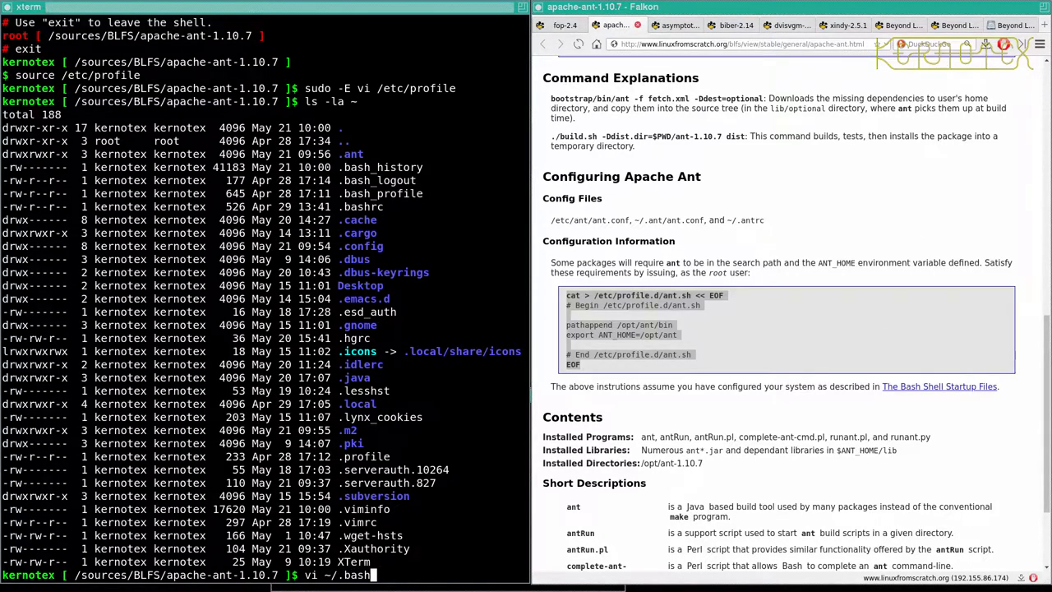
type("_profile")
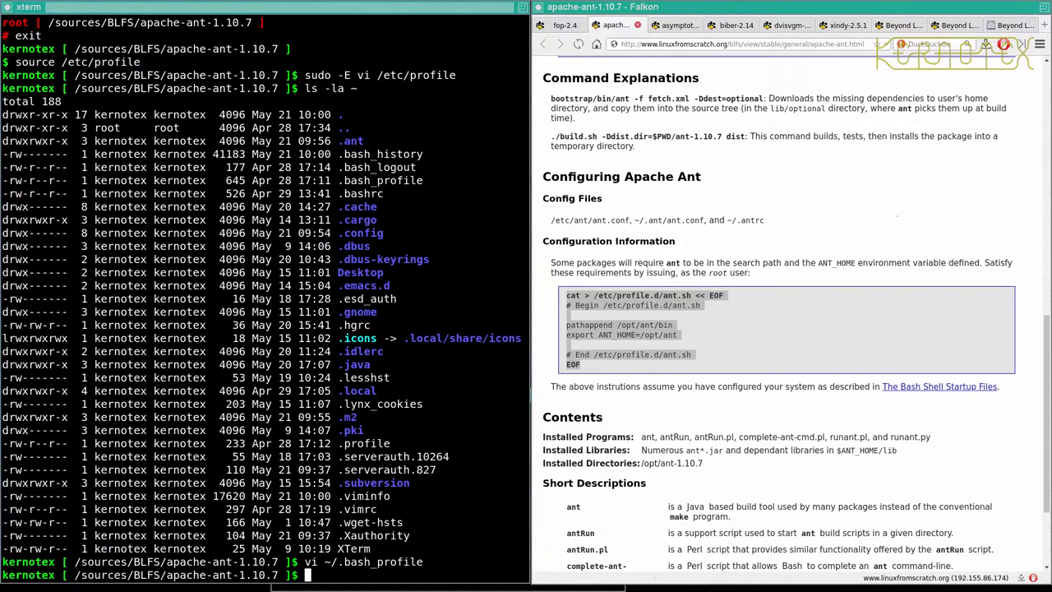
type("vi -")
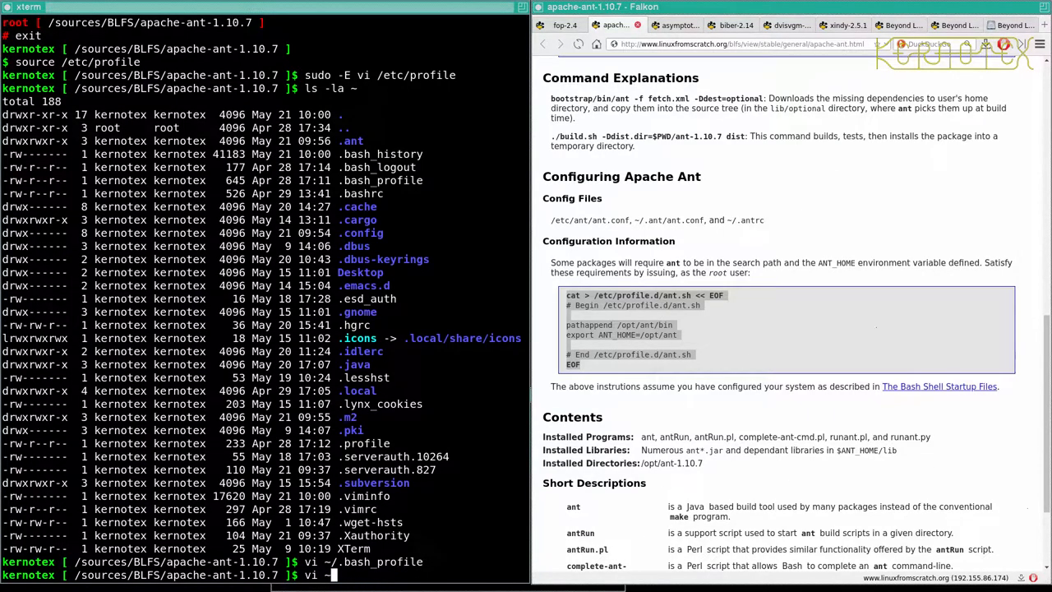
type("sud")
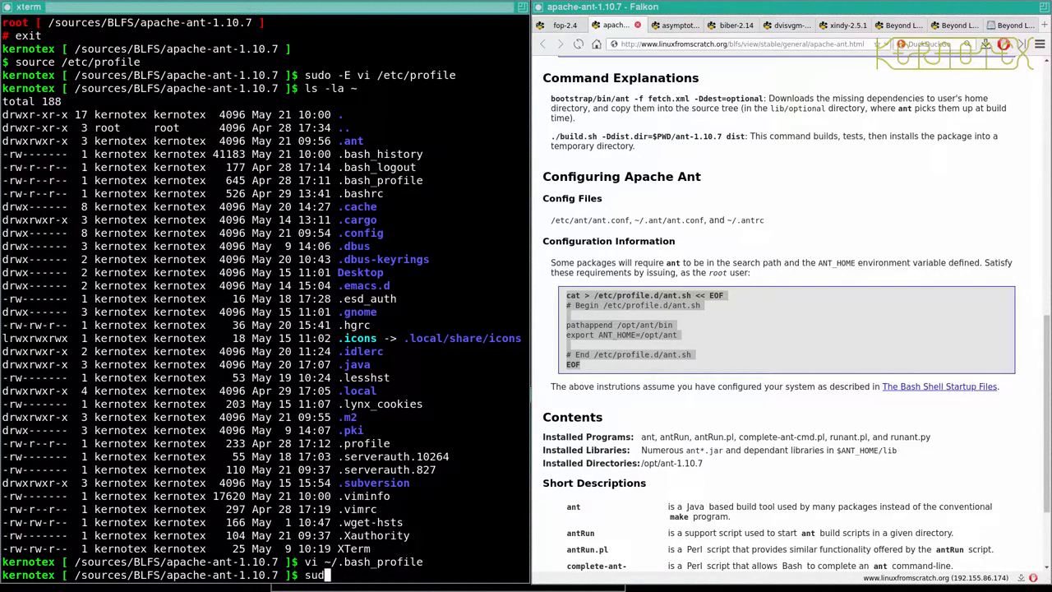
type("o-E /et")
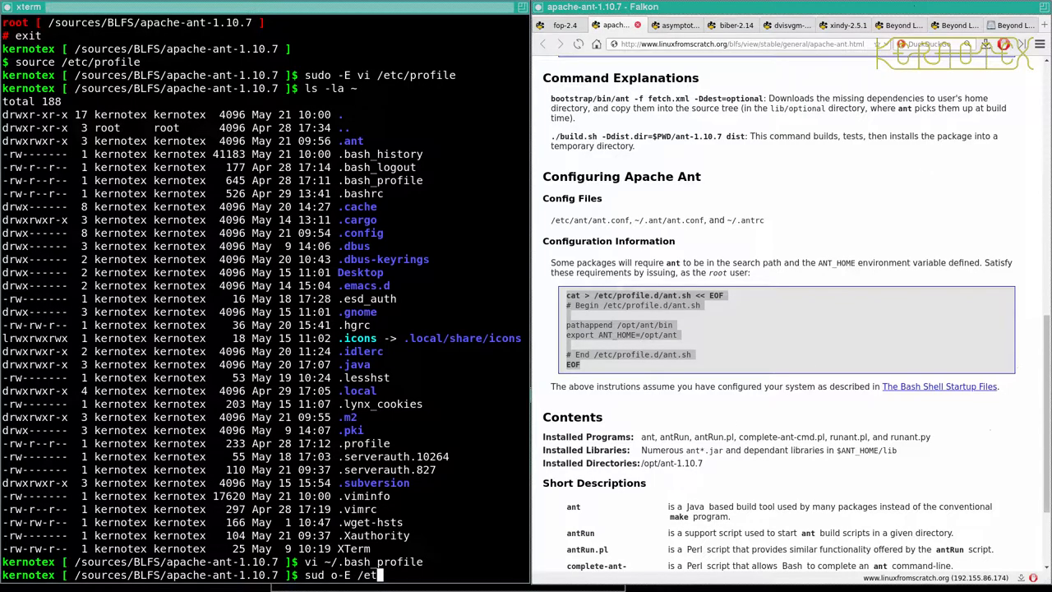
type("v")
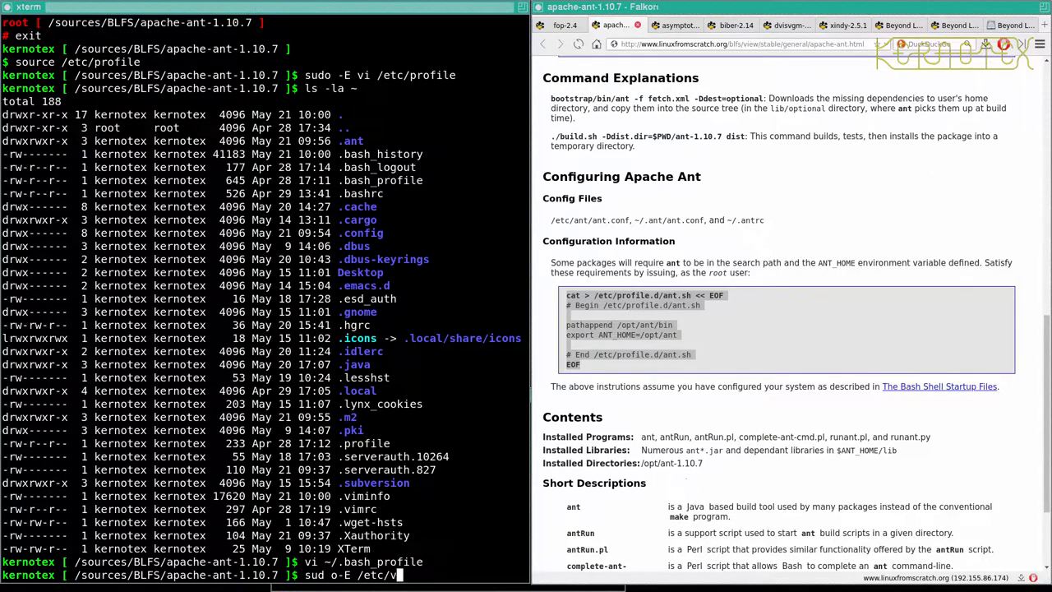
type("bash")
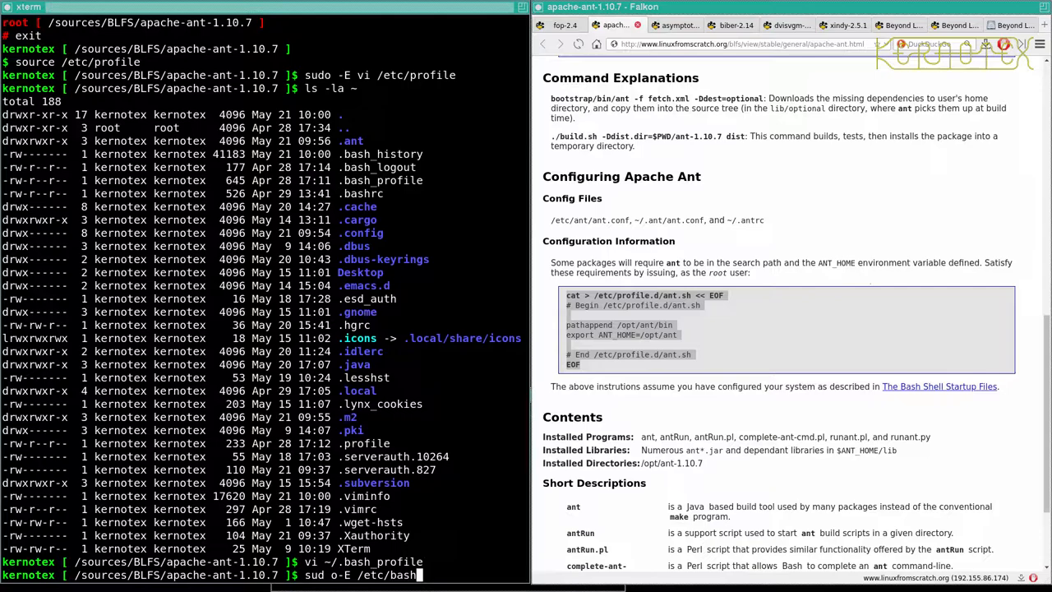
key("Return")
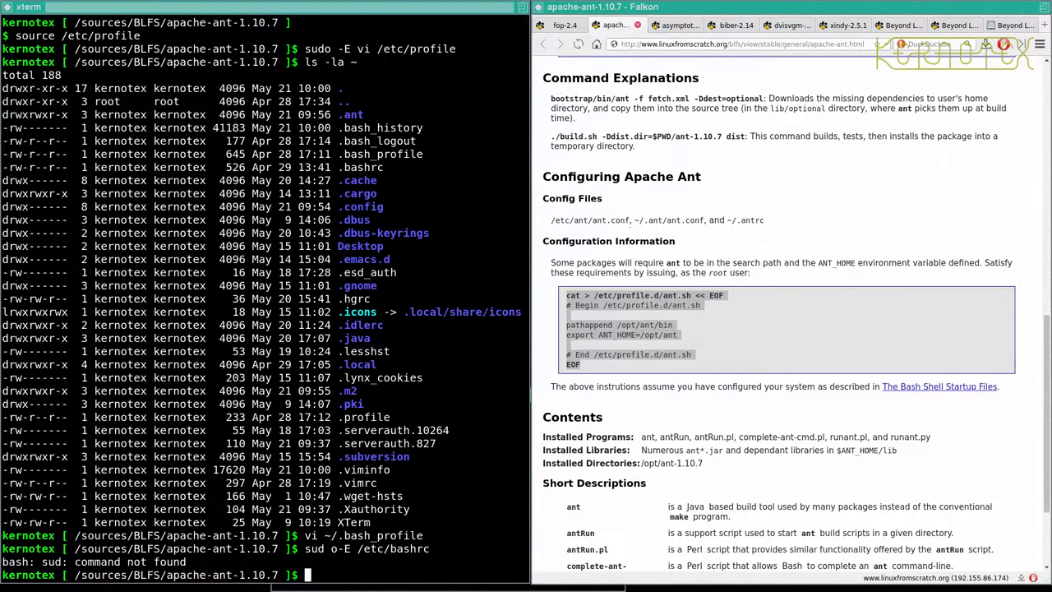
Retry sudo -E /etc/bashrc without vi, then run sudo -E vi /etc/bashrc to edit it as root.
type("sudo -E /etc/bashrc")
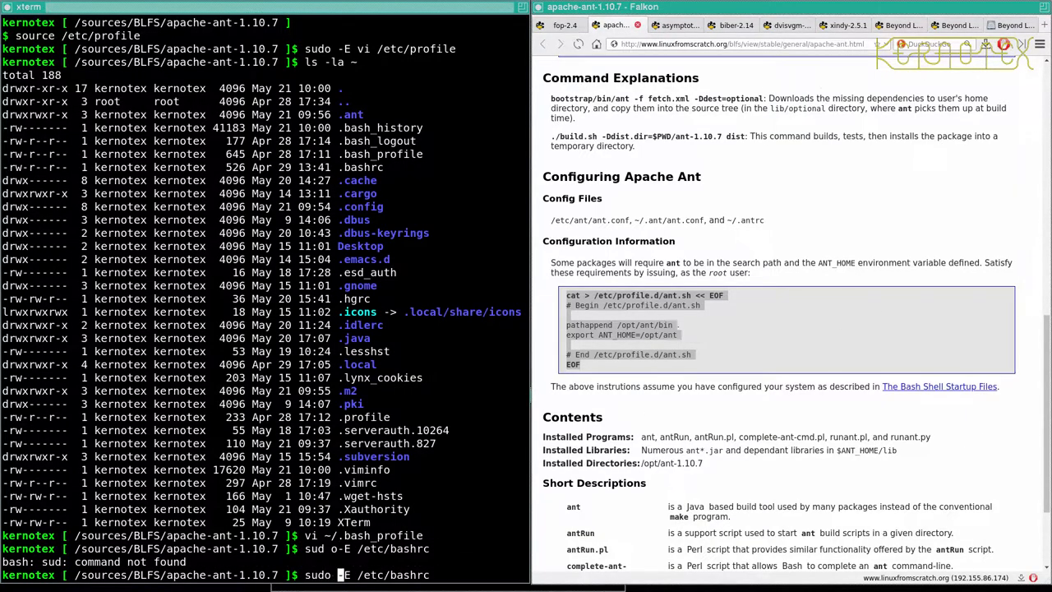
key("Return")
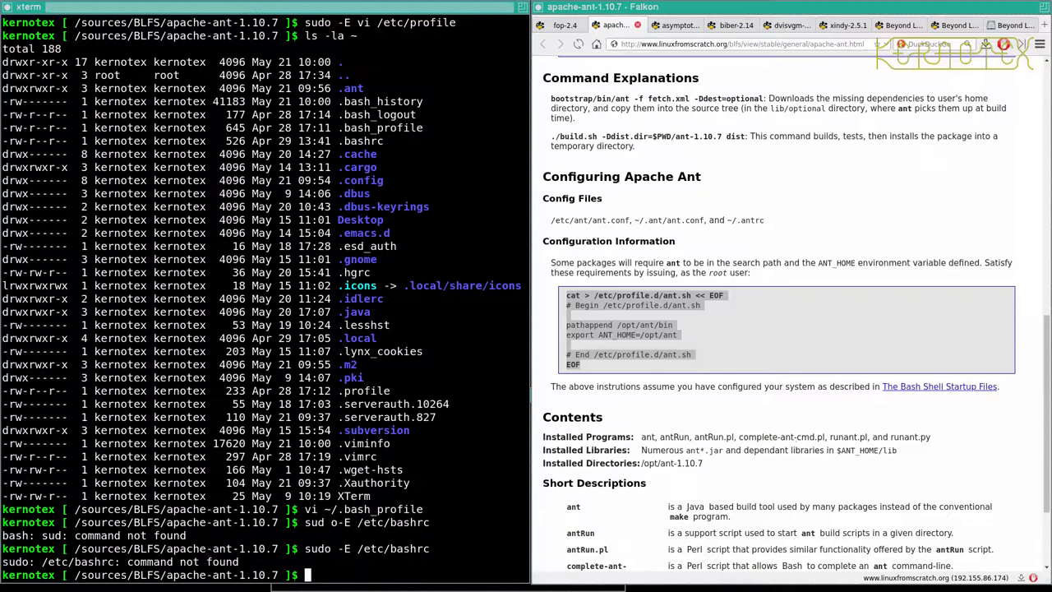
type("sudo -E /etc/bashrc")
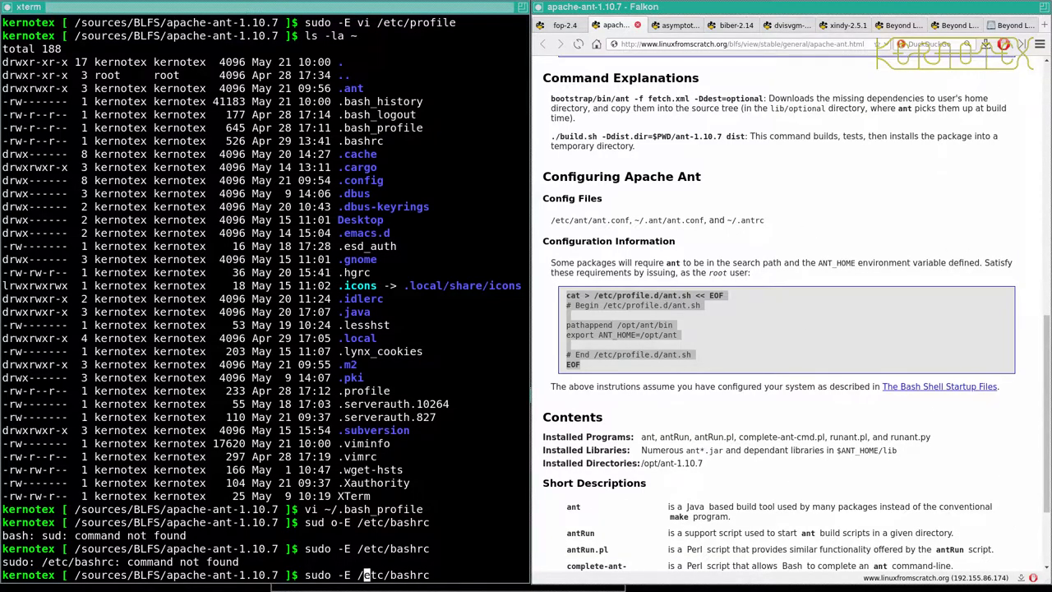
type("vi")
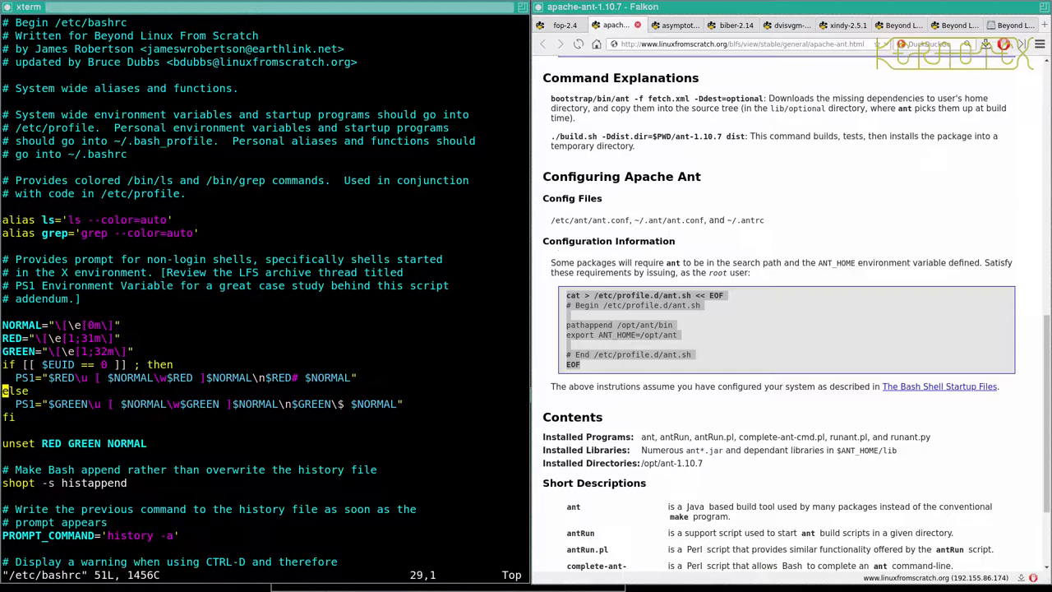
Look over the PS1 prompt colour lines in /etc/bashrc and quit vi back to the shell.
key("Down")
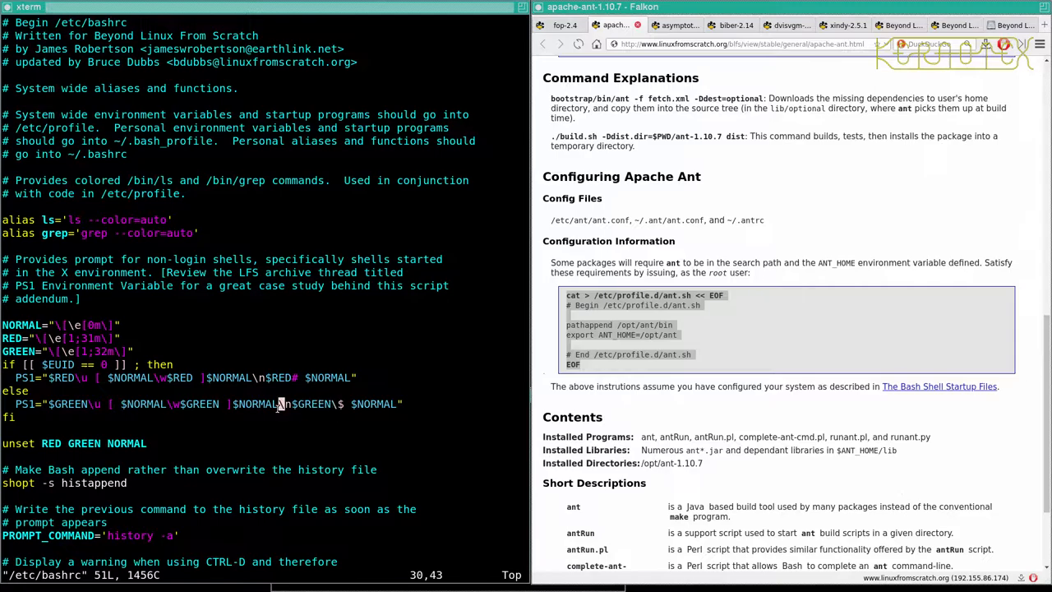
left_click_drag(240, 405, 329, 404)
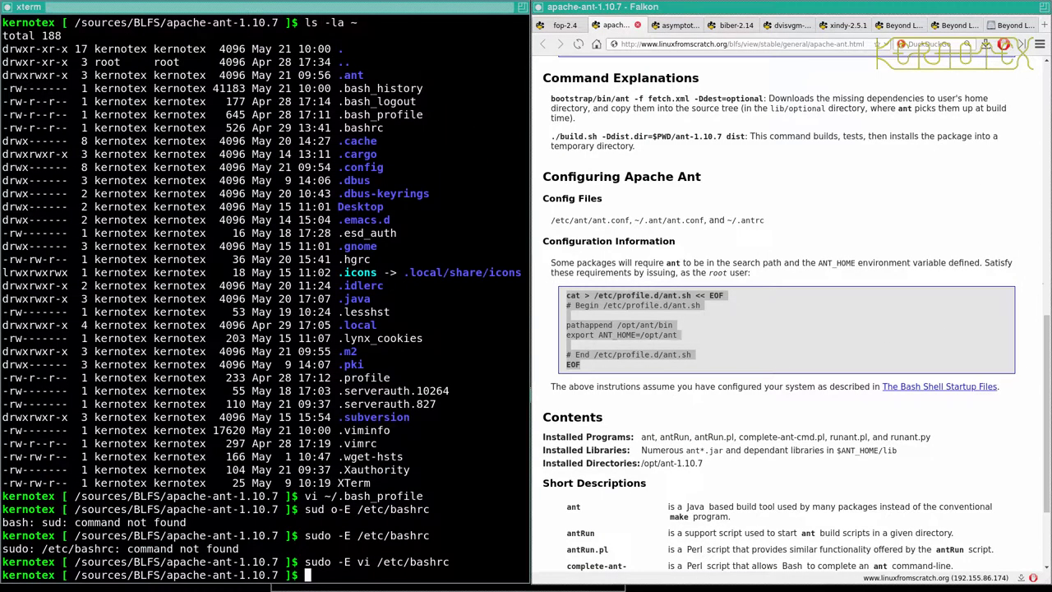
Edit /etc/profile as root with sudo -E vi, inserting \n$GREEN into the user PS1 line, then save and quit.
type("vi /etc/")
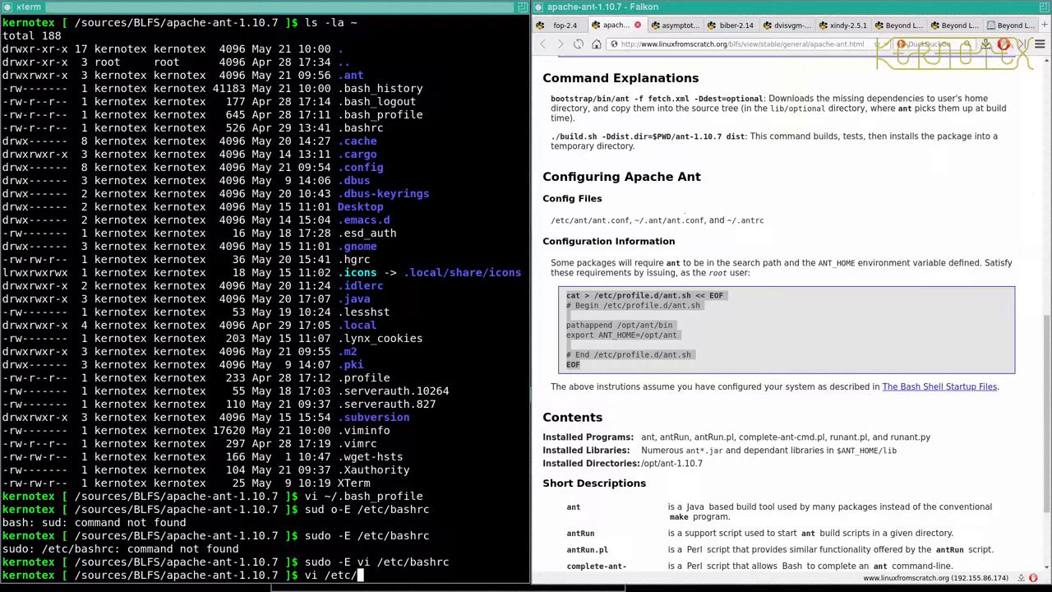
type("p")
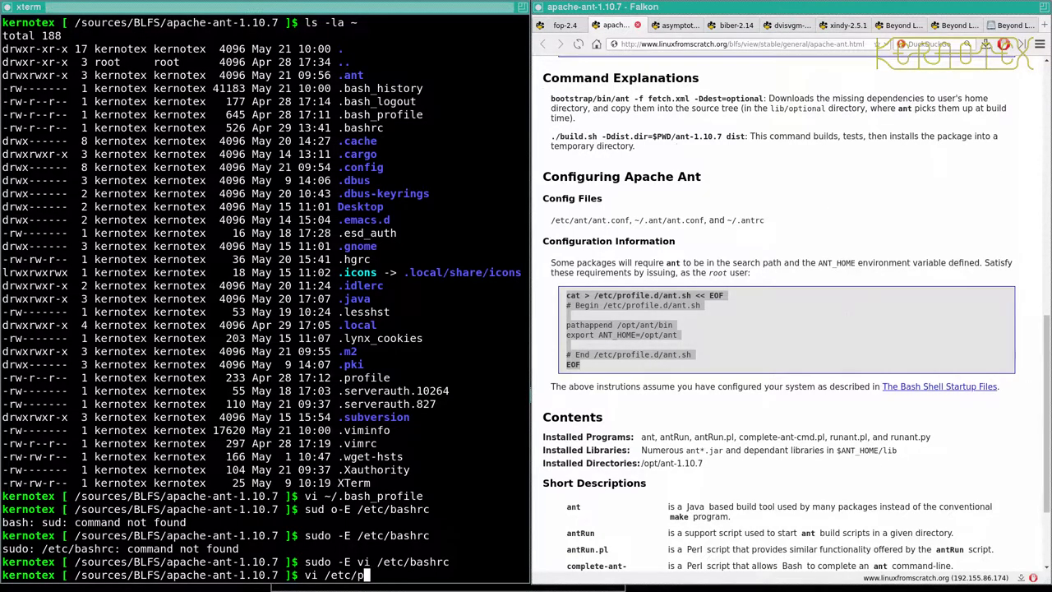
type("rof")
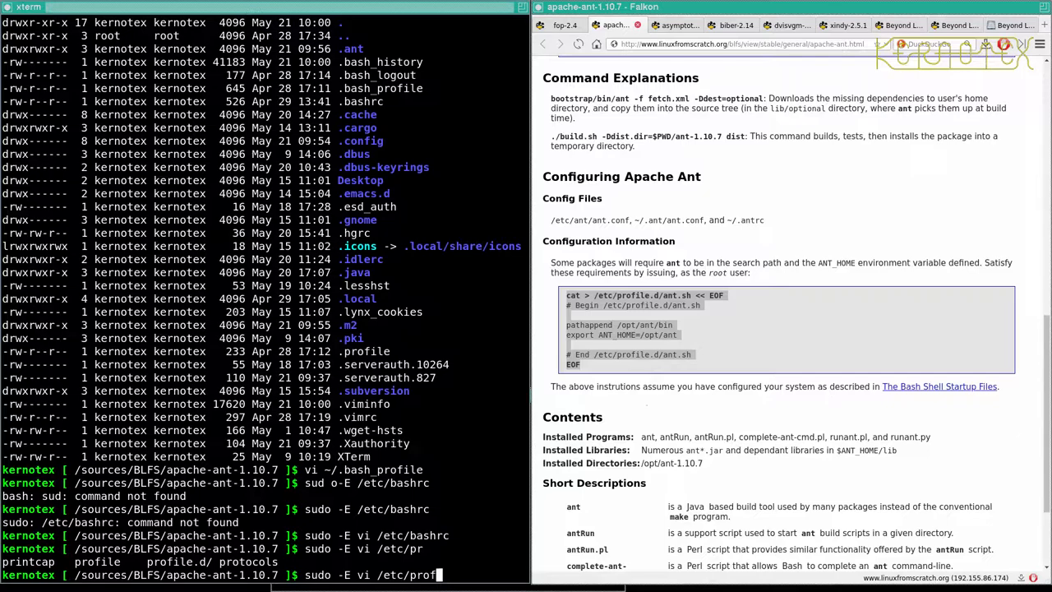
type("ile")
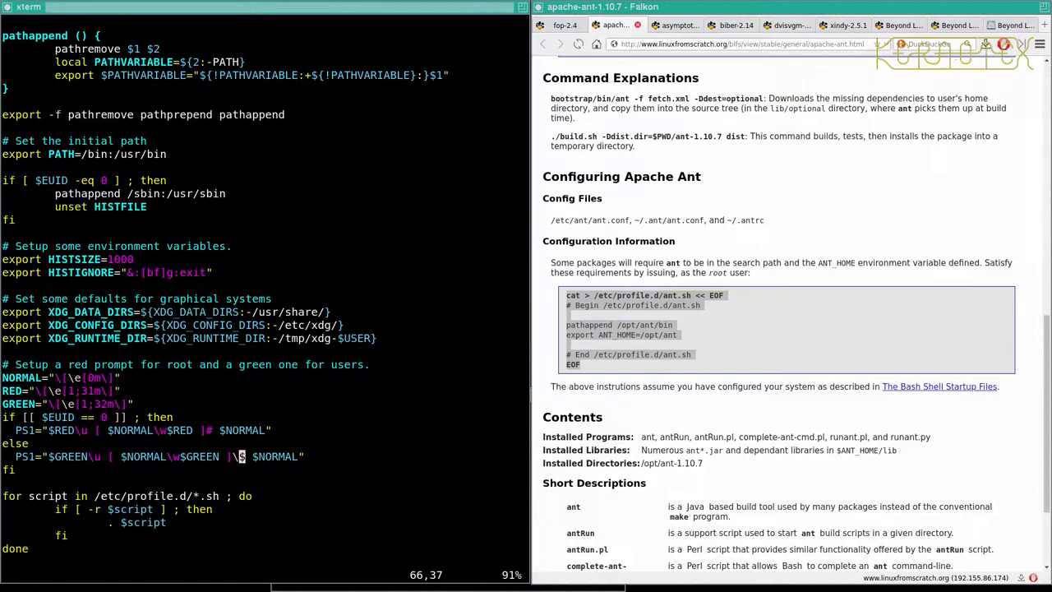
key("i")
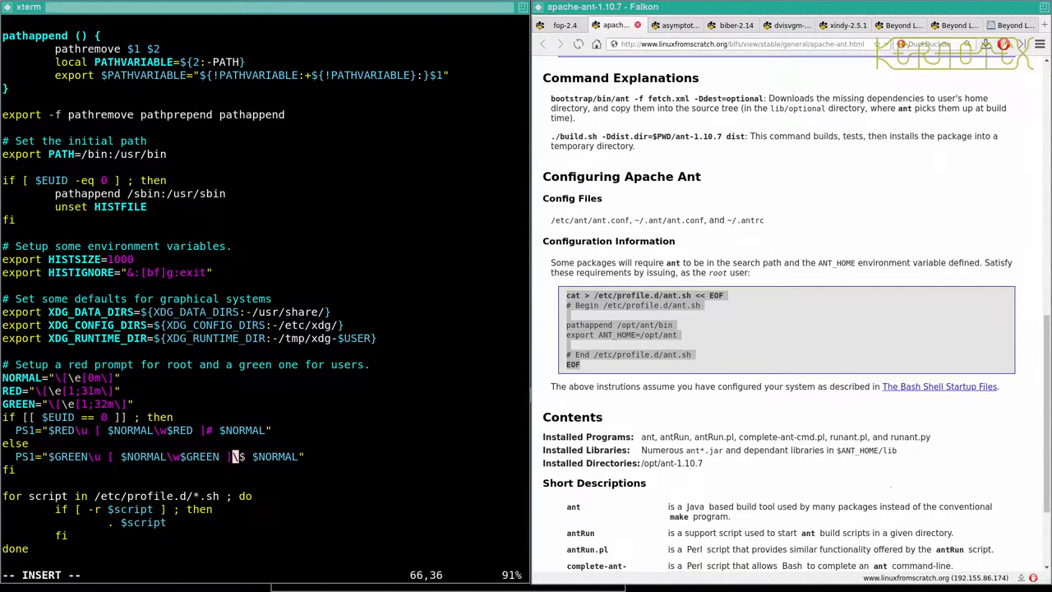
type("\\n$GREEN")
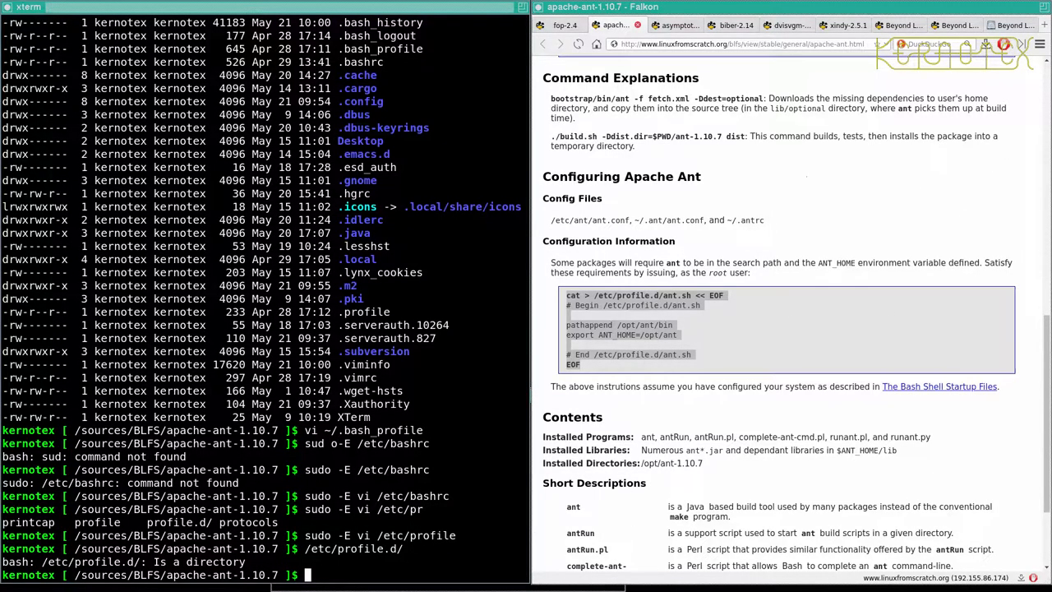
Run source /etc/profile to reload the system profile in the current shell.
type("/etc/profile")
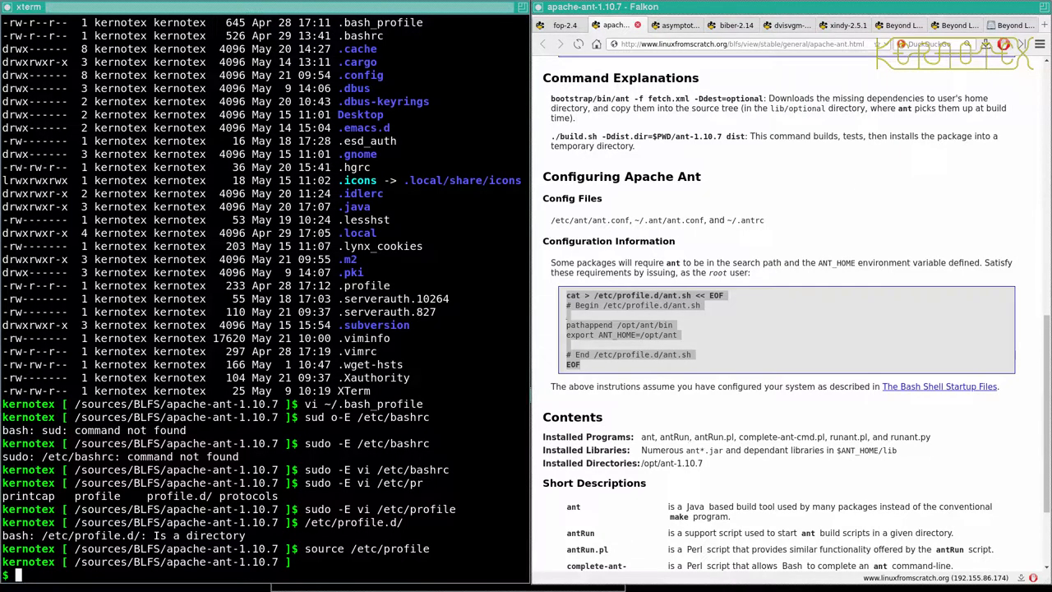
Run ant -version, confirming Apache Ant 1.10.7 is on the PATH, and return to the fop-2.4 page in Falkon.
type("ant -version")
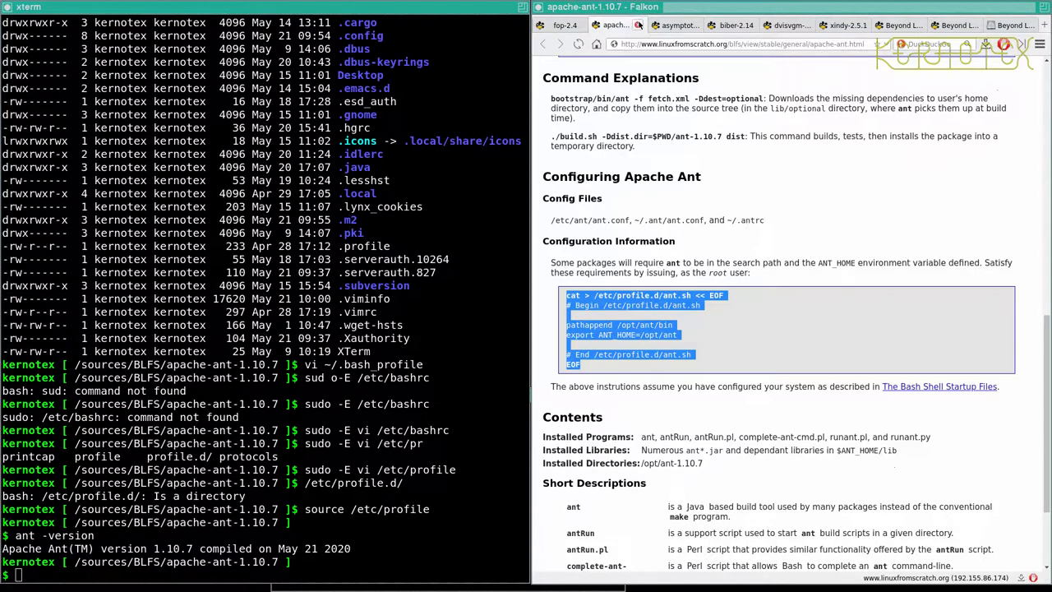
left_click(558, 25)
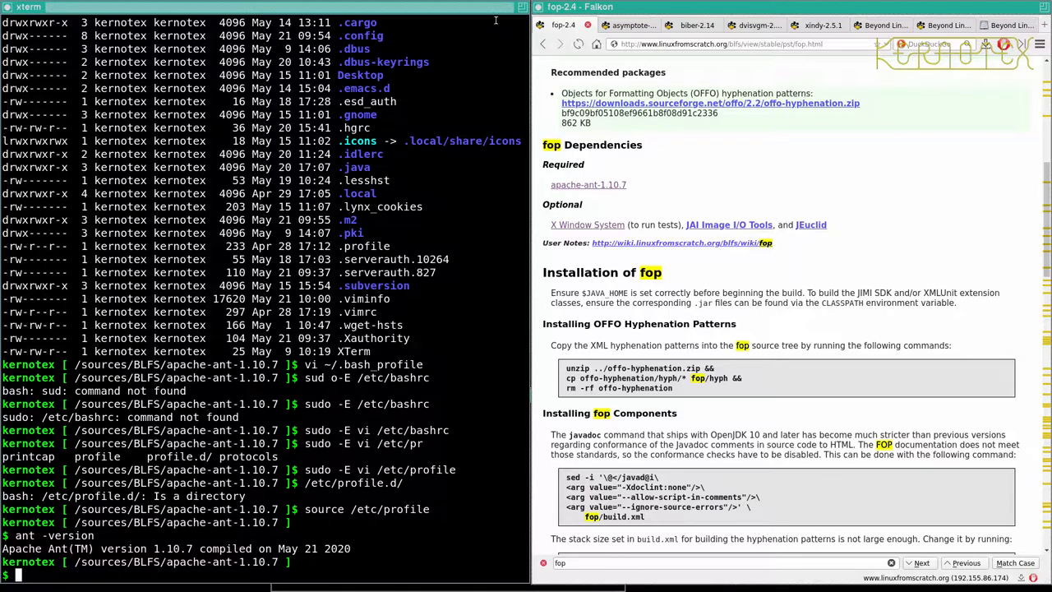
mouse_move(761, 164)
type("cd ..")
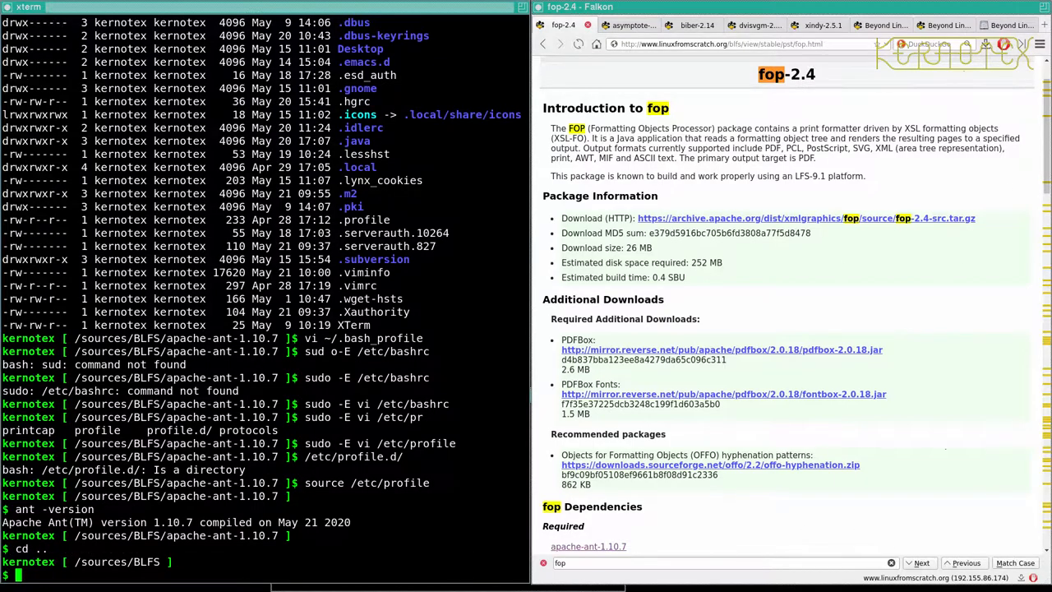
Remove apache-ant-1.10.7 with rm -Rf, then list the pdfbox, fontbox and offo-hyphenation.zip downloads in /sources/BLFS.
type("rm -Rf apache-ant-1.10.7")
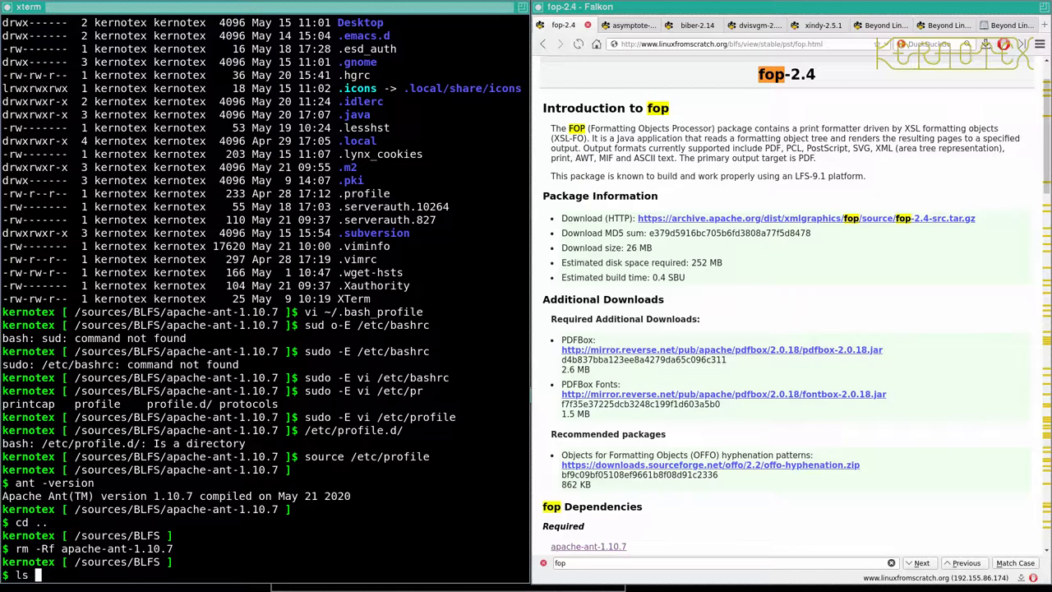
type("fop-2.4-sr")
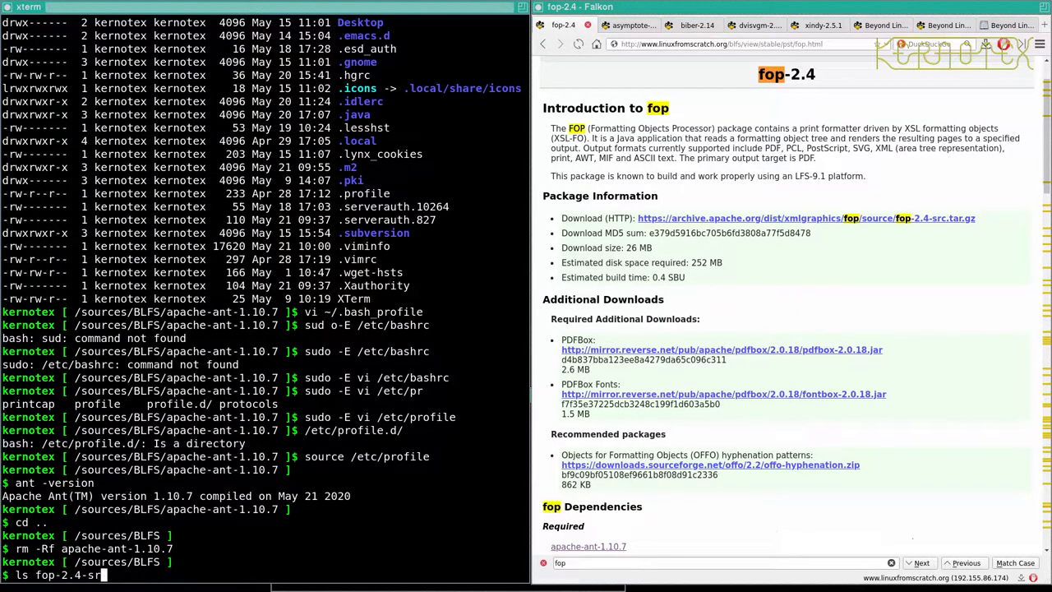
key("ctrl+u")
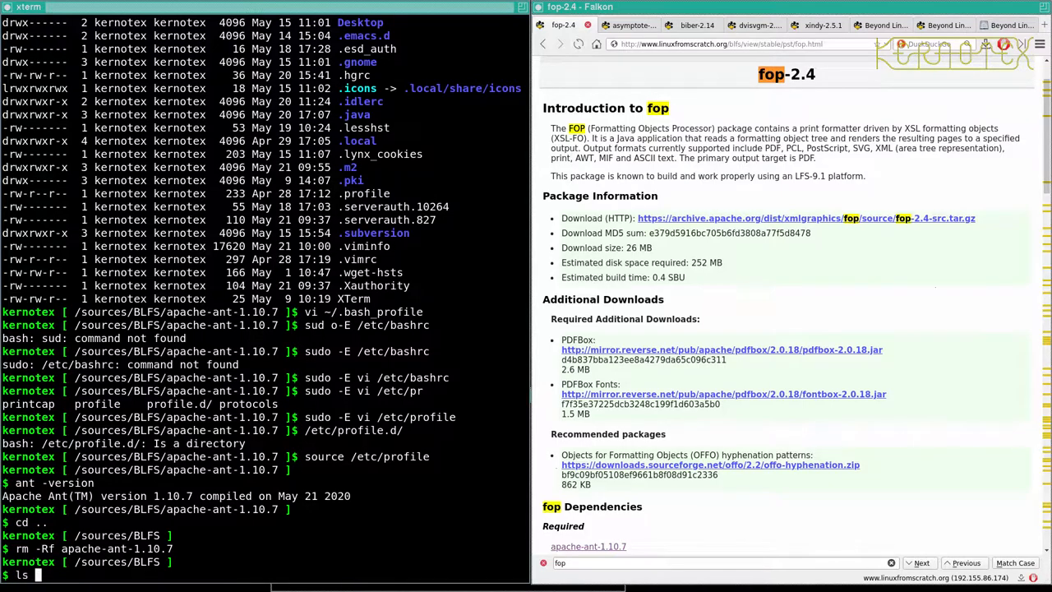
type("pdfbox-2.0.19.jar font")
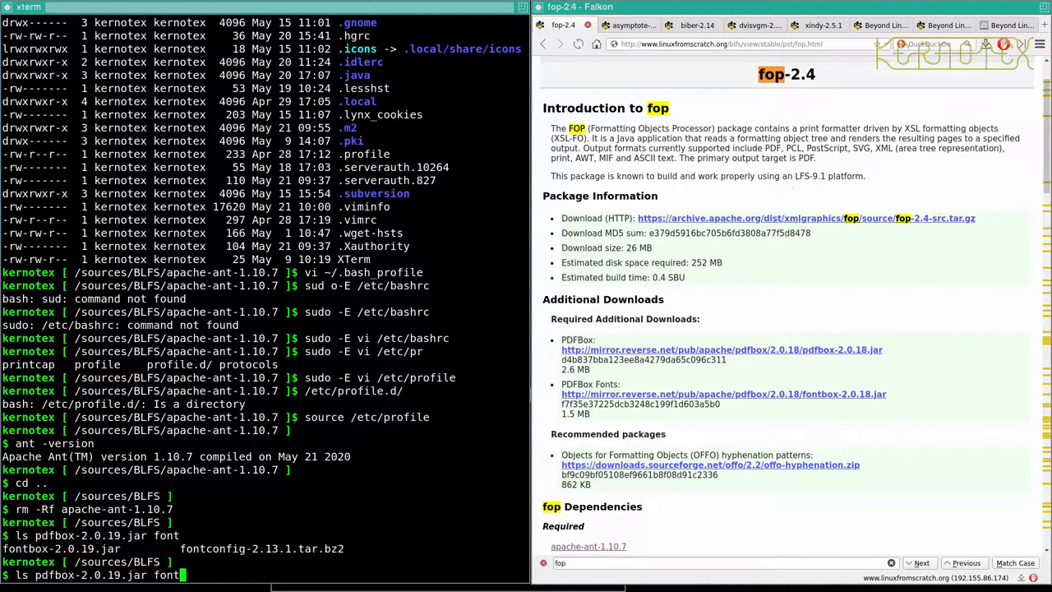
type("offo-hyphenation.zip ^C")
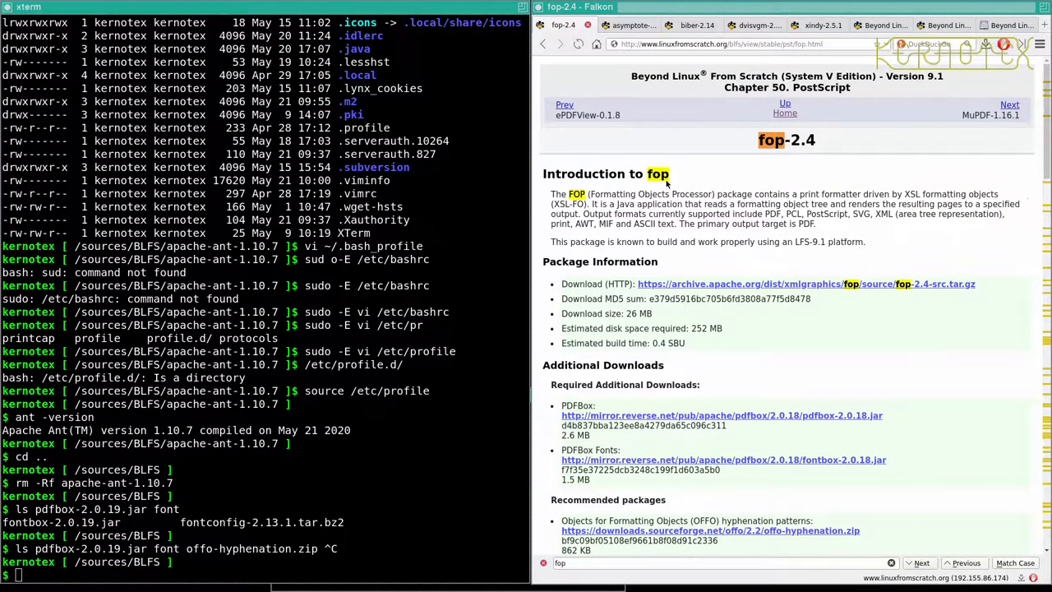
Open the book's Home link in a new tab, go to the BLFS project site, Read Online, and the BLFS 9.1 errata page.
right_click(784, 112)
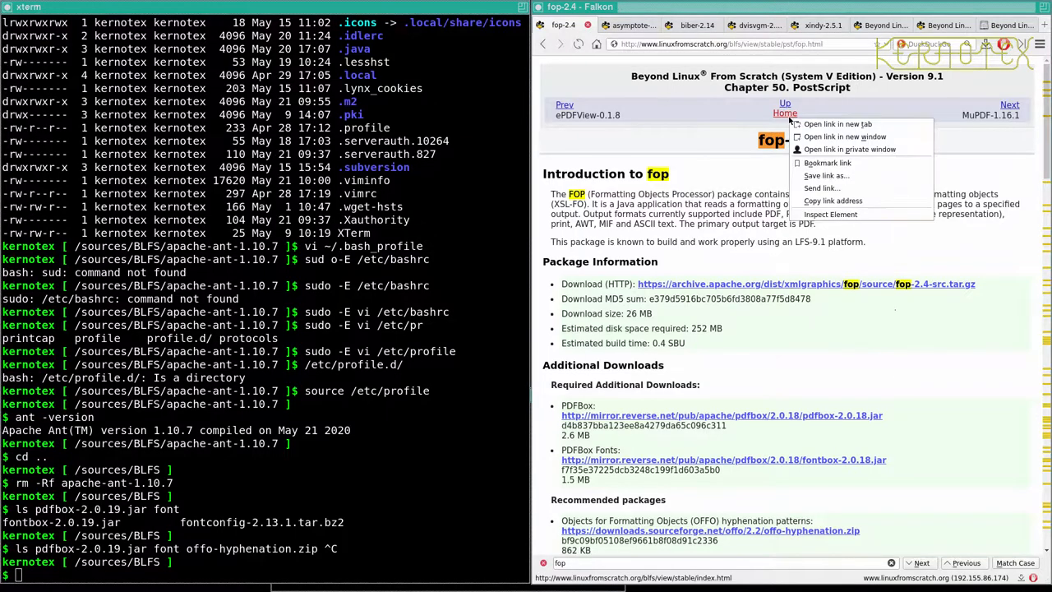
mouse_move(841, 125)
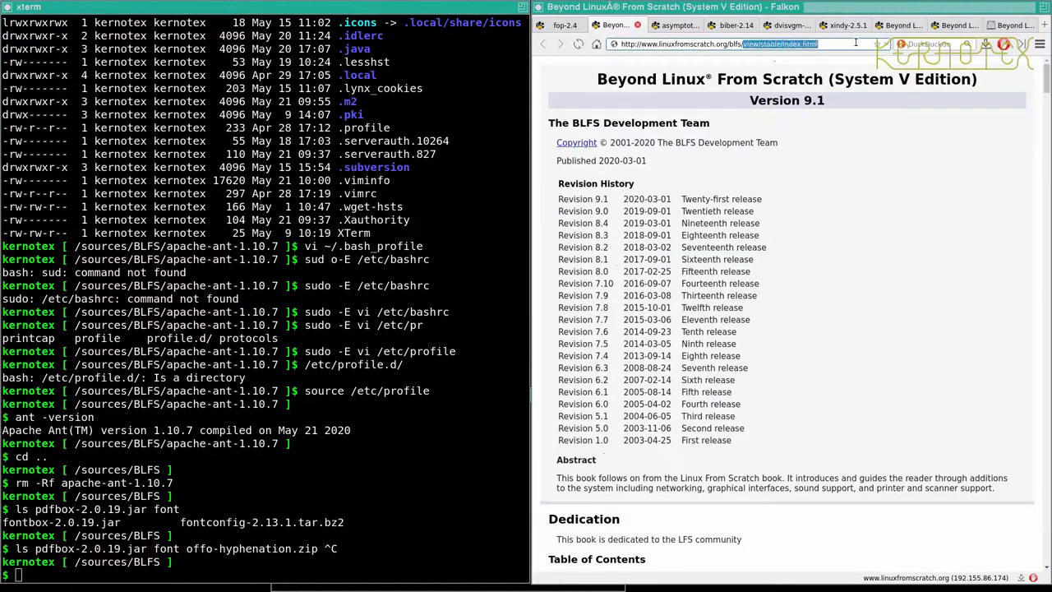
left_click(772, 44)
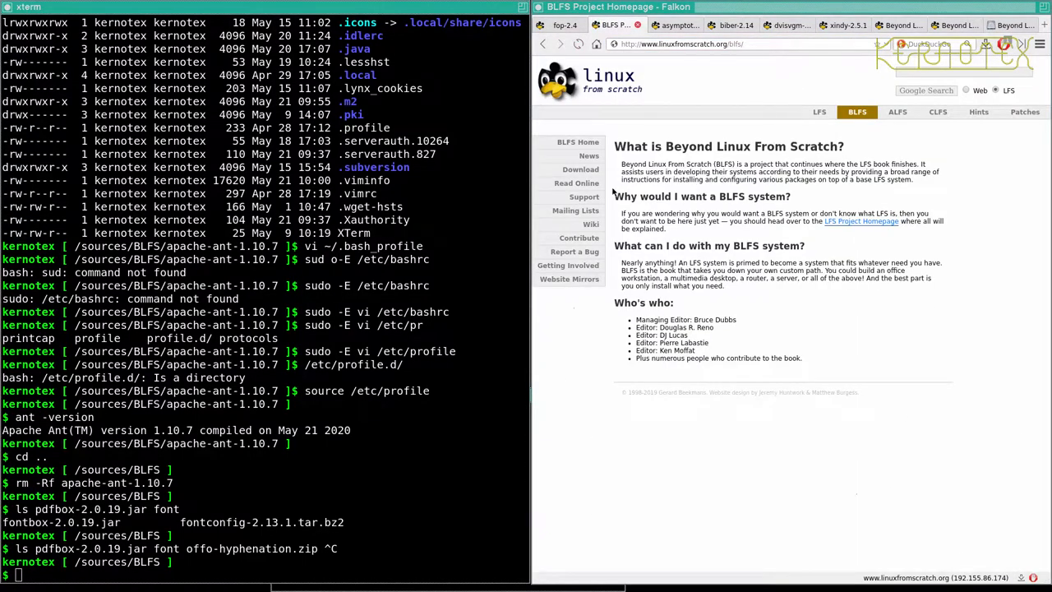
left_click(575, 182)
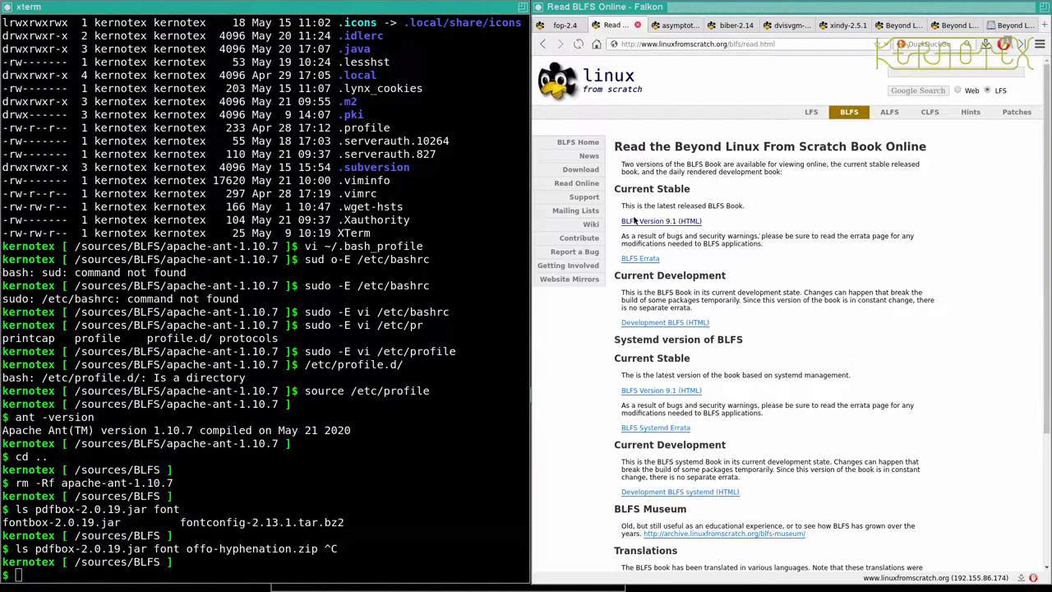
left_click(640, 258)
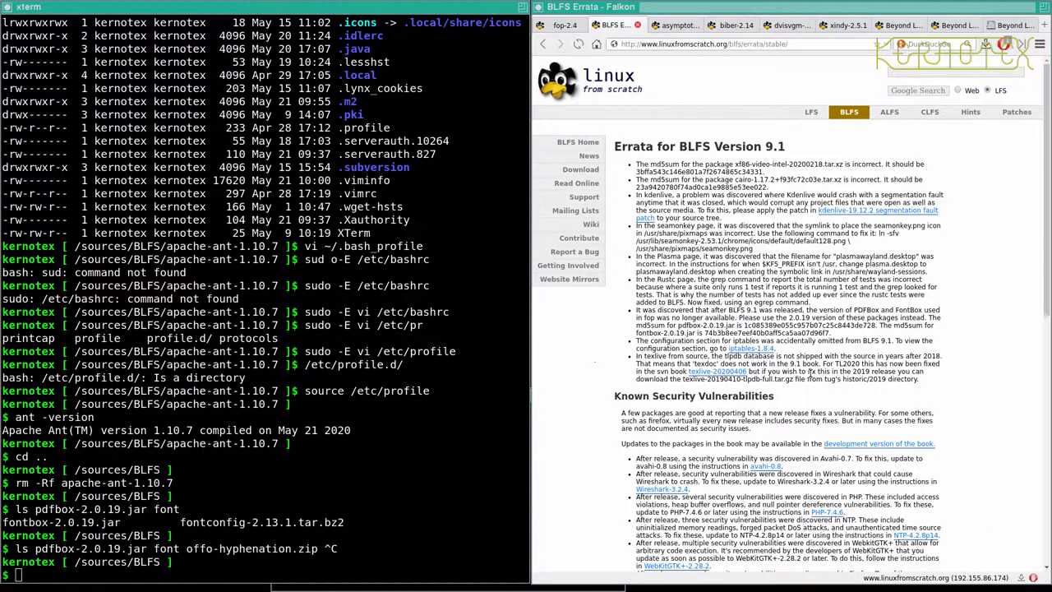
mouse_move(632, 358)
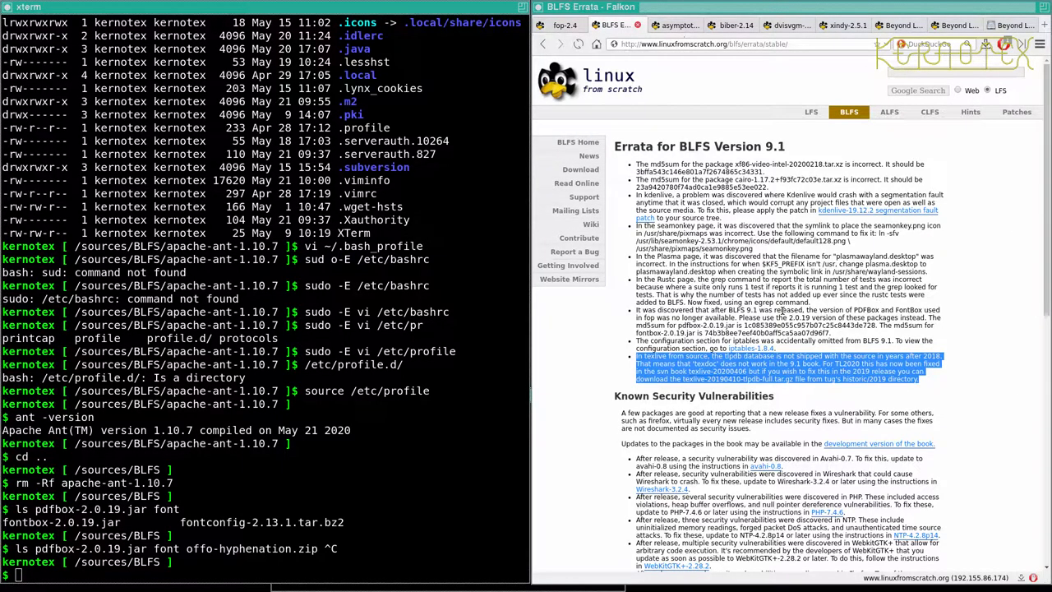
mouse_move(812, 319)
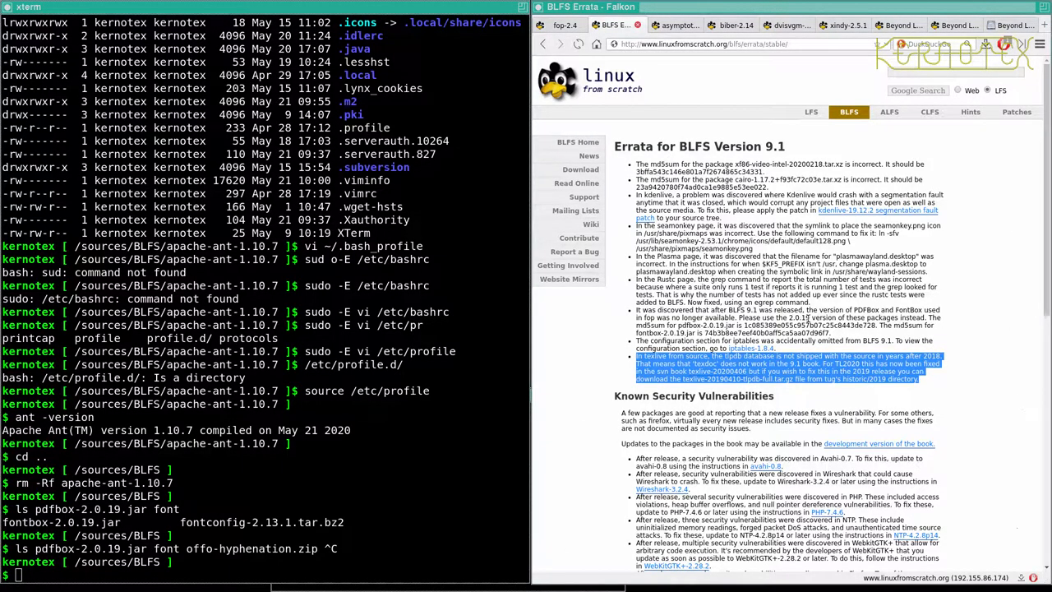
mouse_move(726, 374)
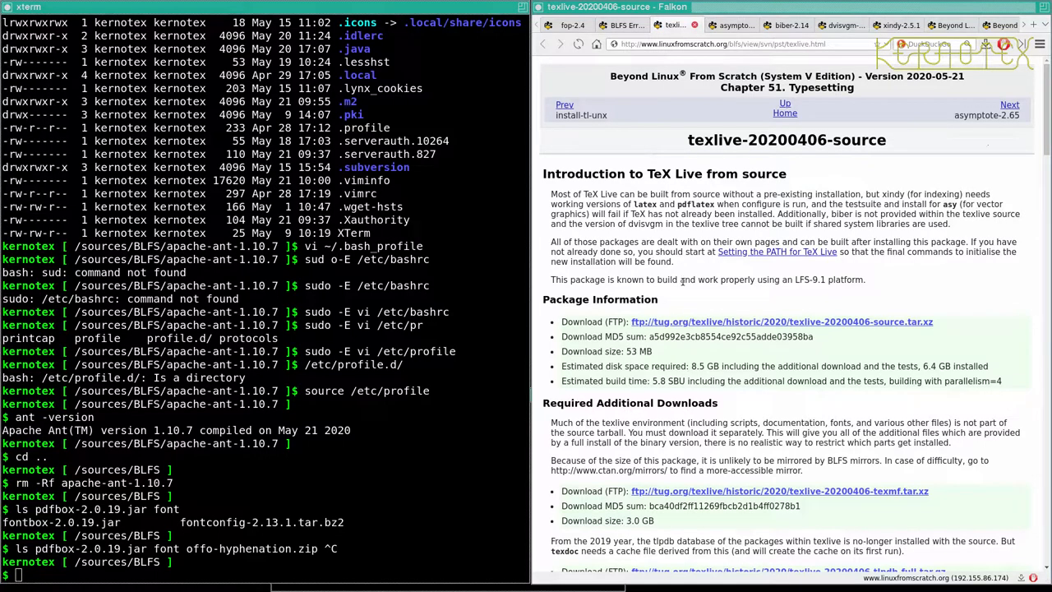
Scroll the fop-2.4 page down to the OFFO hyphenation download and its installation commands.
scroll("down", 3)
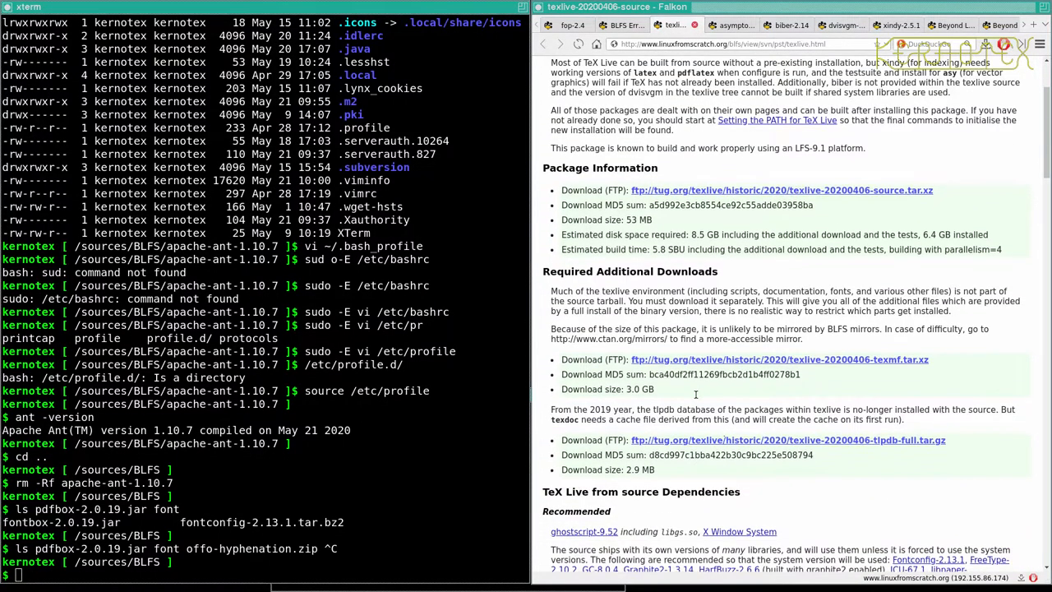
scroll("down", 3)
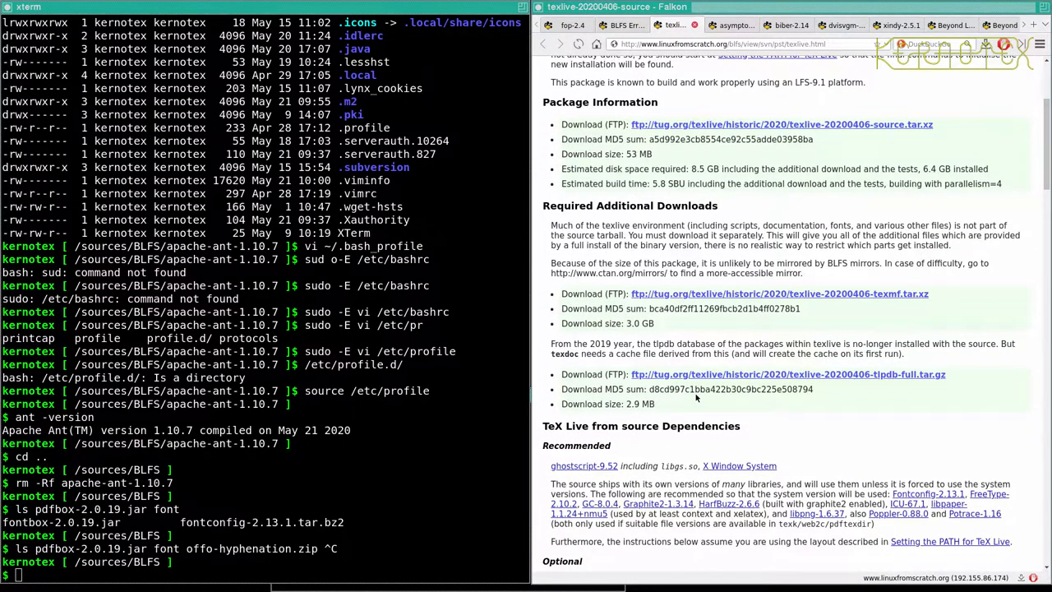
mouse_move(567, 26)
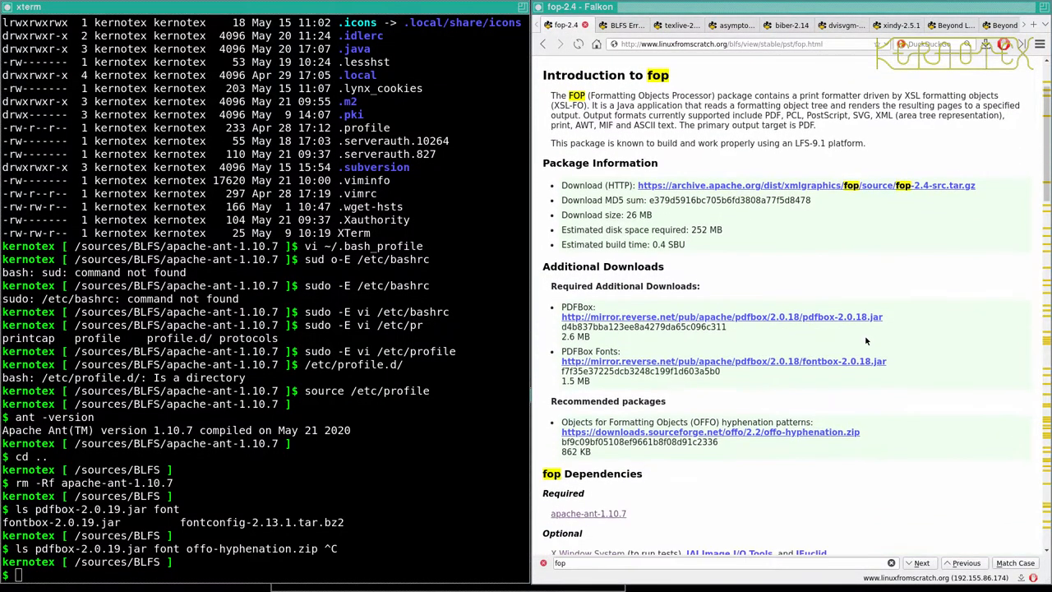
scroll("down", 3)
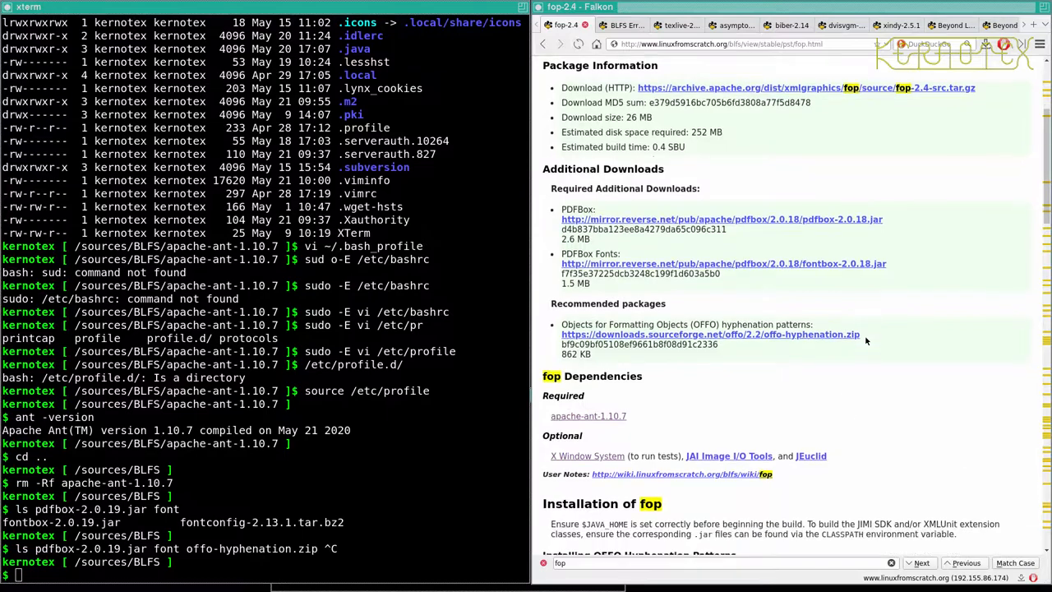
scroll("down", 3)
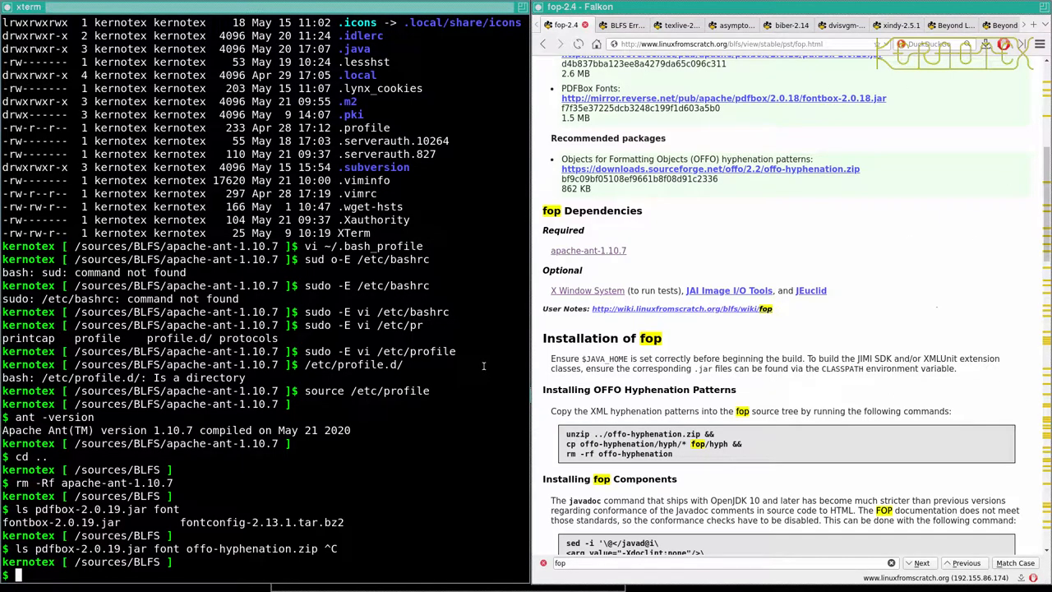
Echo $JAVA_HOME showing /opt/jdk/, extract fop-2.4-src.tar.gz with tar -xvf, and cd into fop-2.4.
type("echo $")
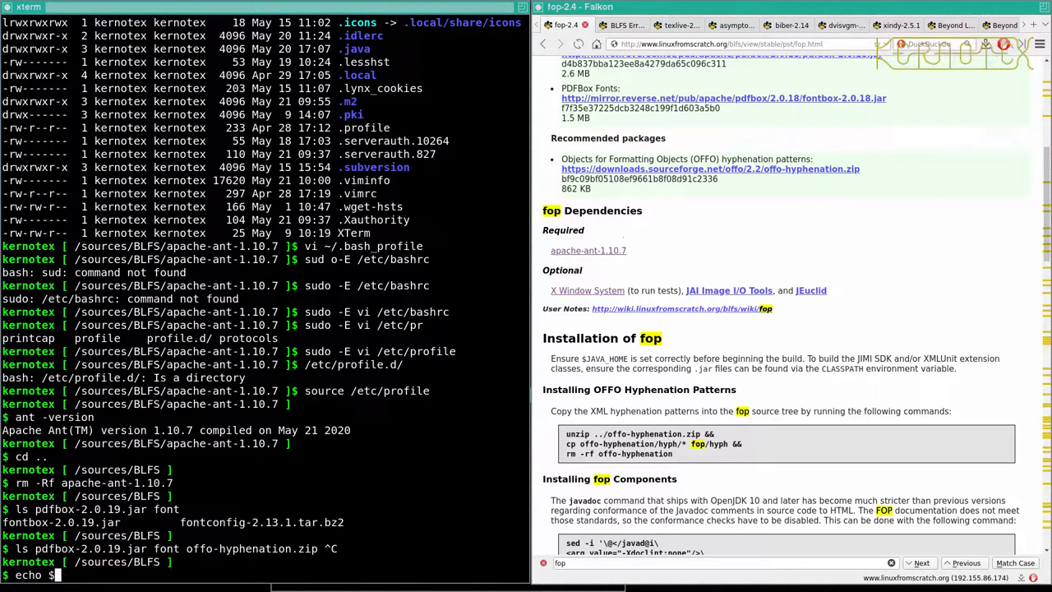
type("JAVA")
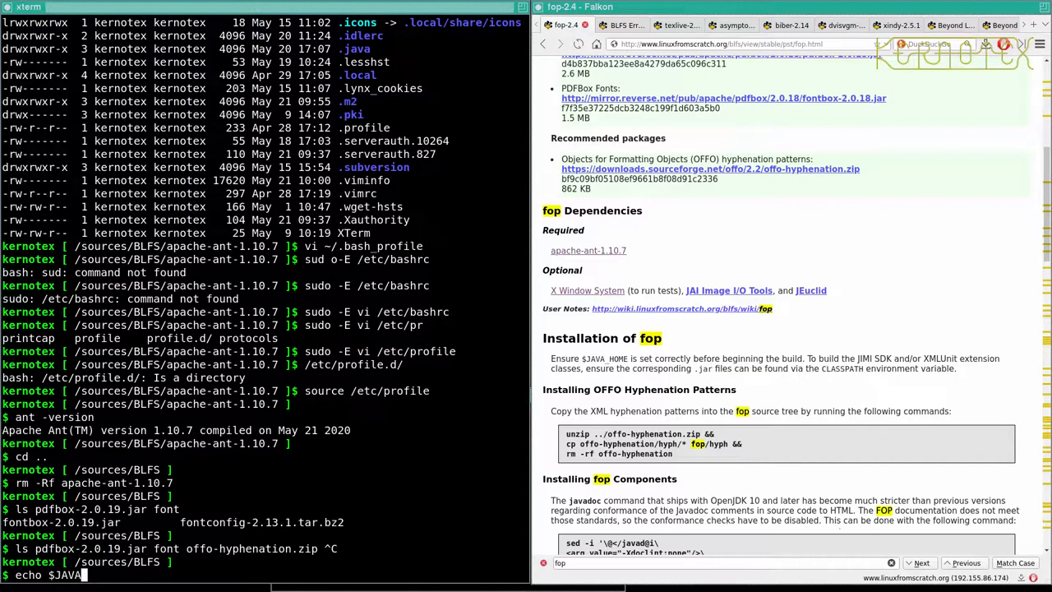
key("Return")
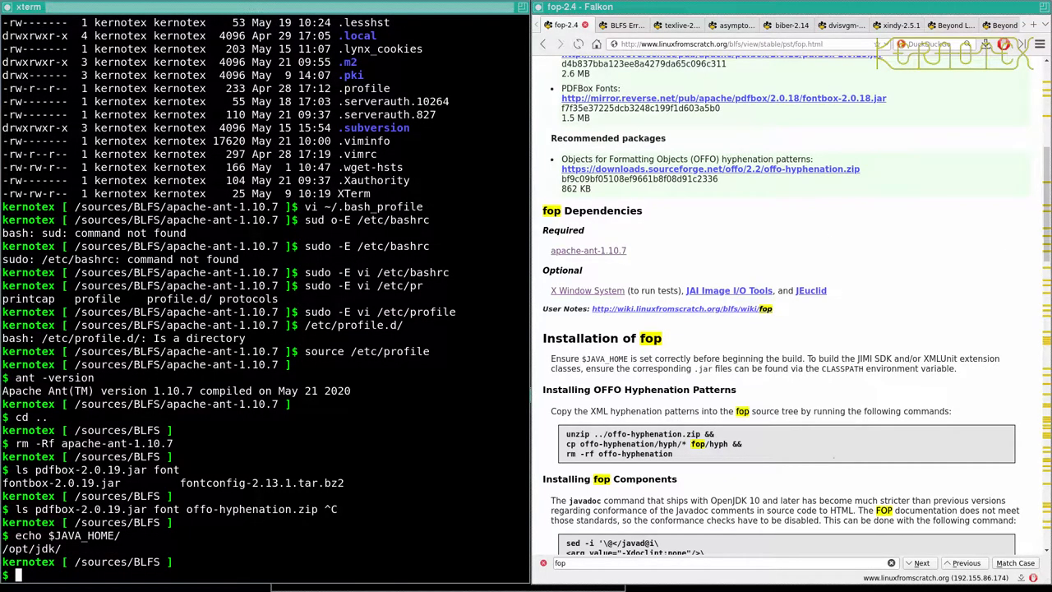
type("t")
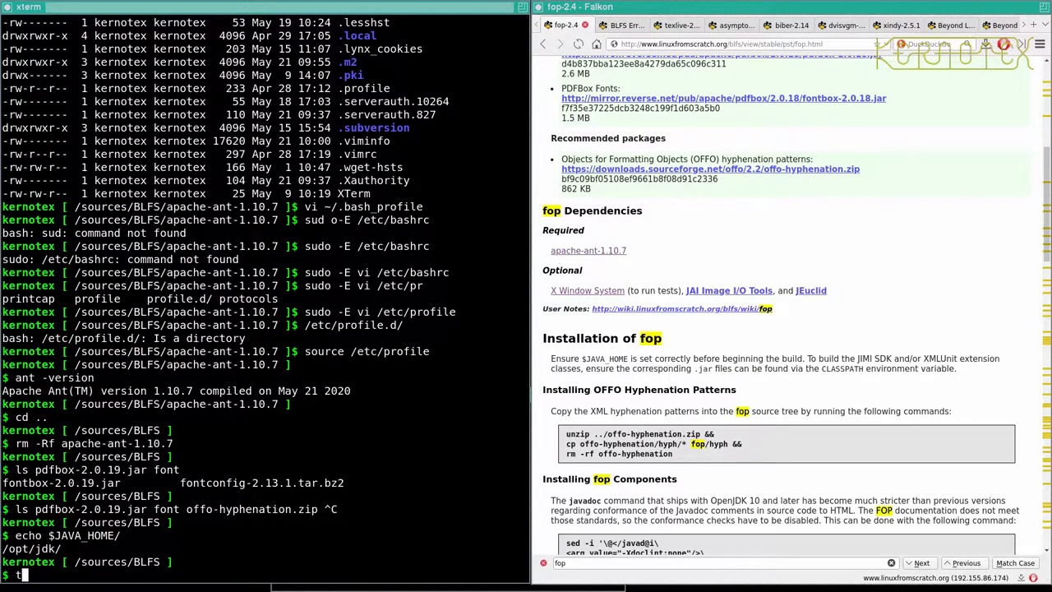
type("tar -xvf")
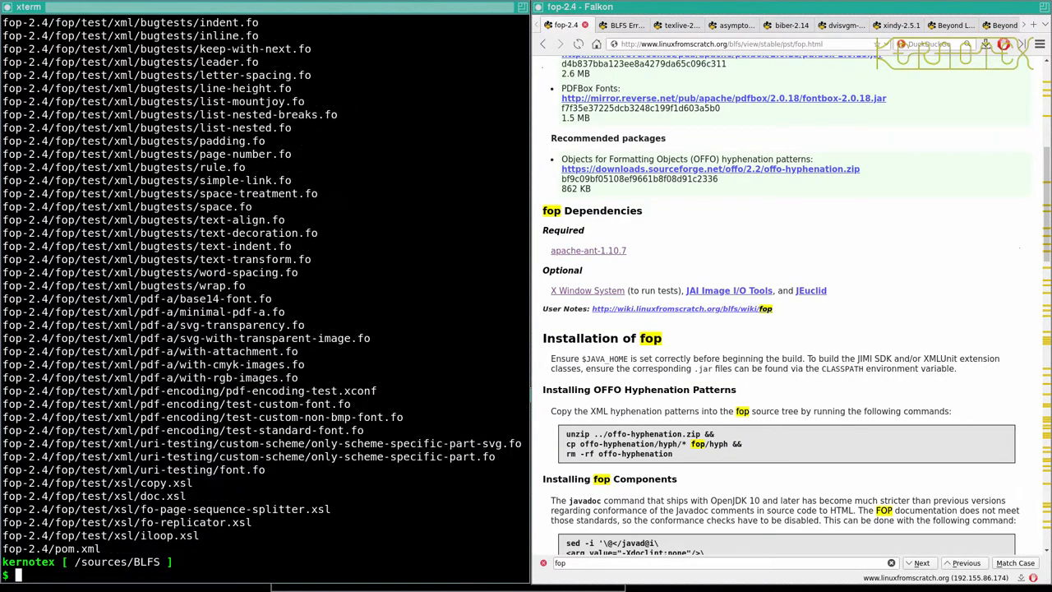
type("cd fop-2.4")
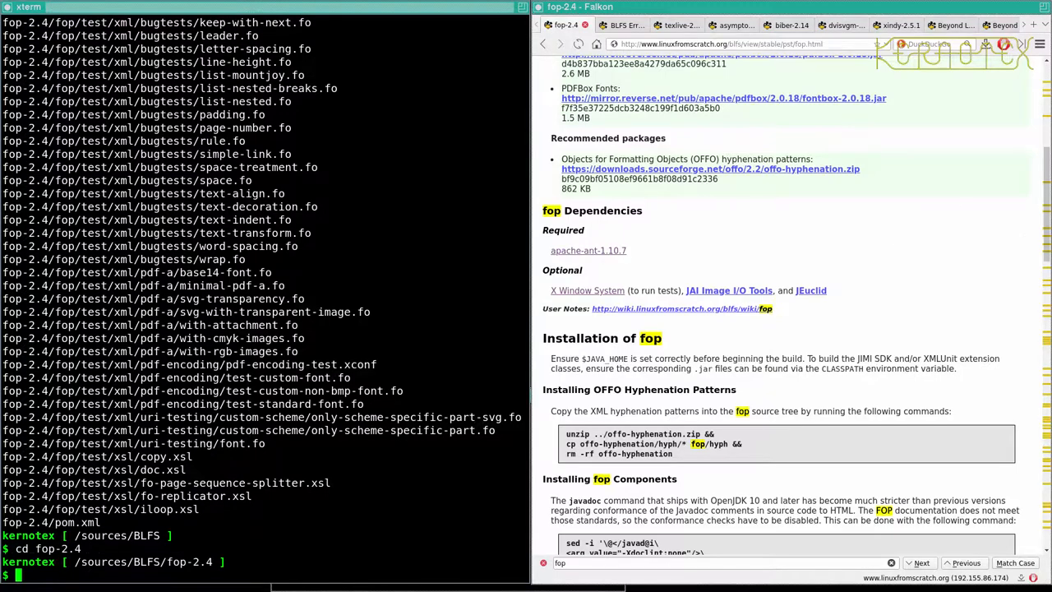
Copy the OFFO hyphenation unzip/cp commands from the book and run them inside fop-2.4.
scroll("down", 3)
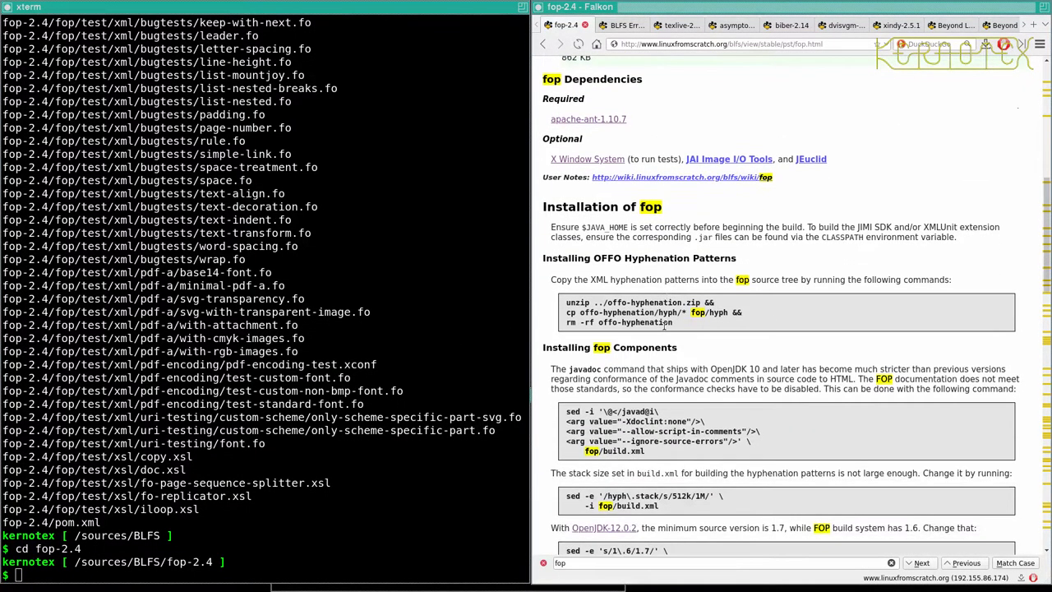
left_click_drag(565, 302, 665, 312)
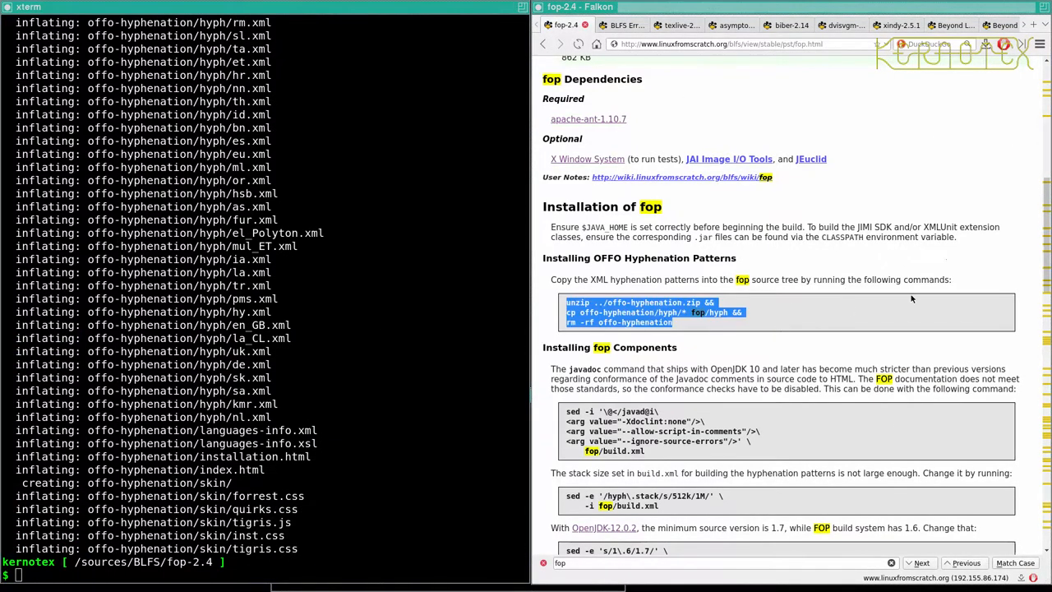
scroll("down", 3)
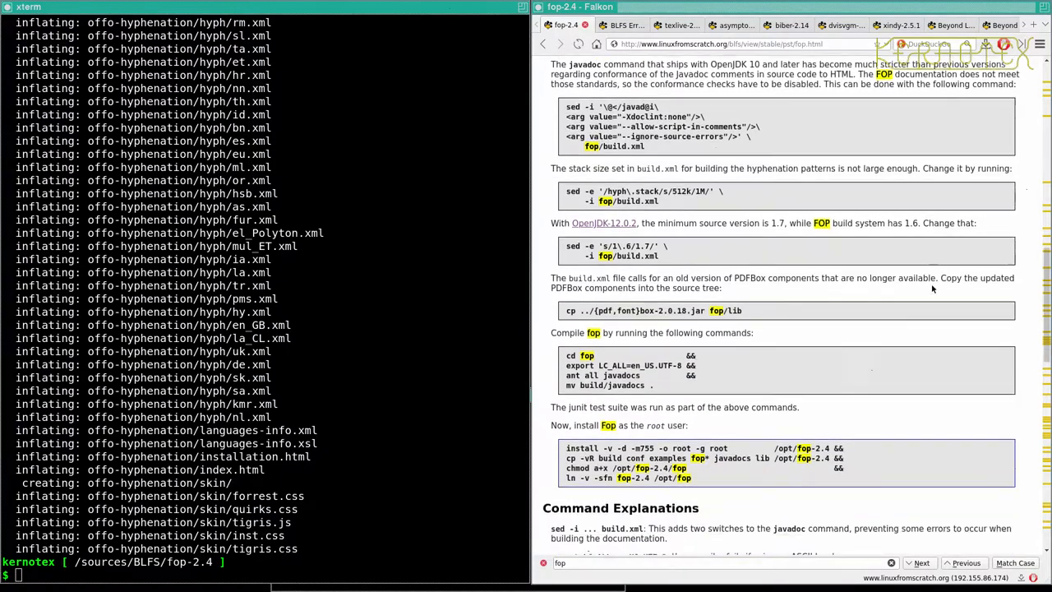
scroll("down", 3)
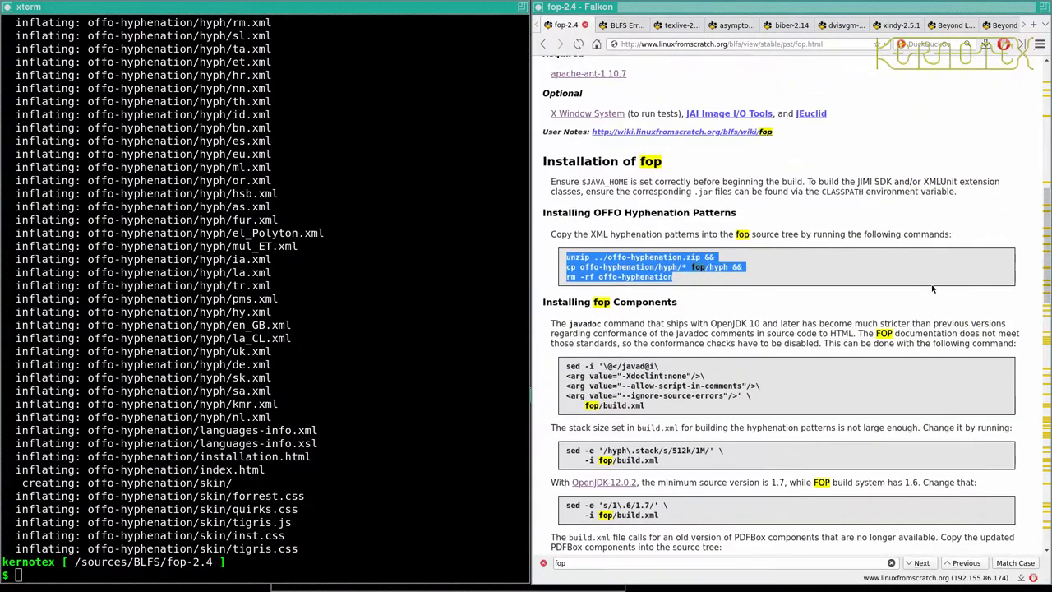
scroll("down", 3)
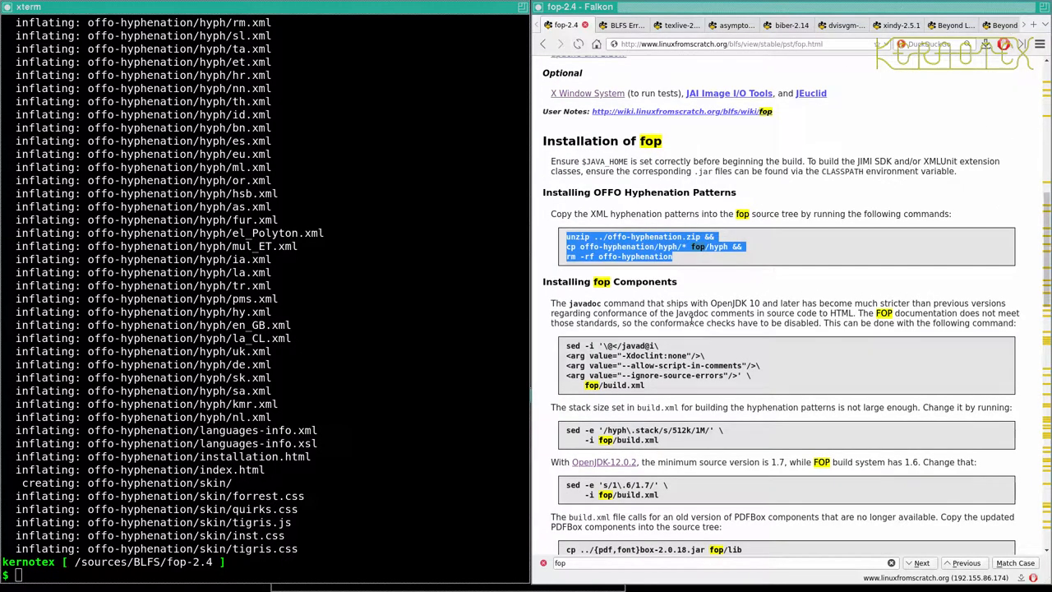
mouse_move(745, 340)
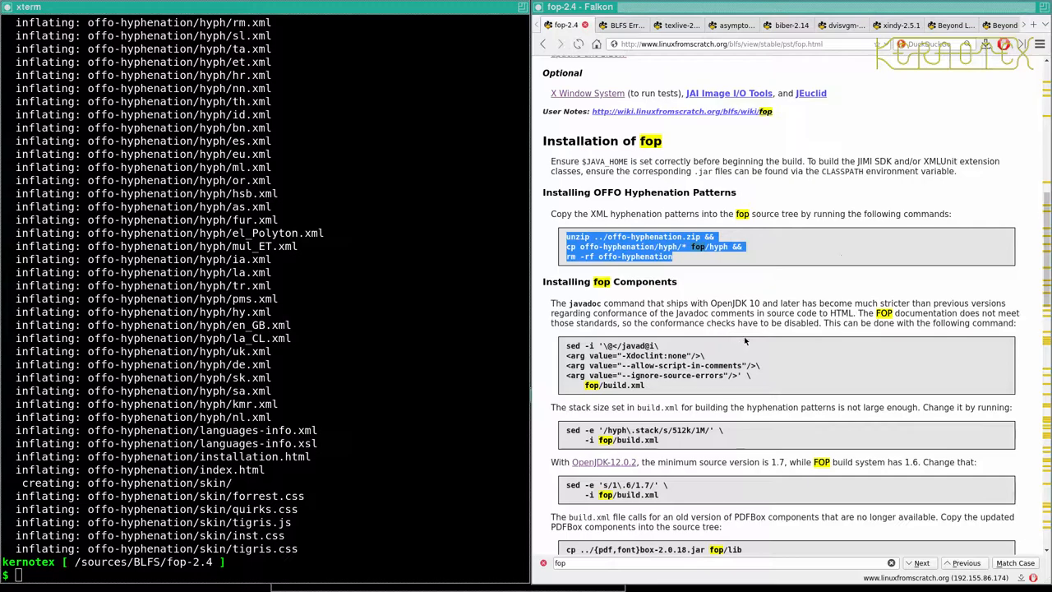
mouse_move(641, 313)
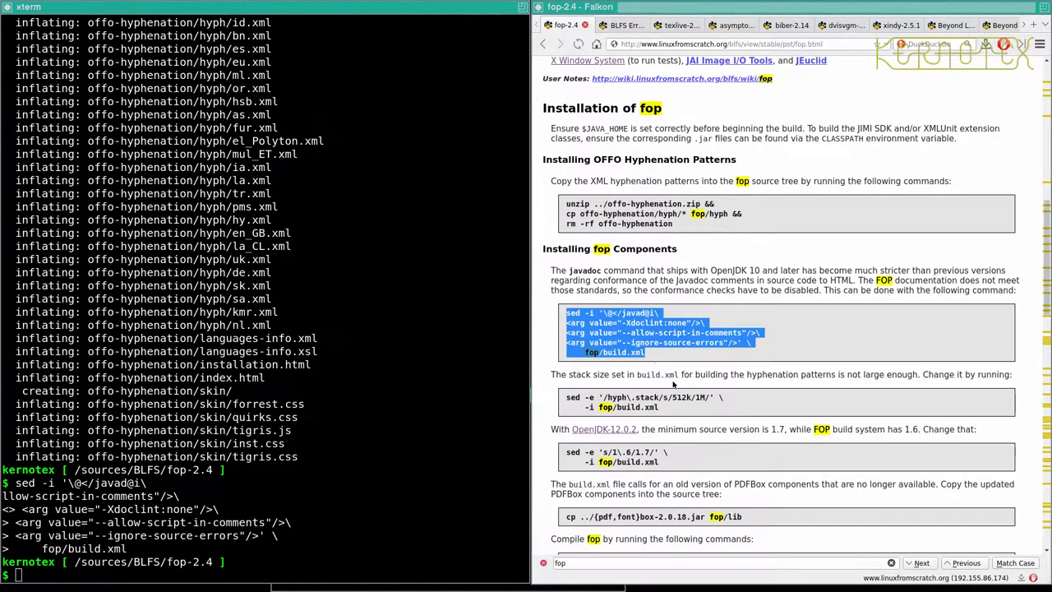
mouse_move(671, 374)
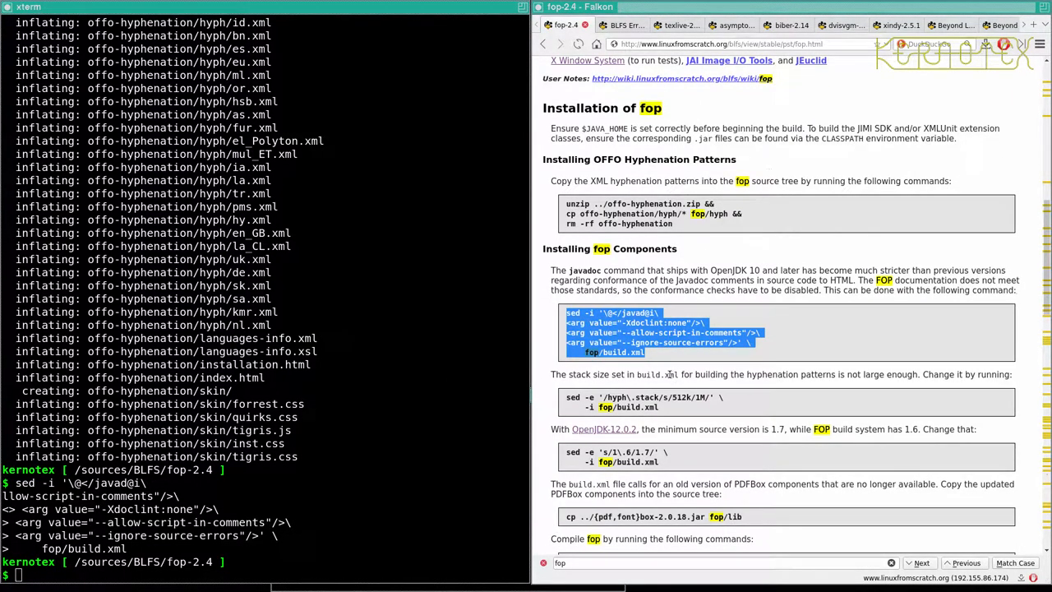
Apply the build.xml sed fixes, then run cp ../{pdf,font}box-2.0.18.jar fop/lib, which fails with files not found.
scroll("down", 3)
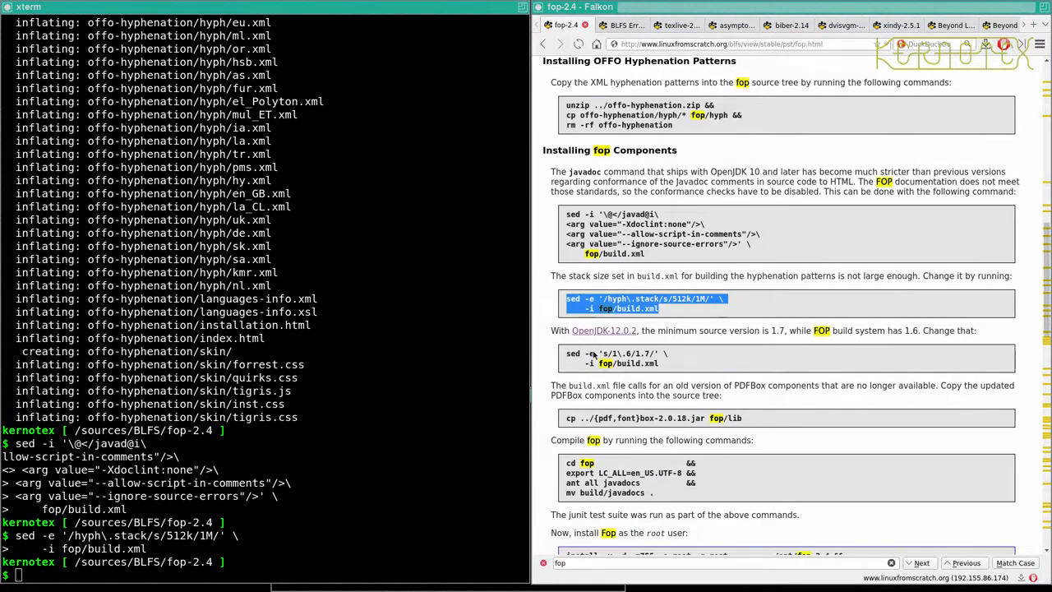
mouse_move(761, 335)
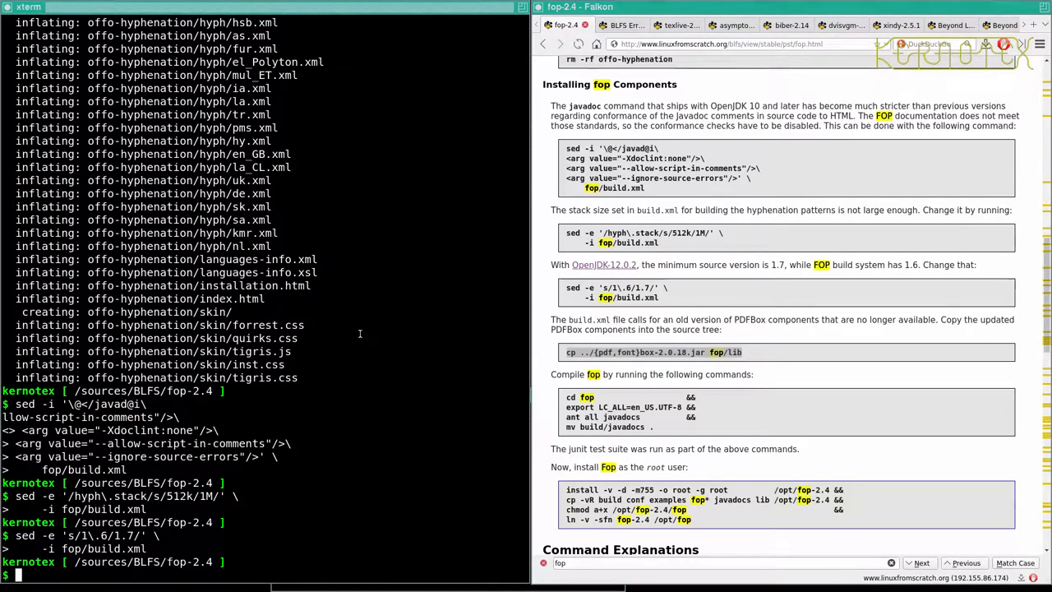
type("cp ../{pdf,font}box-2.0.18.jar fop/lib")
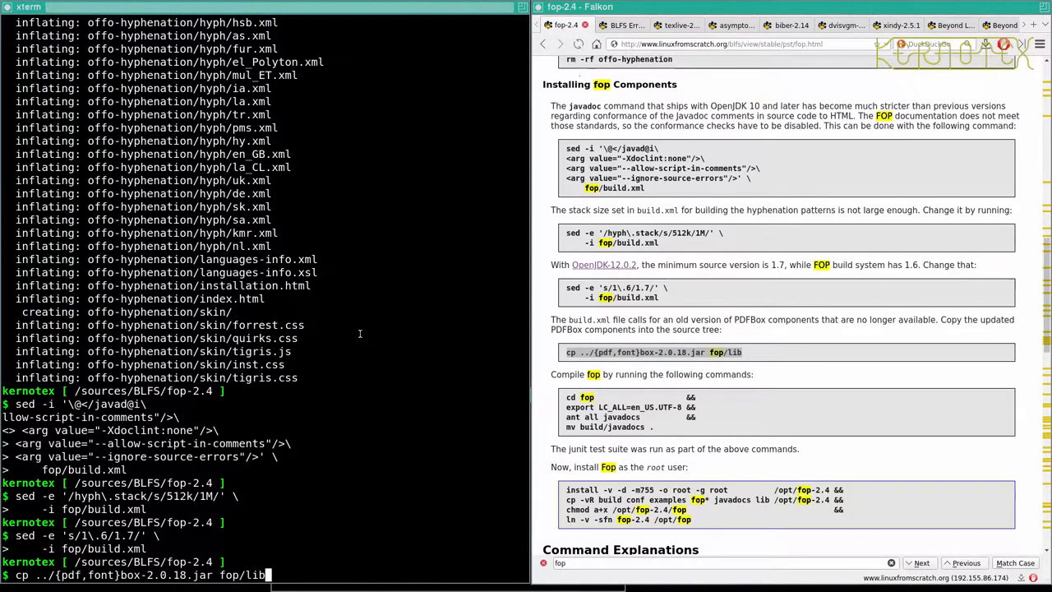
key("Return")
type("cp ../{pdf,font}box-2.0.19.jar fop/lib")
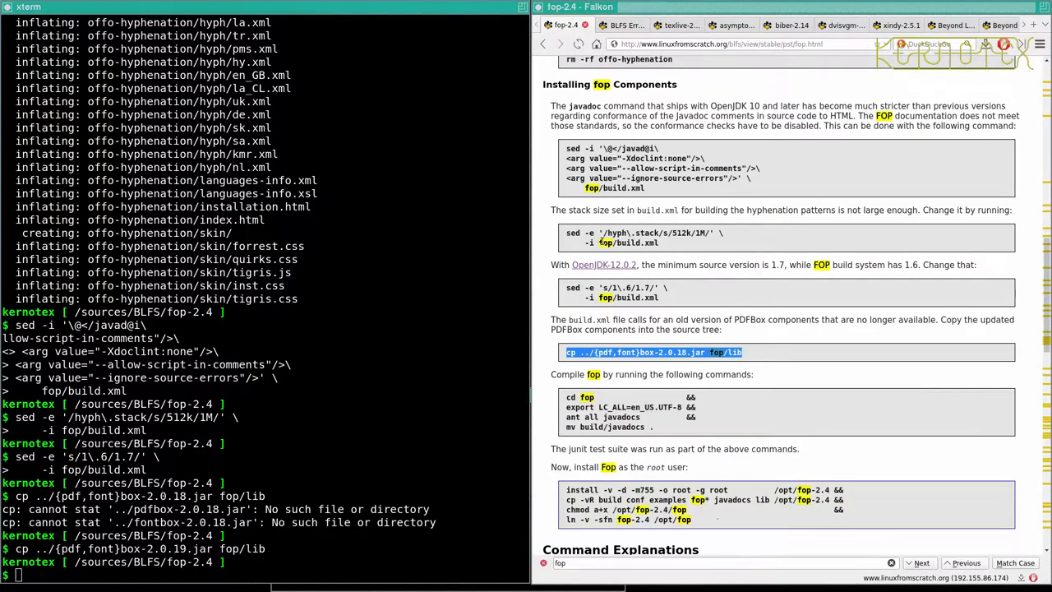
scroll("down", 3)
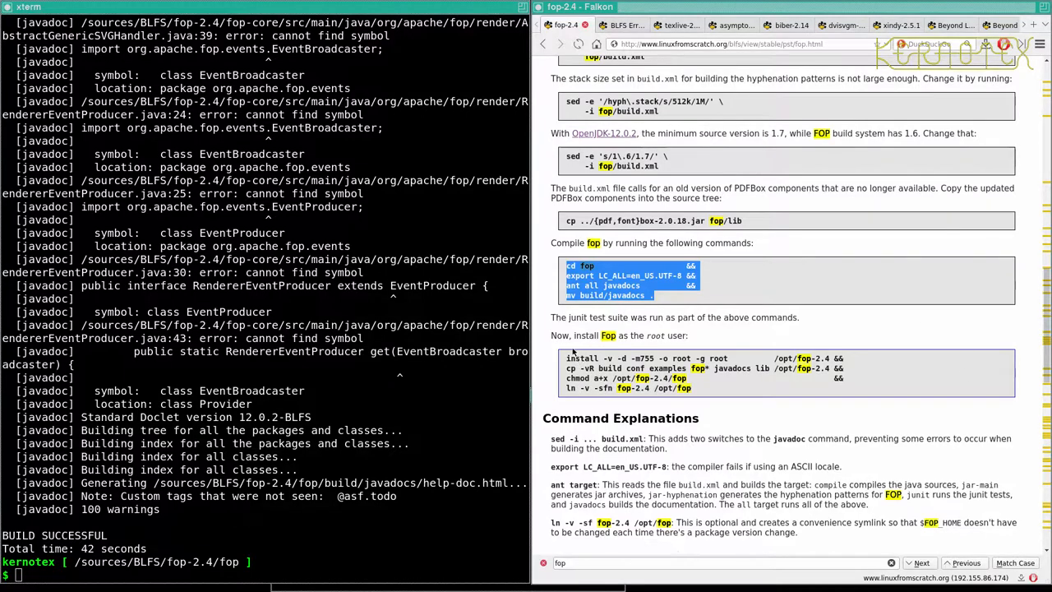
Get a root shell via sudo -E su and check that the root PATH is preserved.
type("sudo")
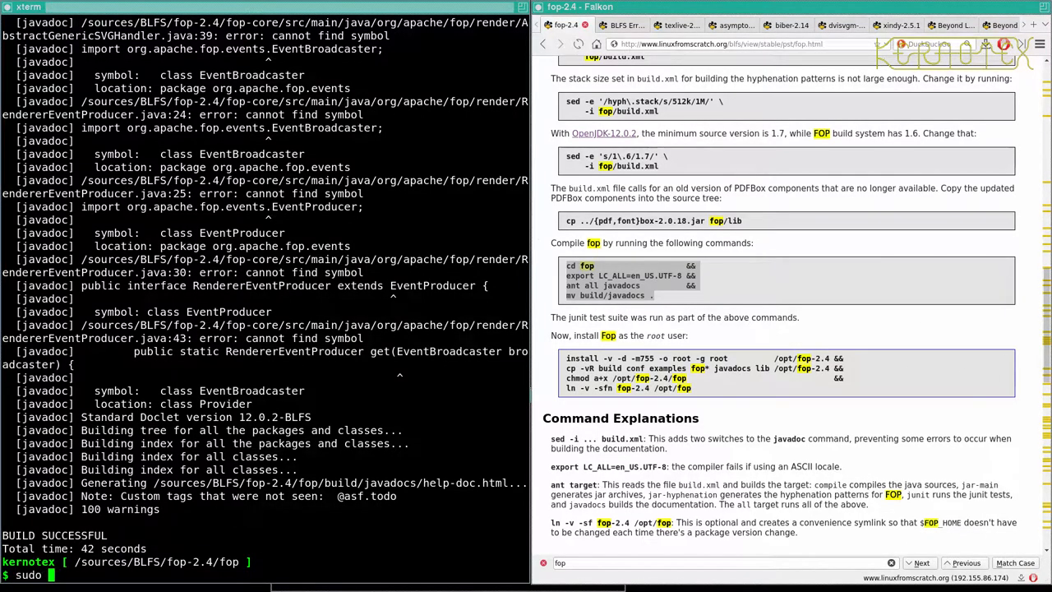
type("-E su")
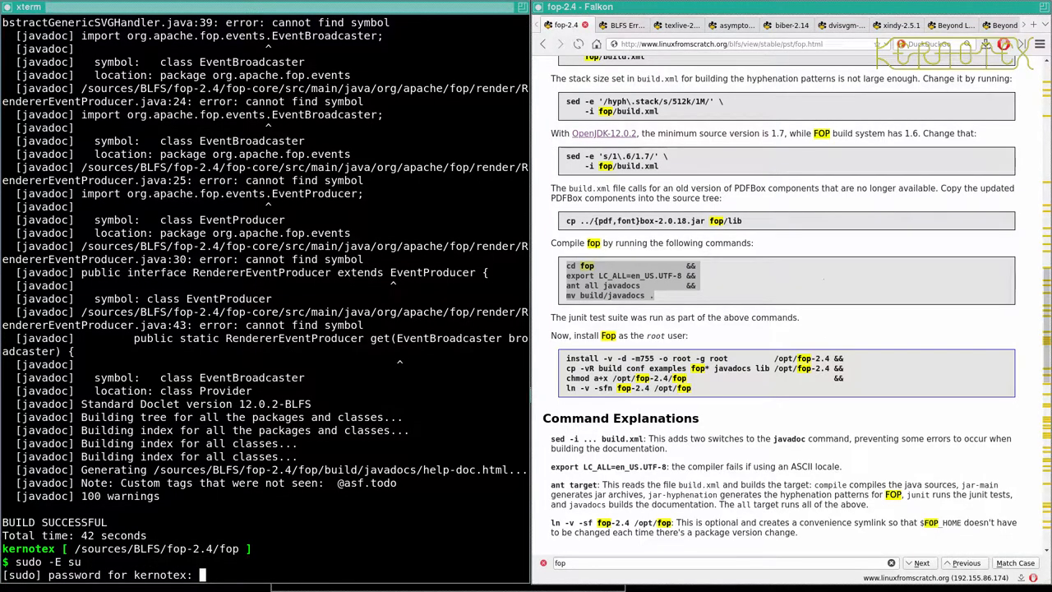
key("Return")
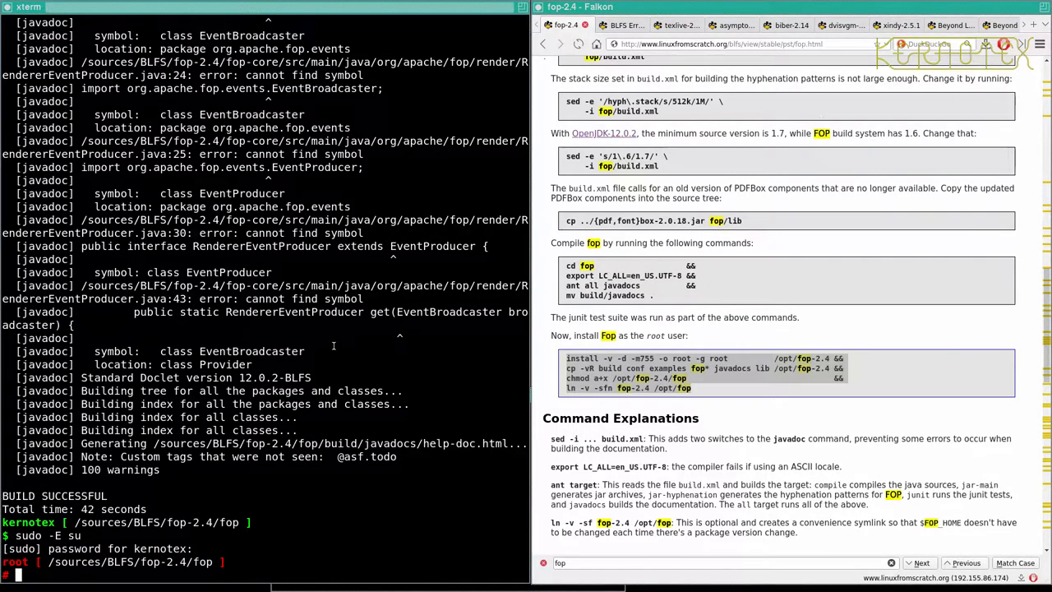
type("echo $PATH")
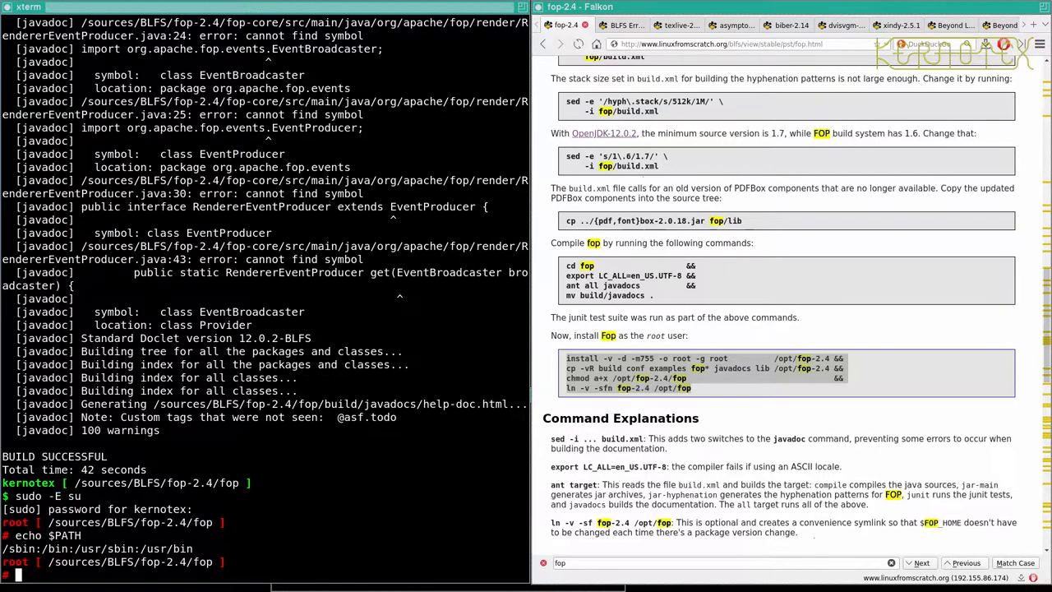
type("exit")
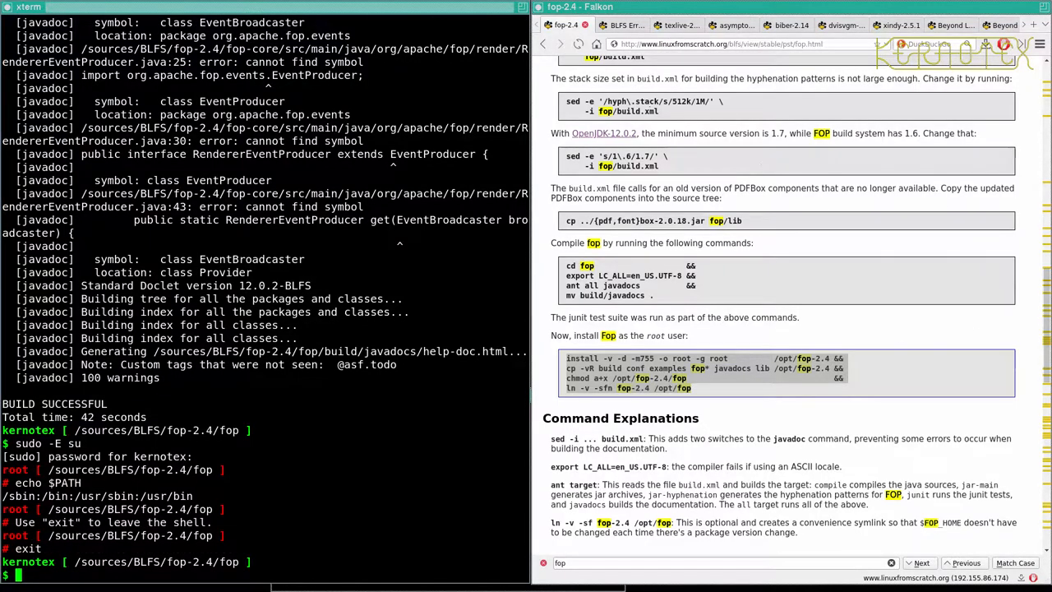
type("su")
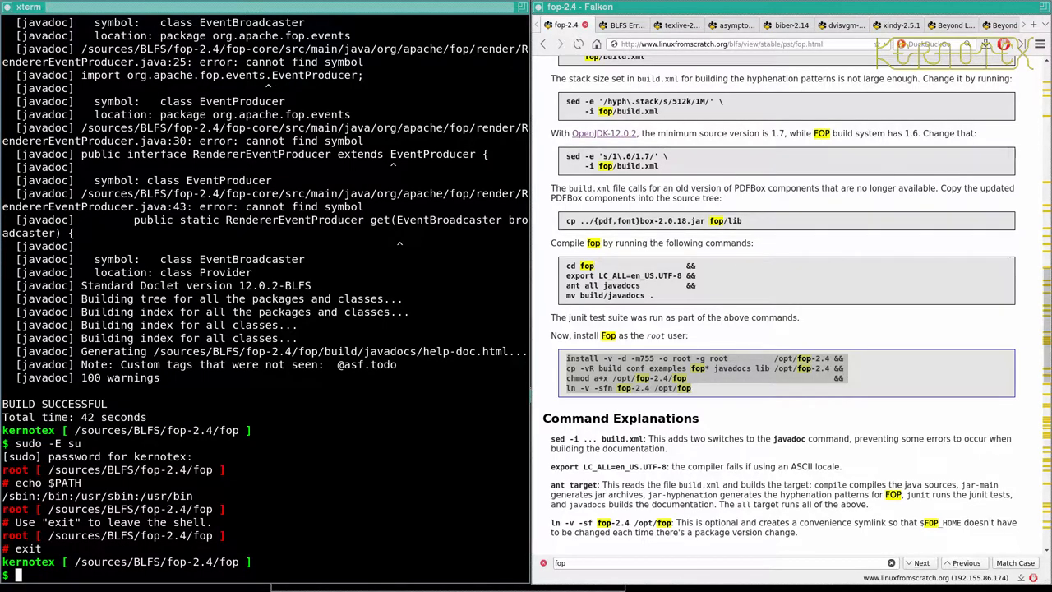
type("sudo -E su")
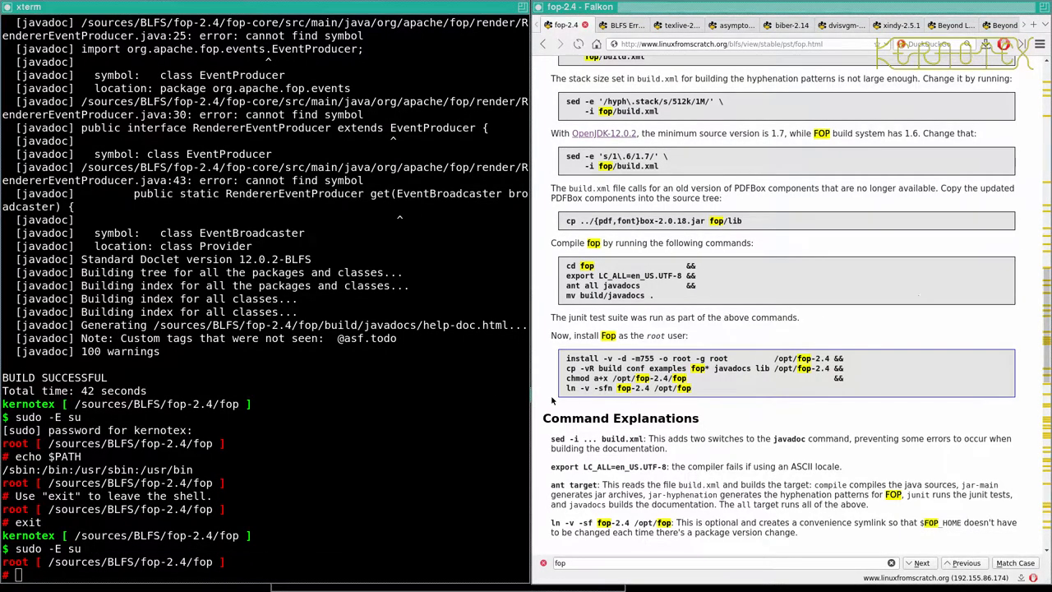
Install FOP into /opt/fop-2.4 with the /opt/fop link and list /opt to confirm both.
left_click_drag(565, 359, 694, 387)
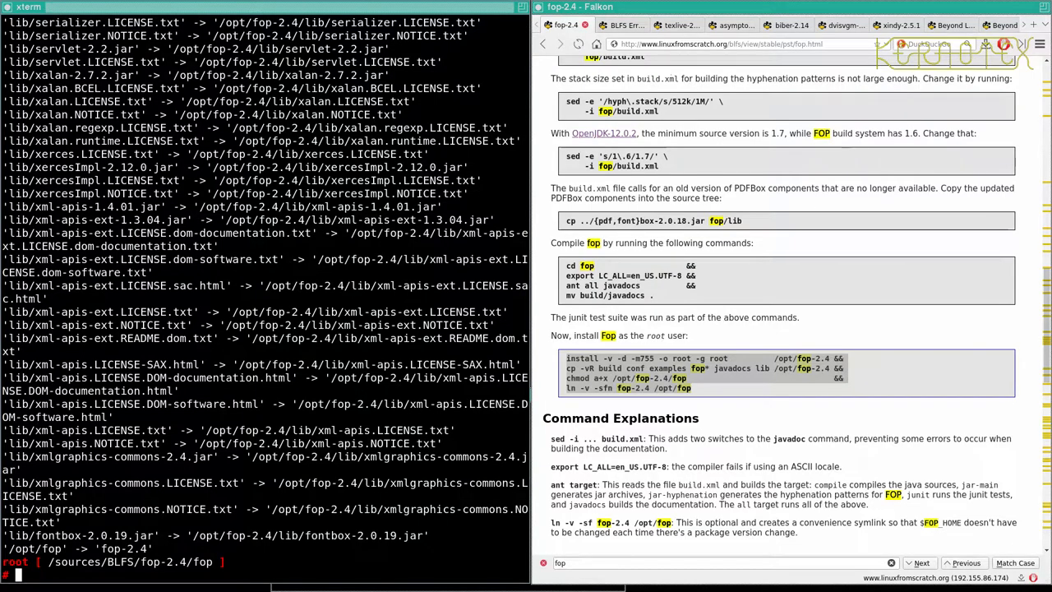
type("ls -l /opt")
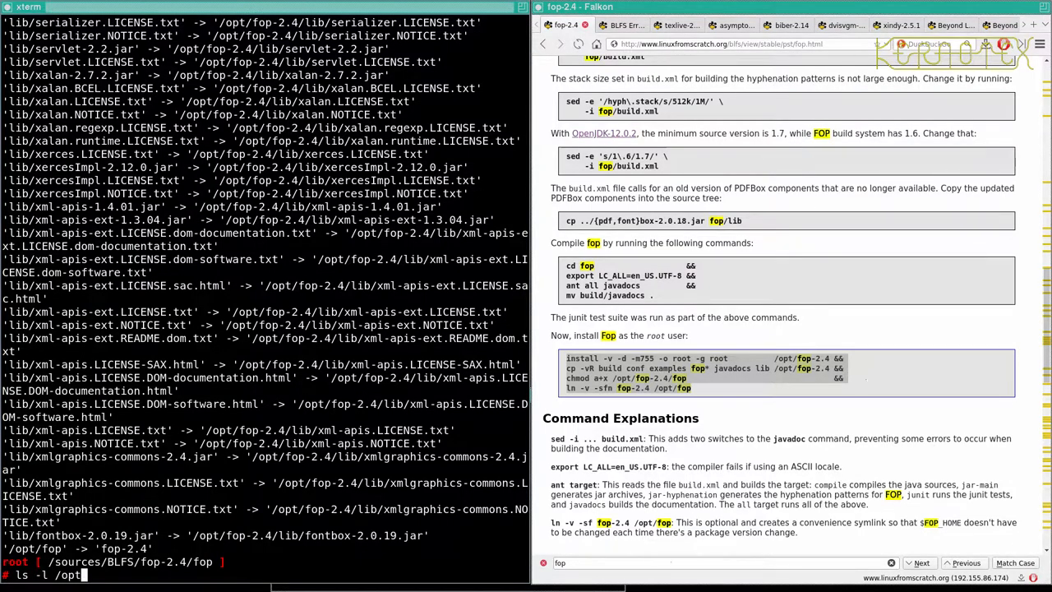
key("Return")
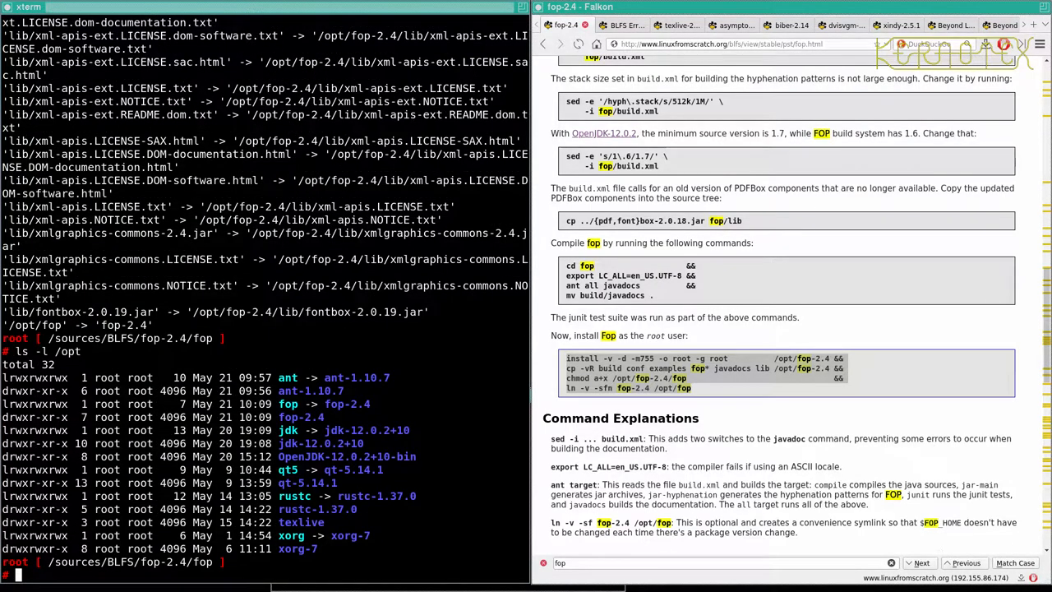
mouse_move(398, 351)
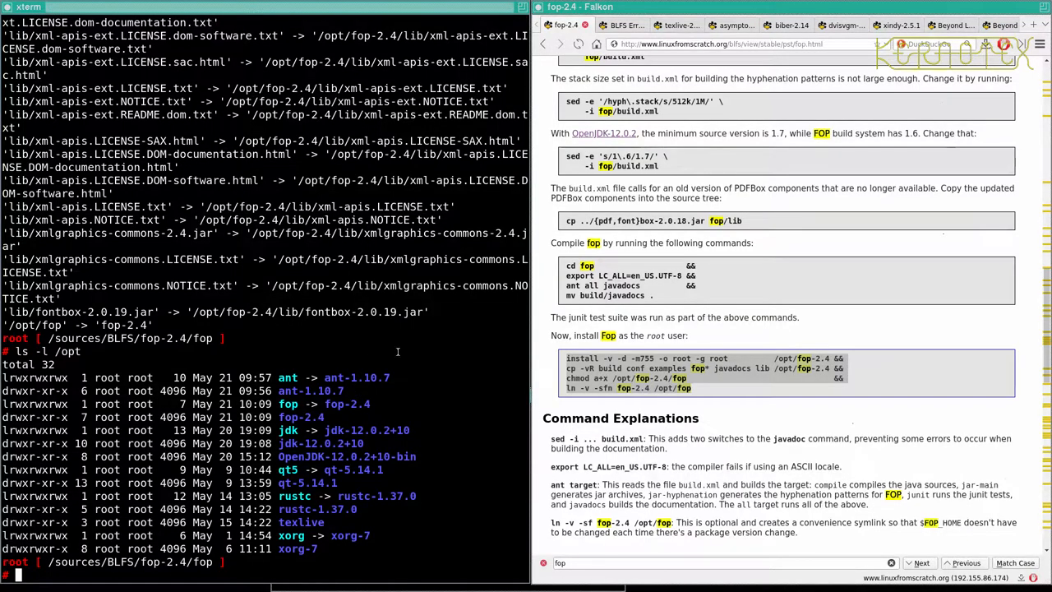
scroll("down", 3)
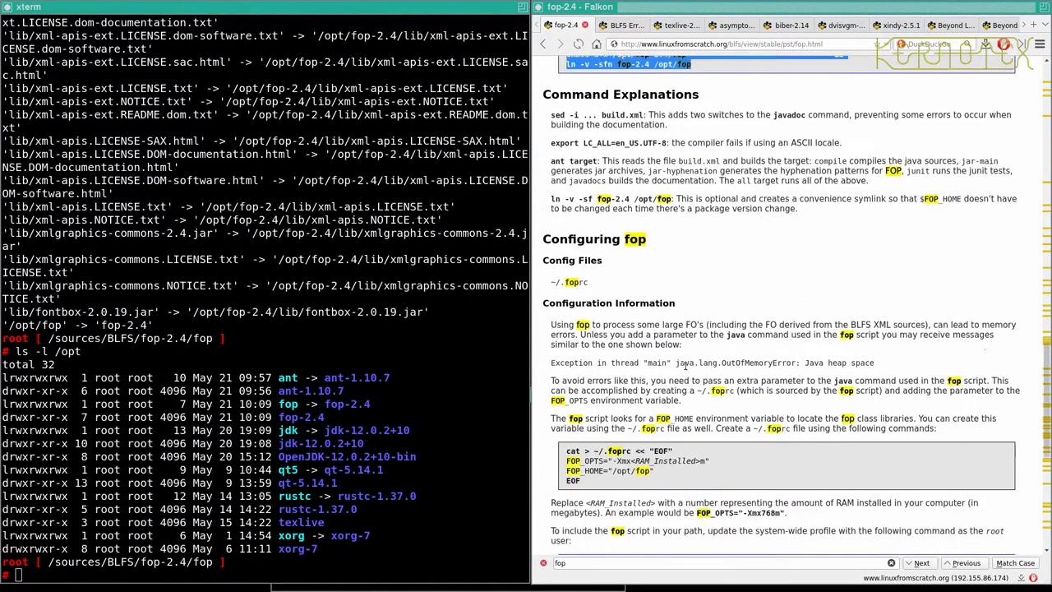
Write ~/.foprc via a cat heredoc with FOP_OPTS="-Xmx2048m" and FOP_HOME="/opt/fop".
scroll("down", 3)
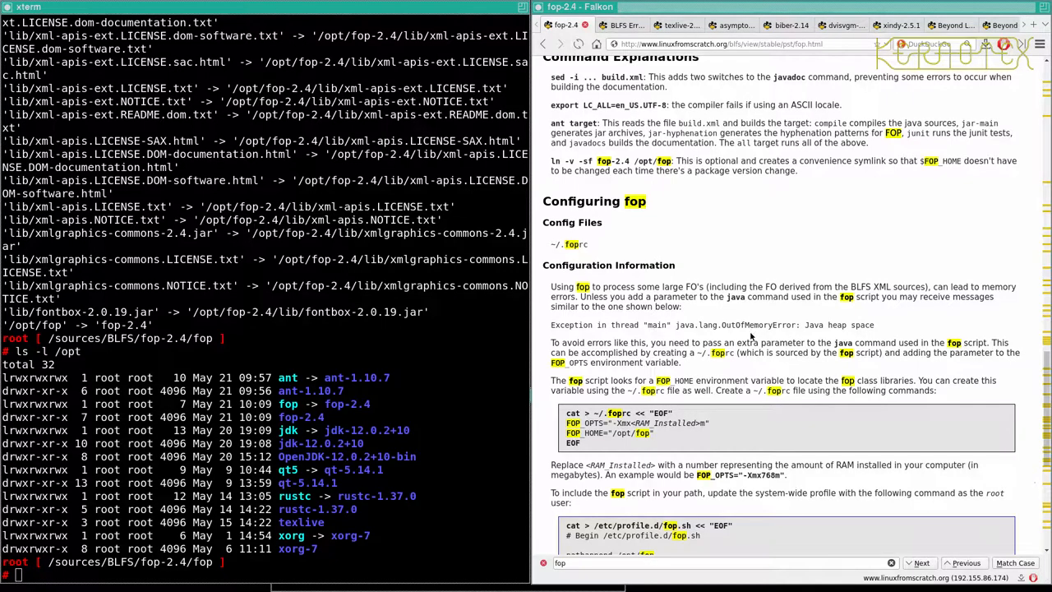
scroll("down", 3)
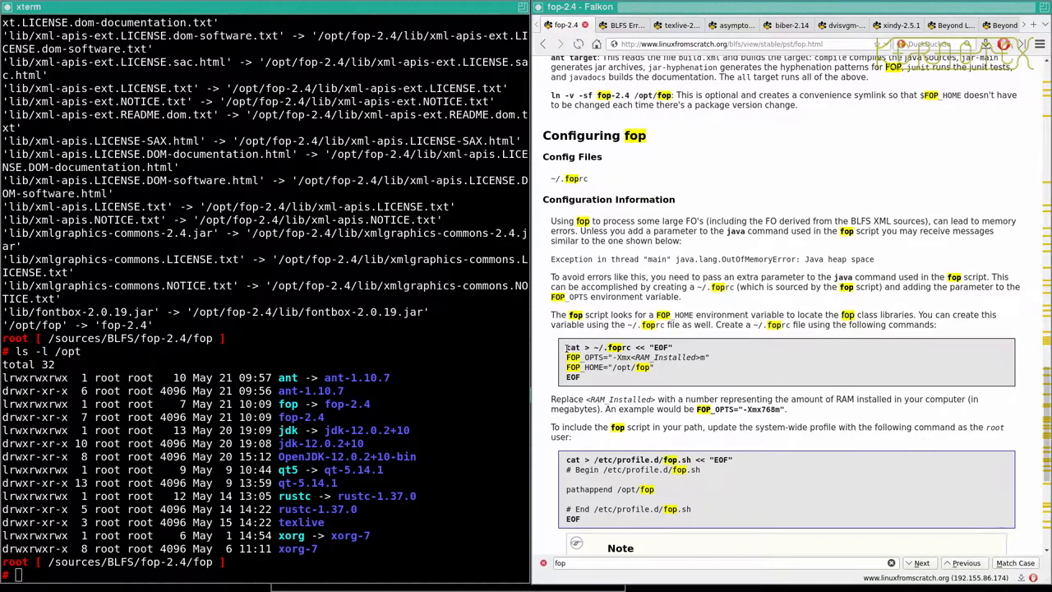
left_click_drag(565, 346, 633, 356)
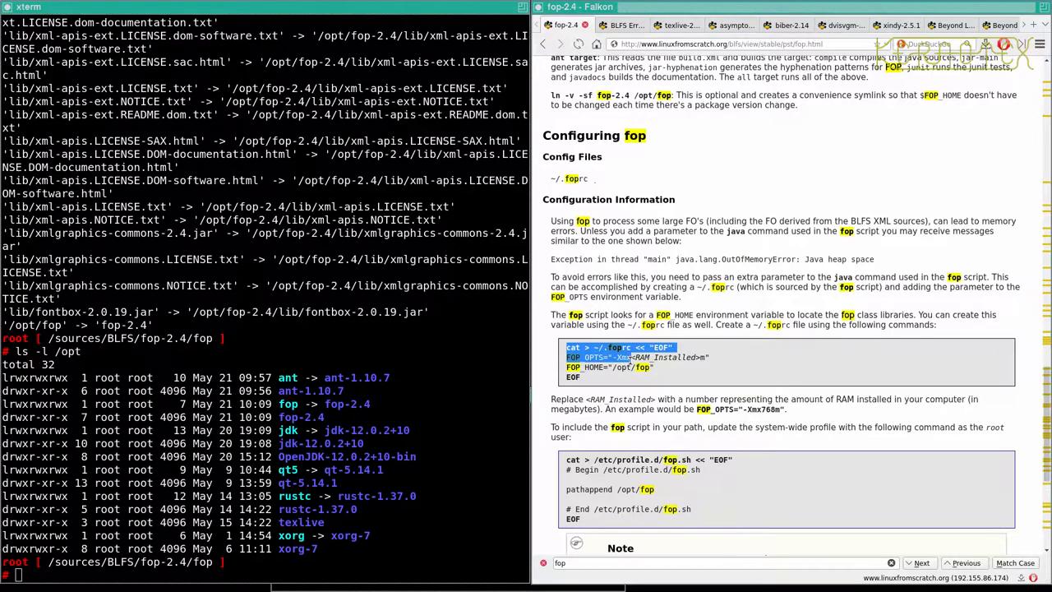
type("FOP_OPTS=\"-Xmx20")
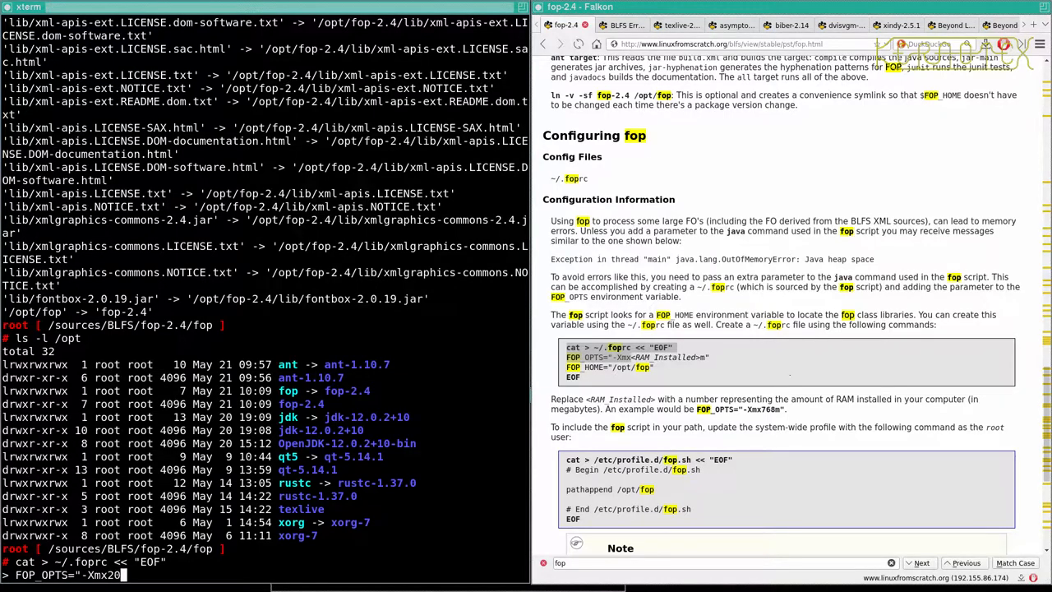
type("48")
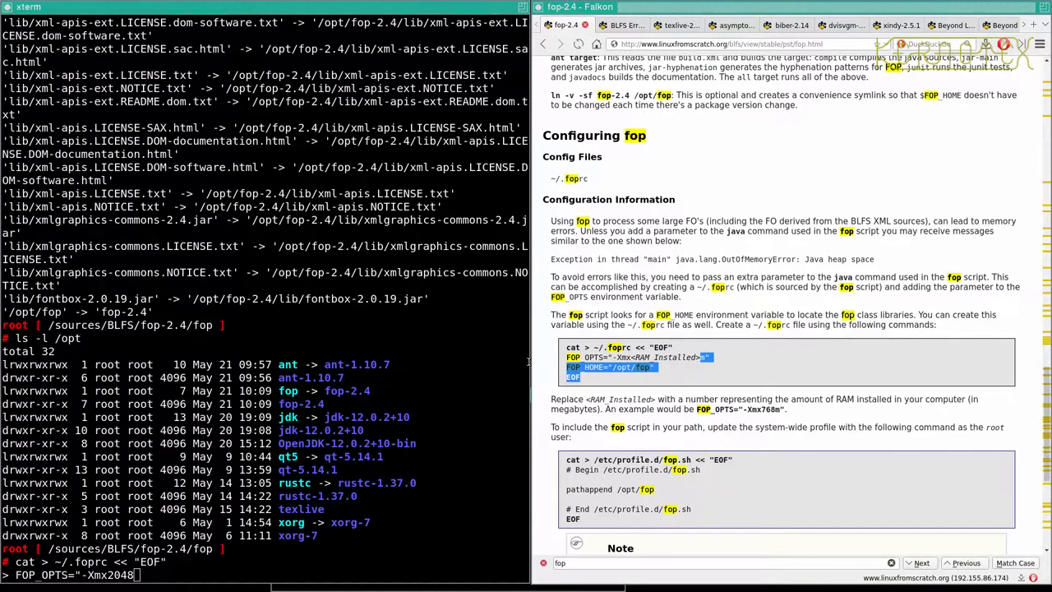
type("FOP_HOME=\"/opt/fop\"")
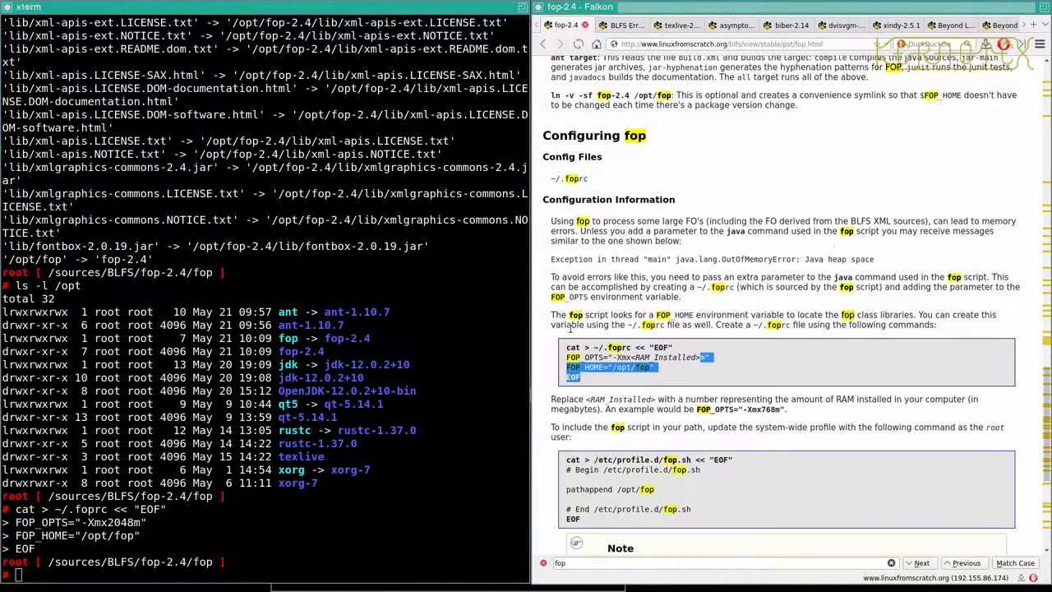
scroll("down", 3)
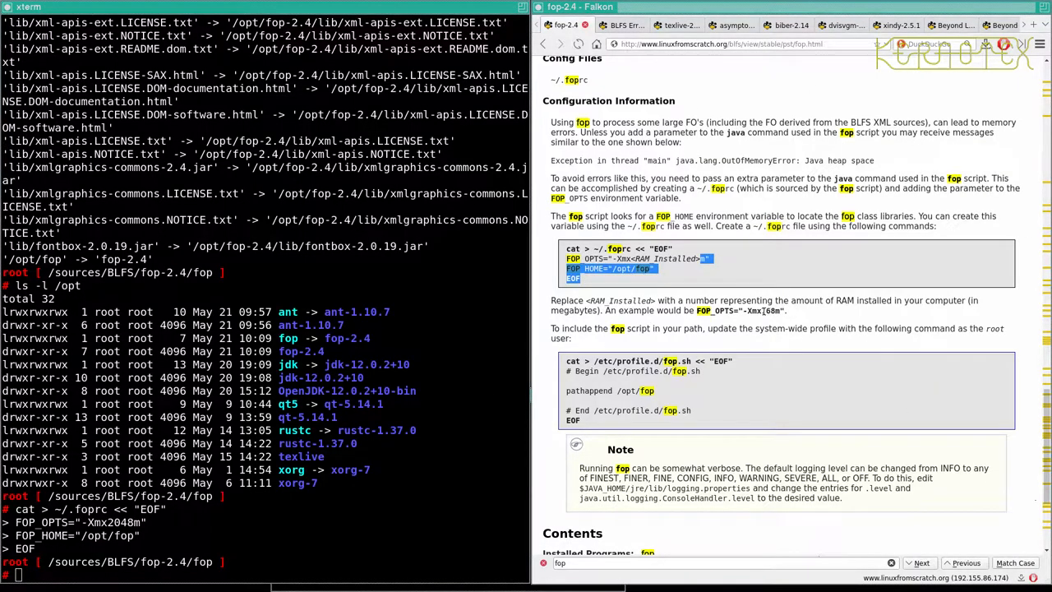
mouse_move(736, 339)
type("source /")
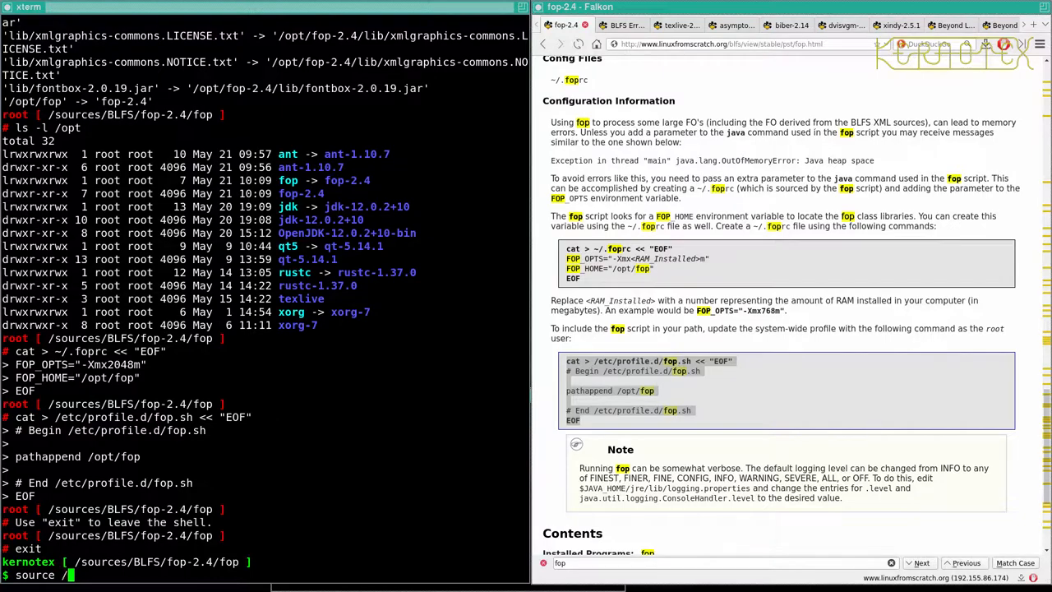
Write /etc/profile.d/fop.sh appending /opt/fop, reload /etc/profile and echo $PATH.
type("etc/profile")
type("echo $PATH")
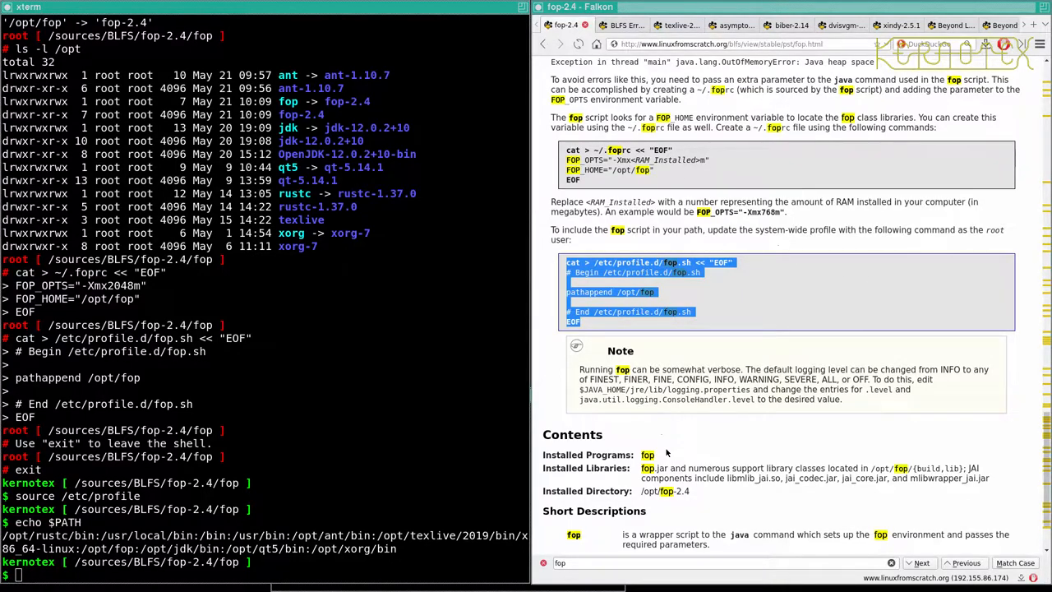
scroll("down", 3)
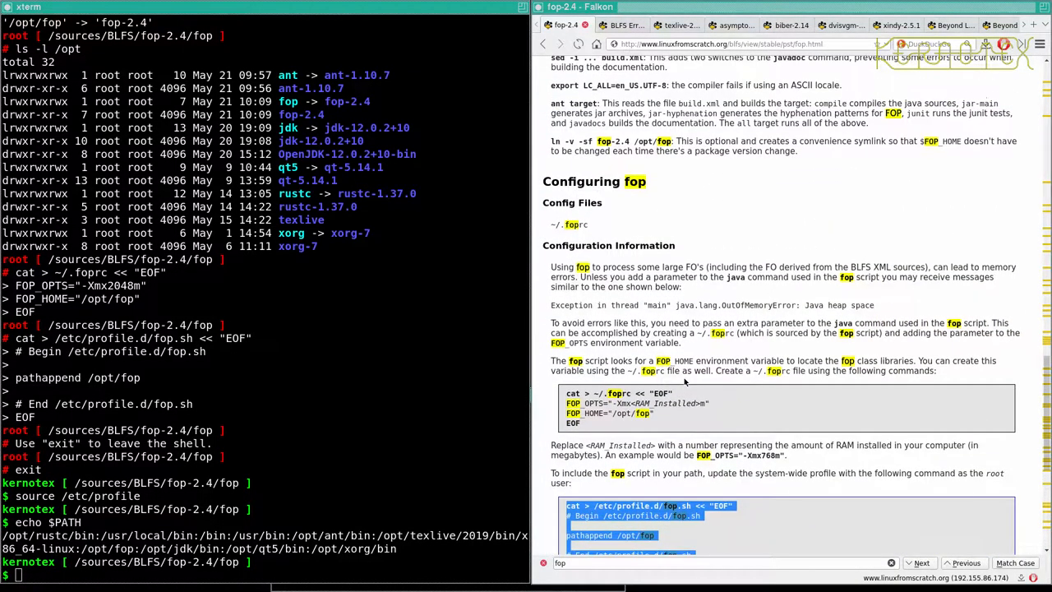
mouse_move(700, 386)
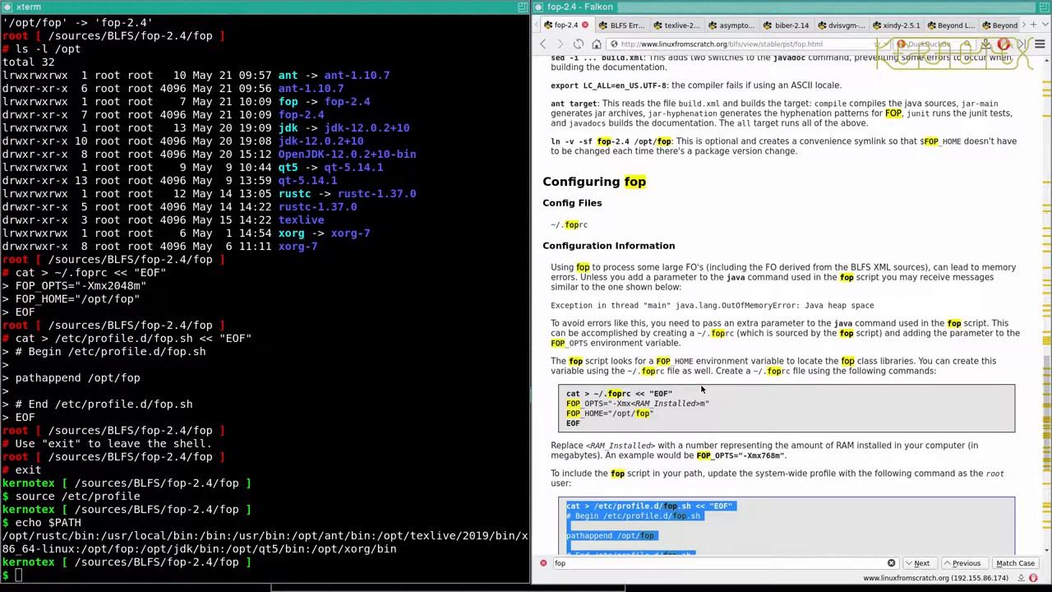